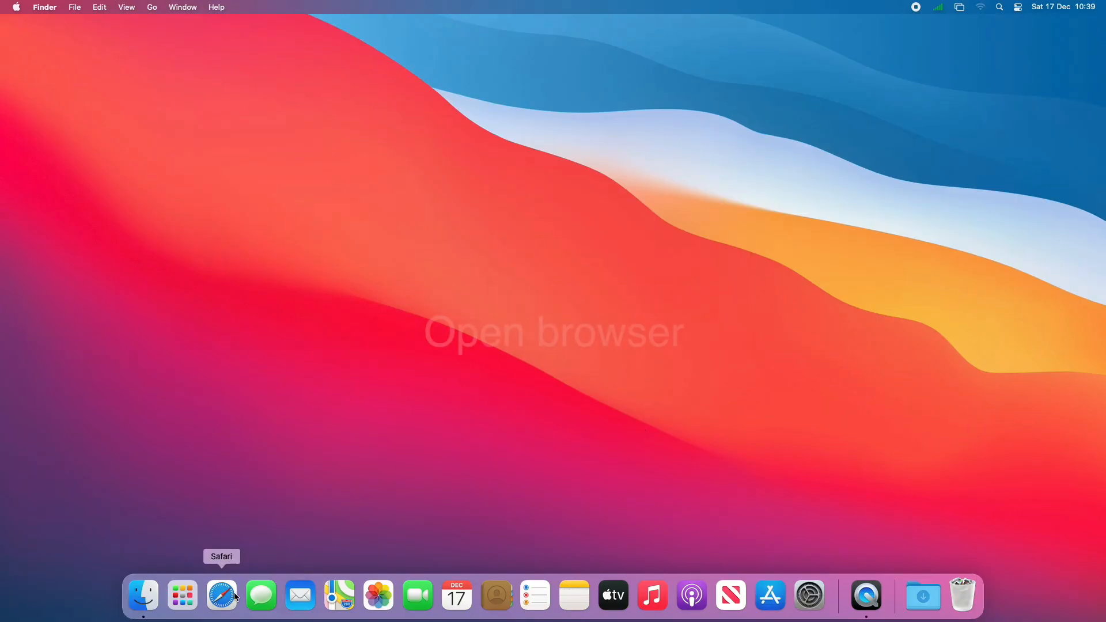
- Launch Safari from the Dock to its start page
click(221, 595)
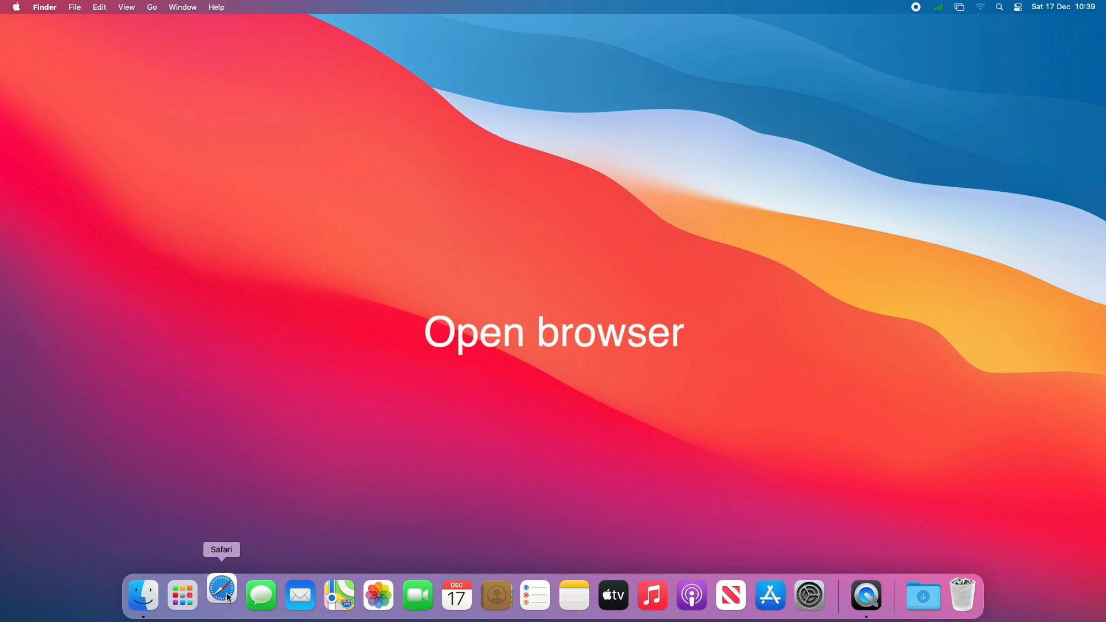
click(221, 595)
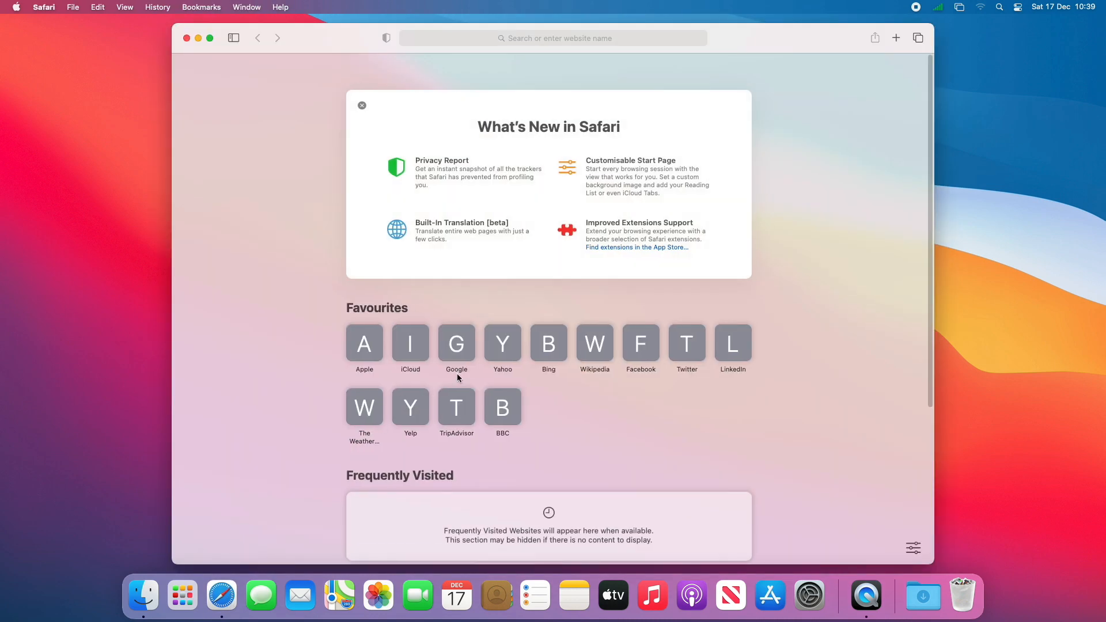
- Search Google for opencore legacy patcher and reach its GitHub releases page
click(456, 343)
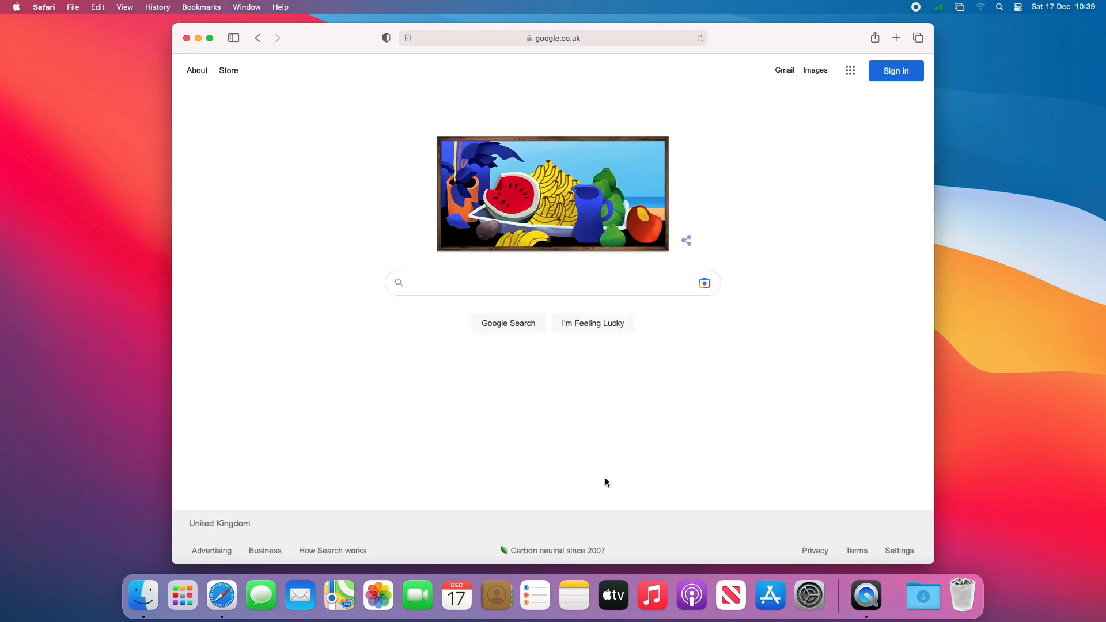
text(opencore l)
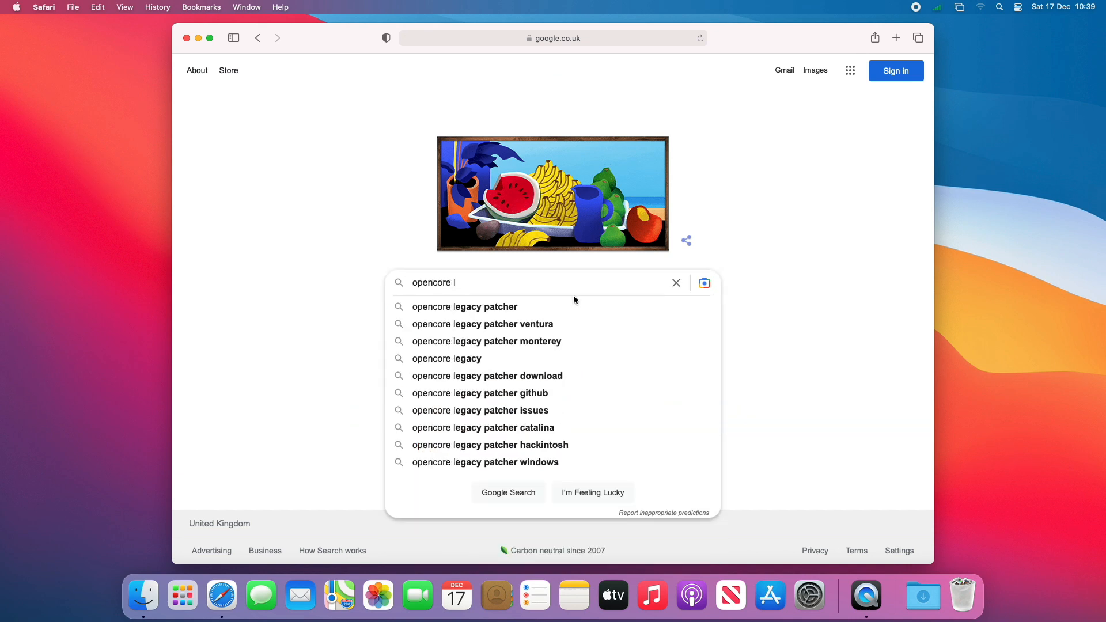
click(464, 306)
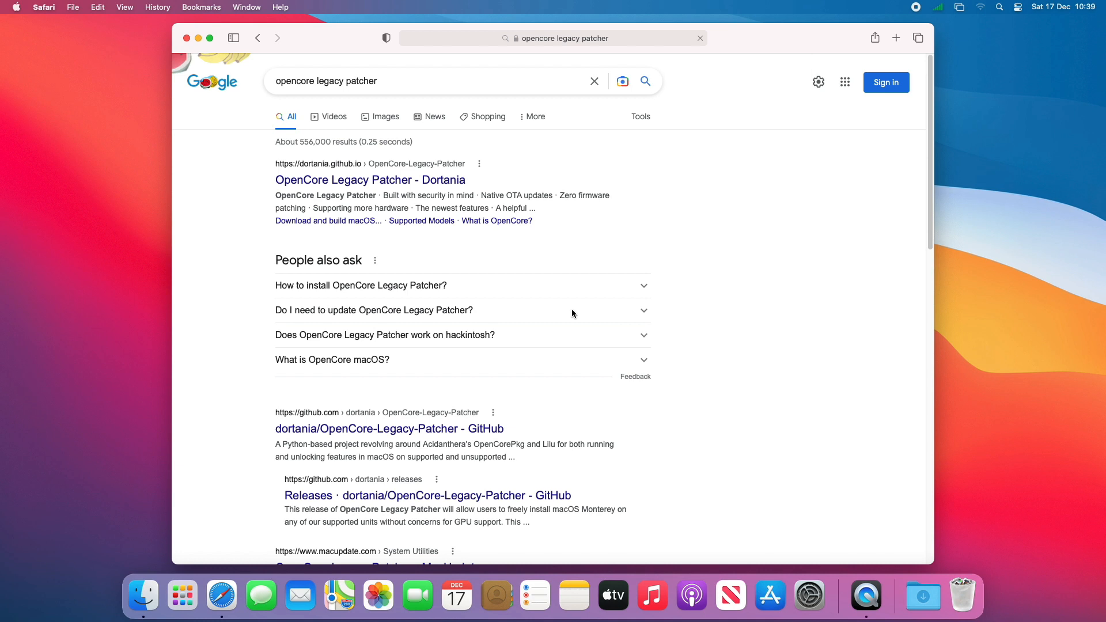
click(389, 428)
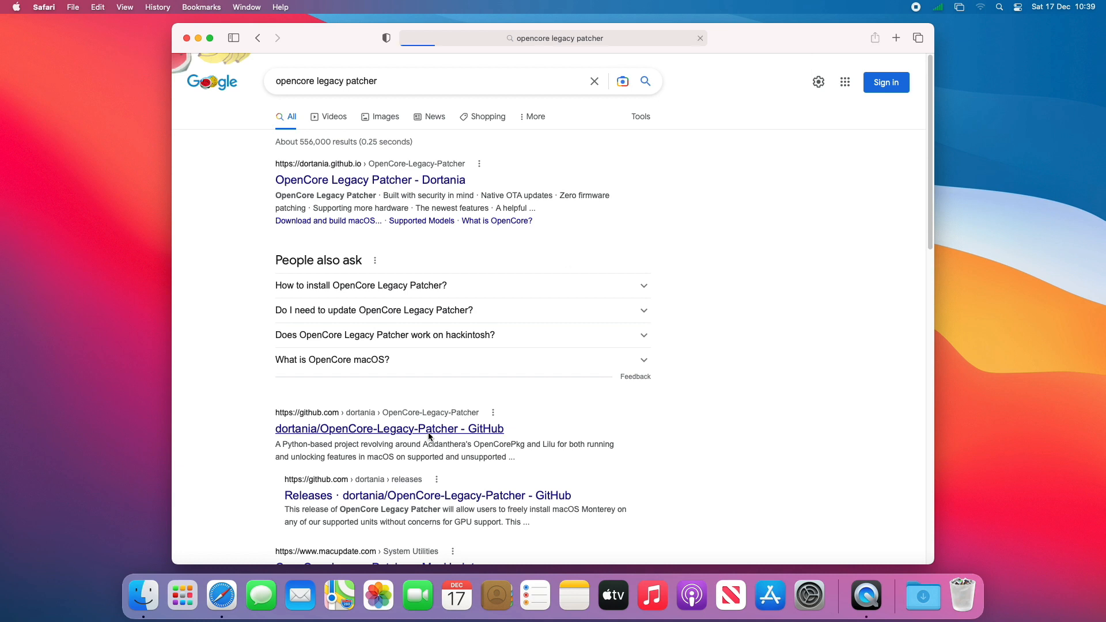
click(389, 428)
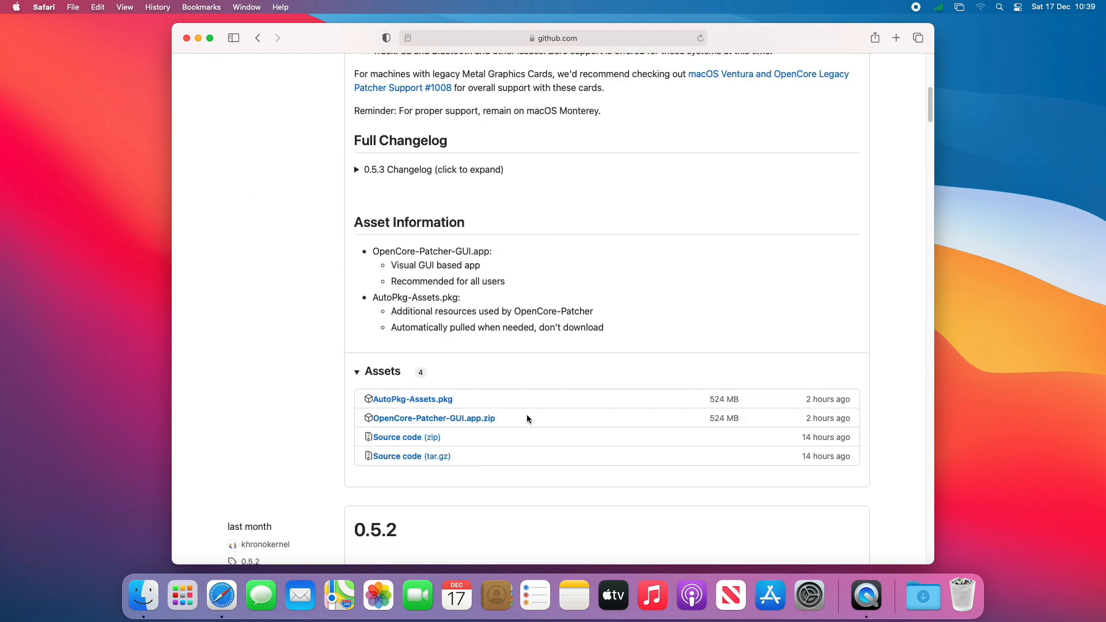
mouse_move(466, 423)
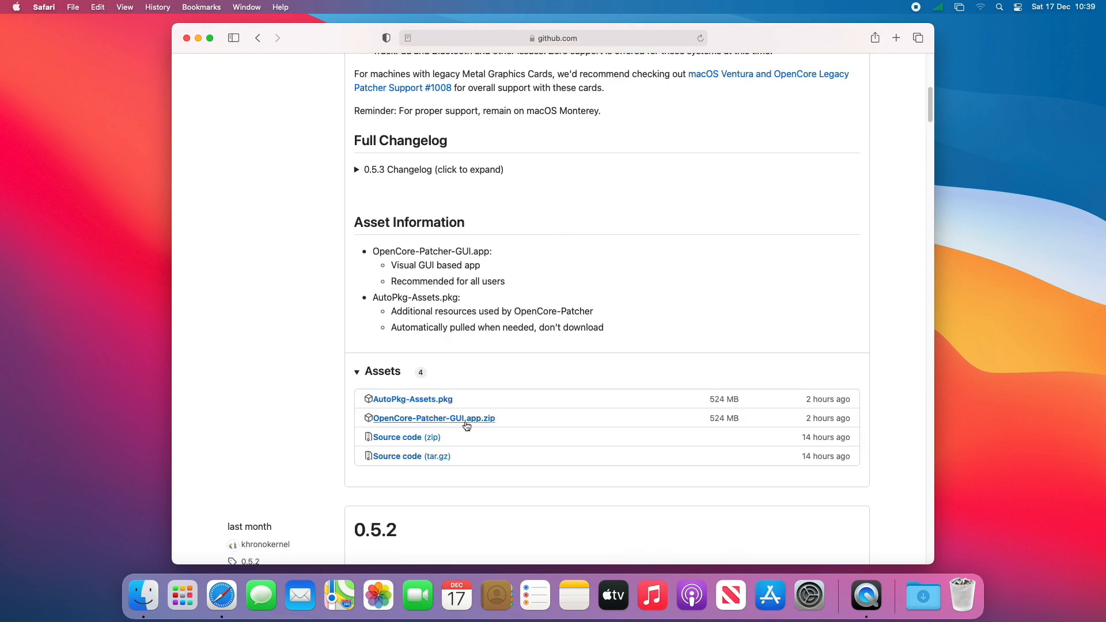
- Download OpenCore-Patcher-GUI.app.zip and check its progress in Downloads
click(434, 417)
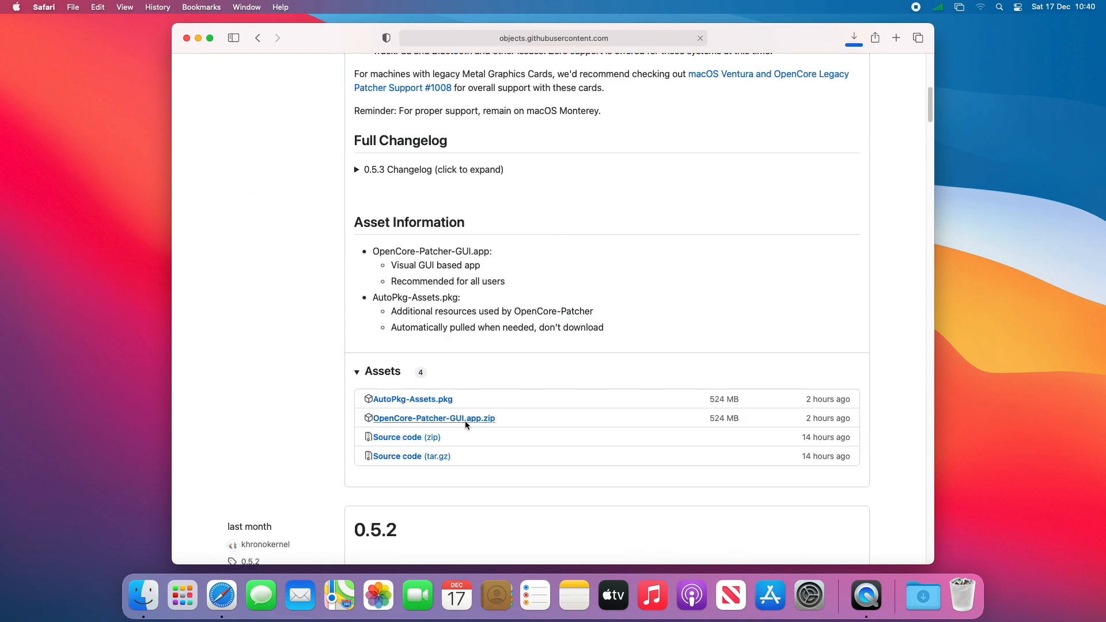
click(434, 418)
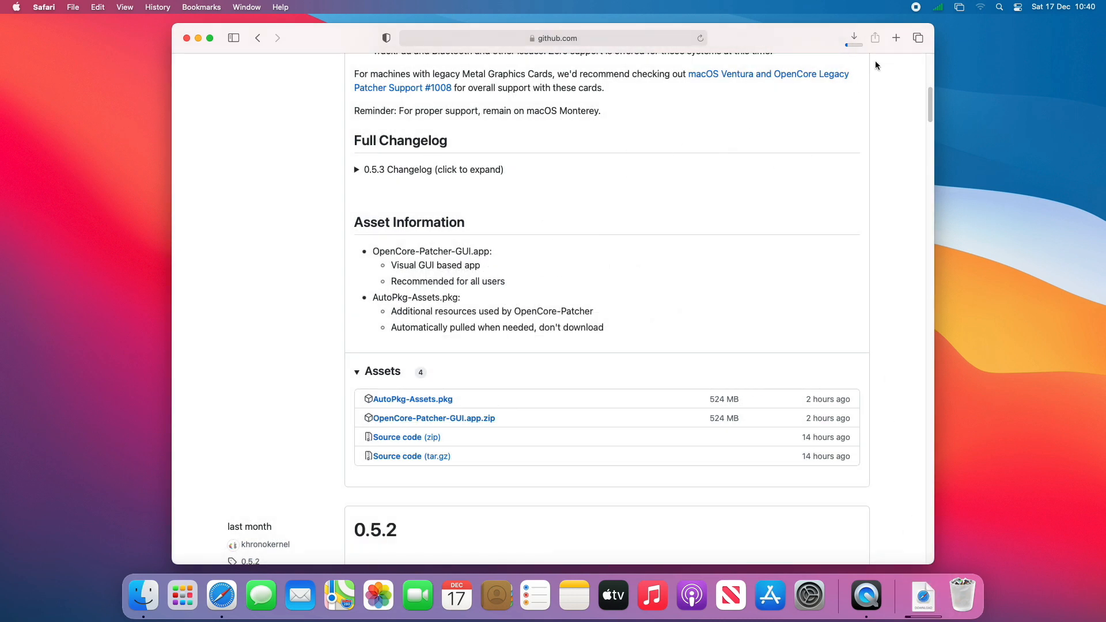
click(854, 38)
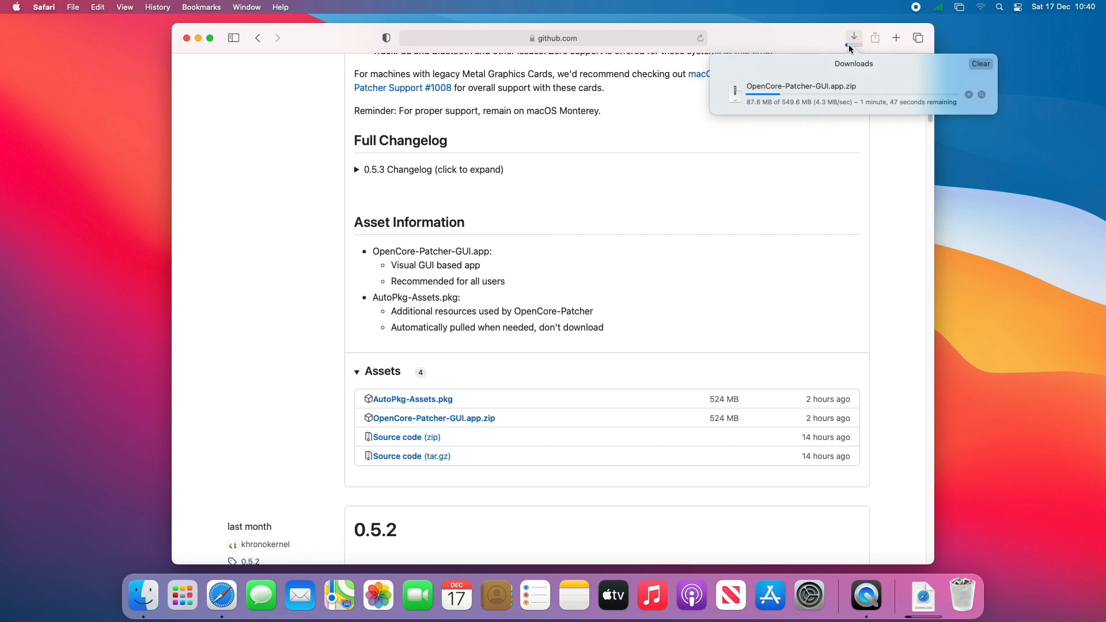
mouse_move(632, 318)
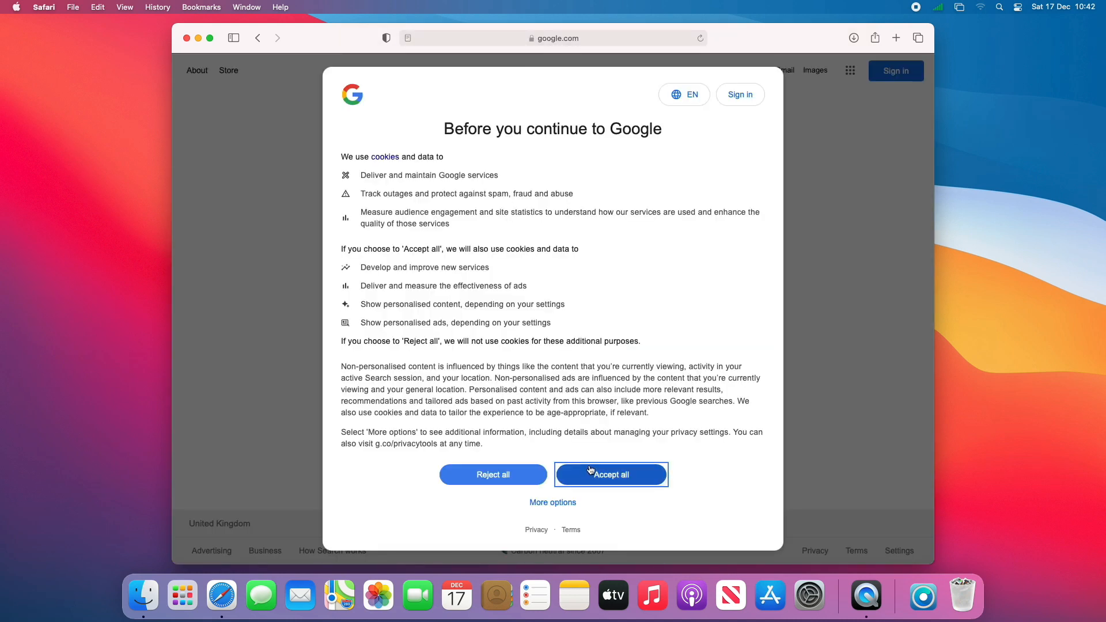
- Accept Google cookies, reach the acidanthera OpenCorePkg releases and download OpenCore-0.8.7-RELEASE.zip
click(610, 474)
text(opencore download)
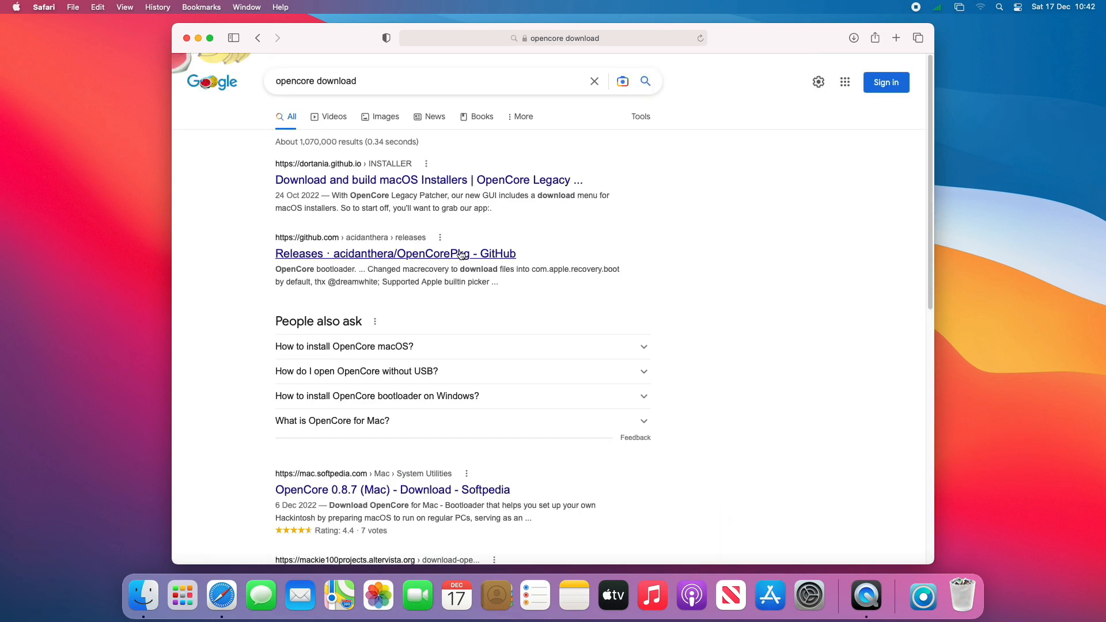
click(396, 254)
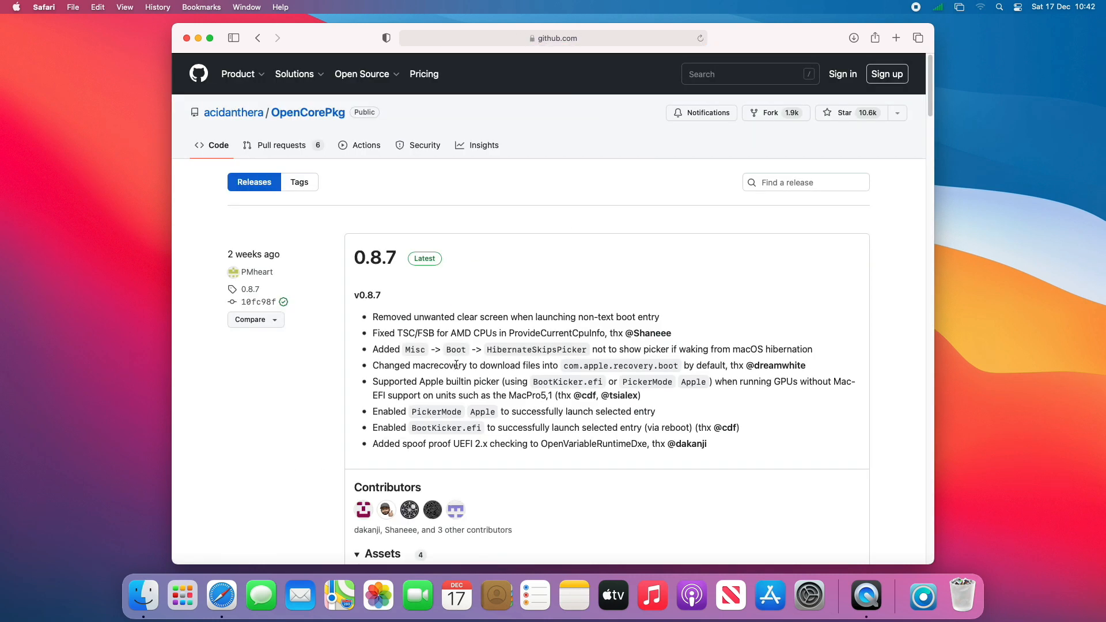
scroll(down, 3)
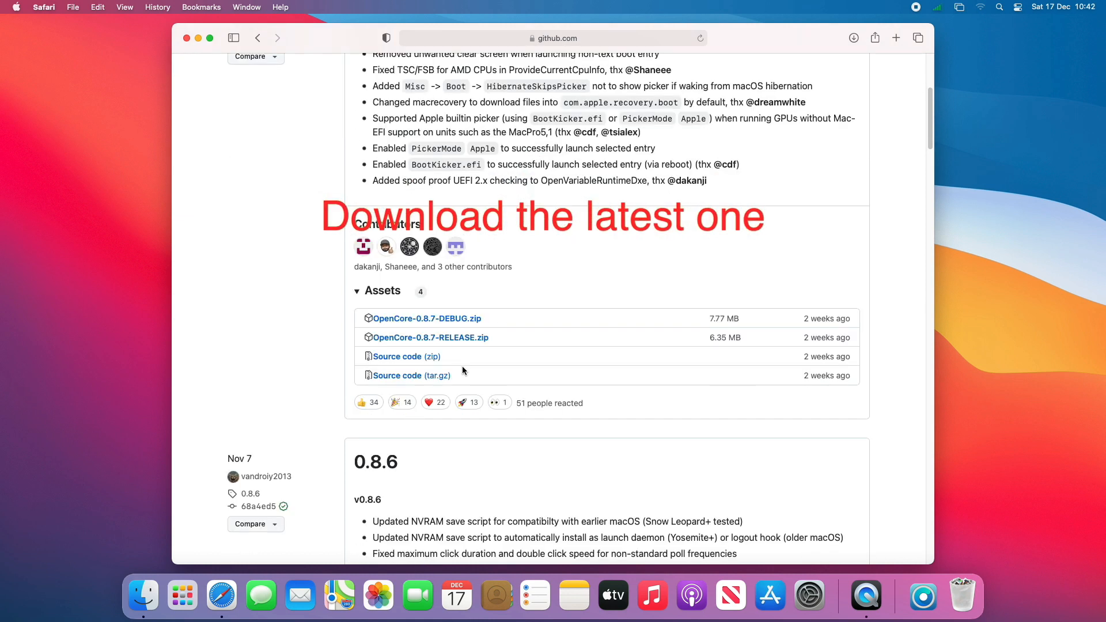
click(430, 337)
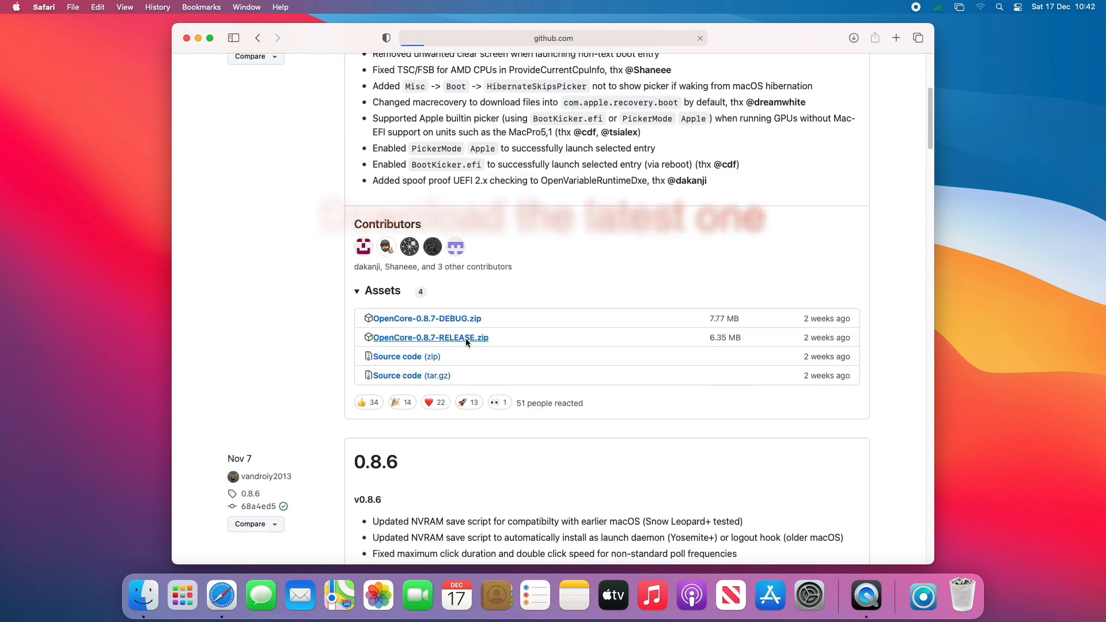
click(430, 337)
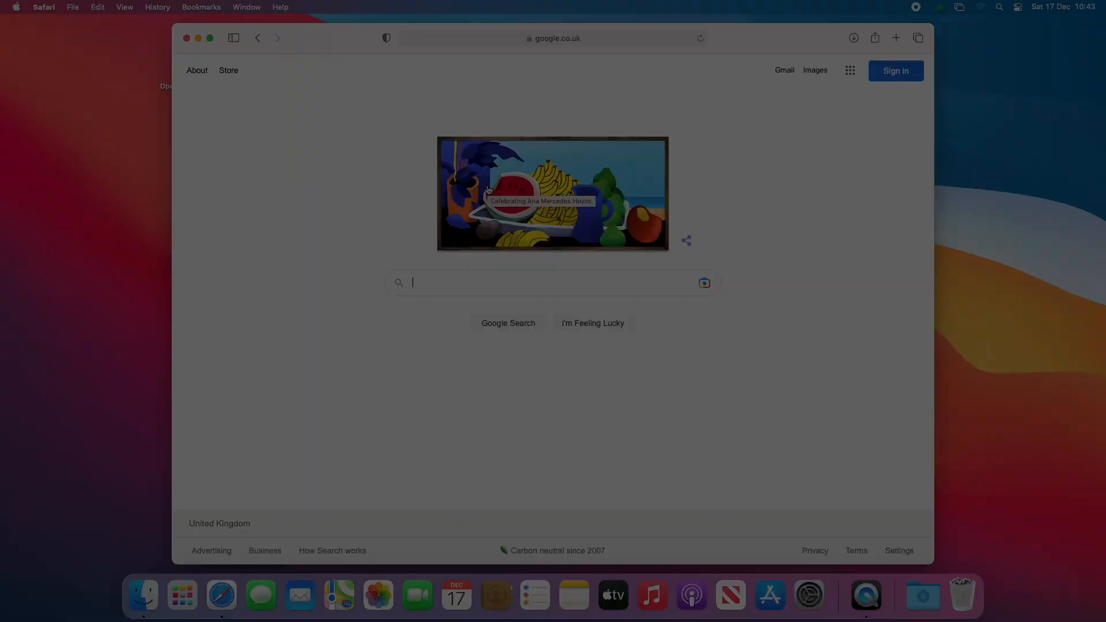
- Search for opencore configurator download and reach the mackie100 projects page
text(opencore conf)
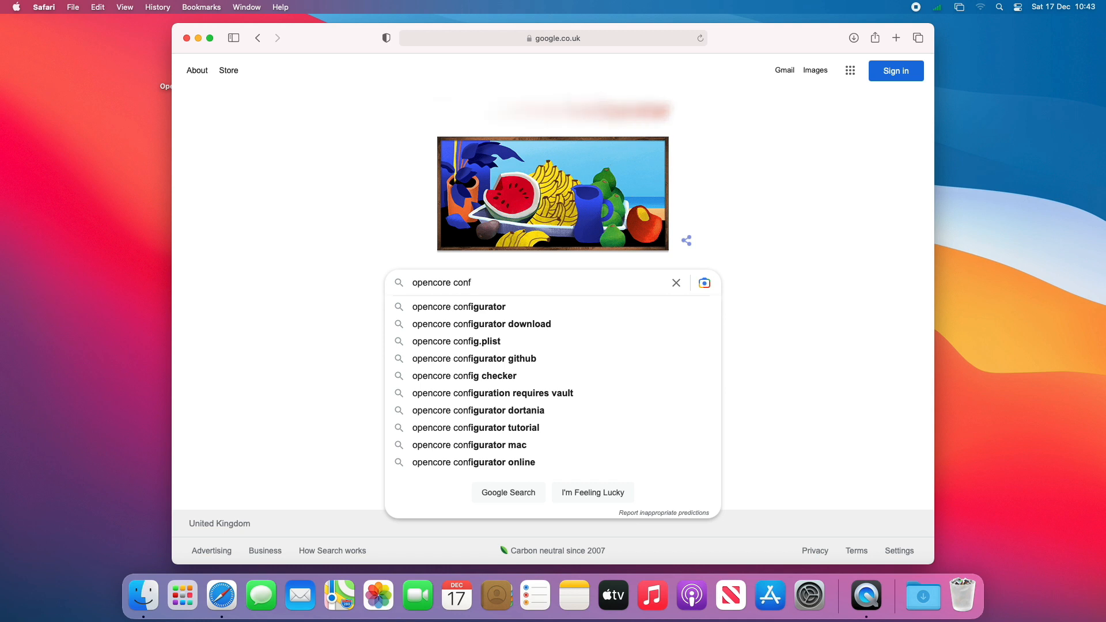
click(481, 324)
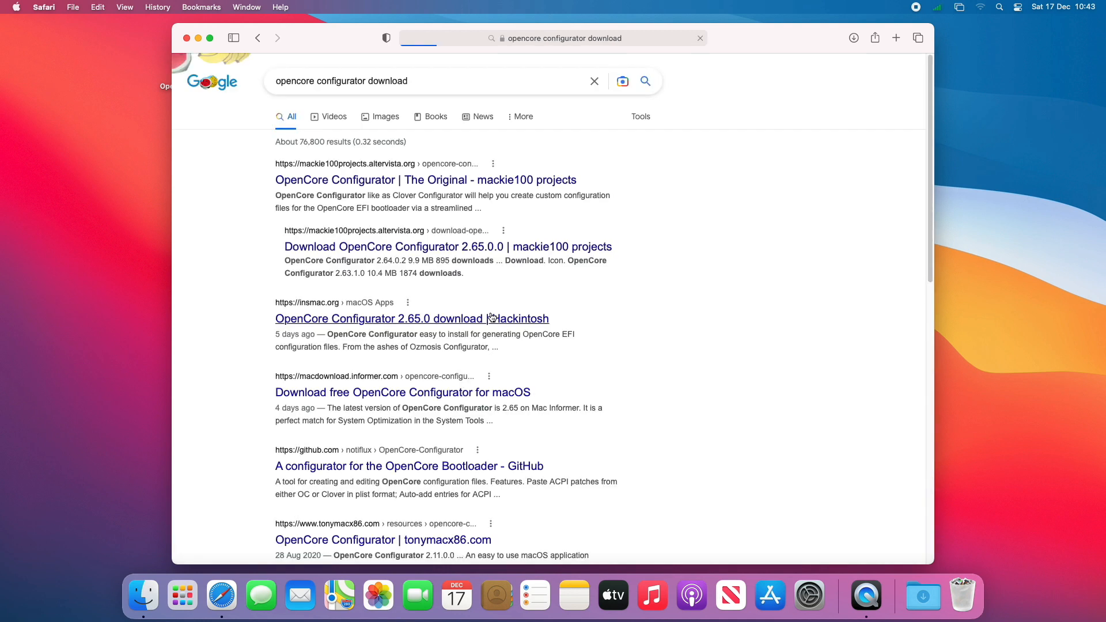
click(425, 179)
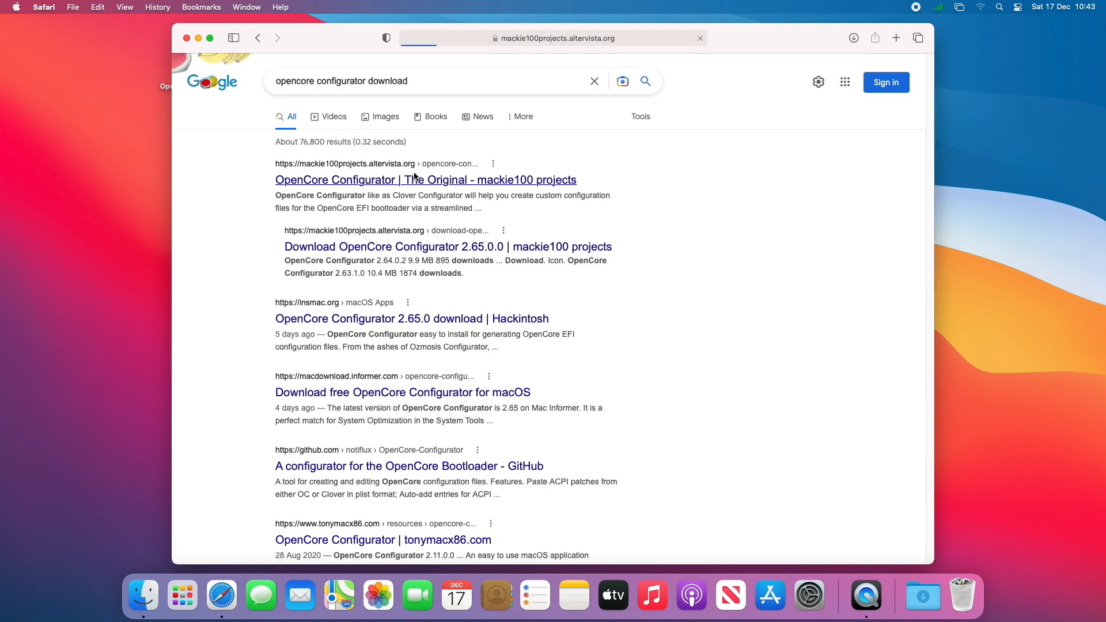
click(425, 180)
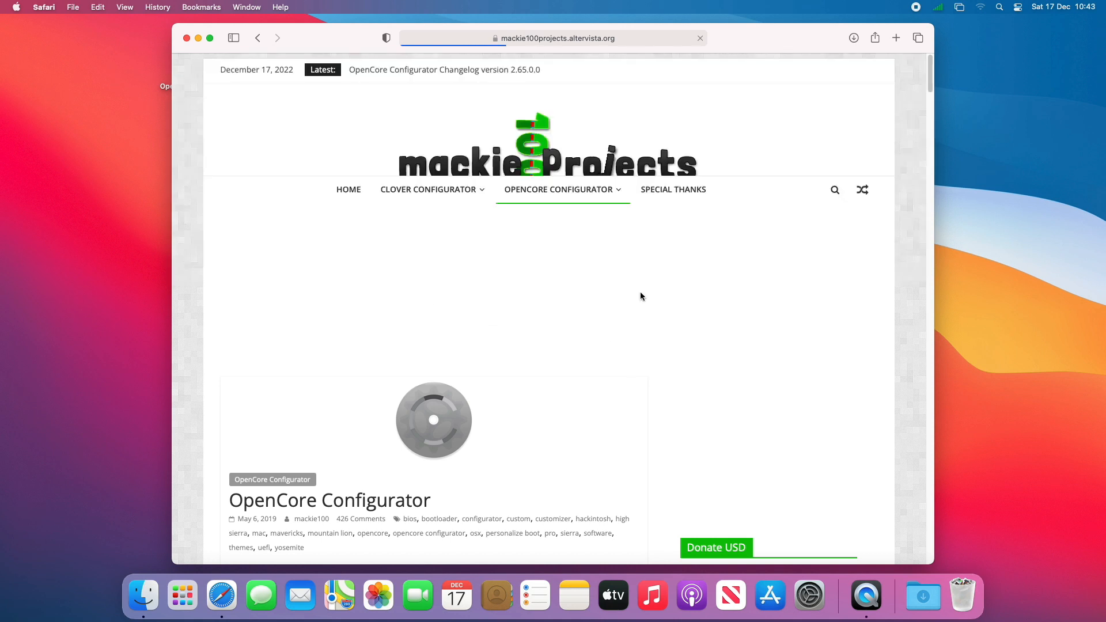
- Dismiss the ad and download OpenCore Configurator, allowing downloads from the site
scroll(down, 3)
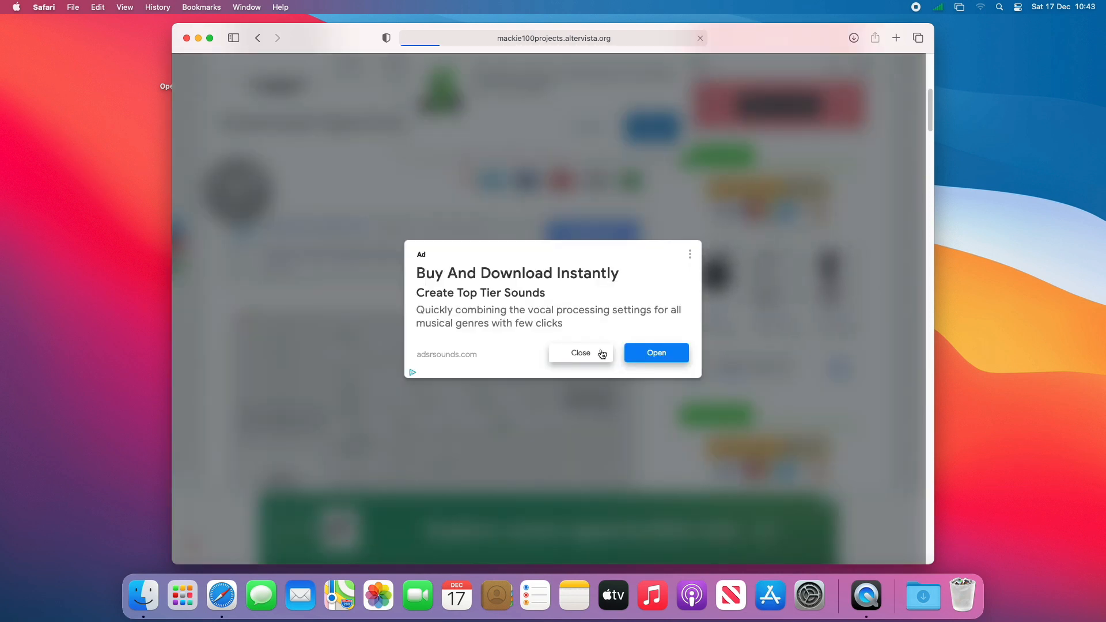
click(580, 353)
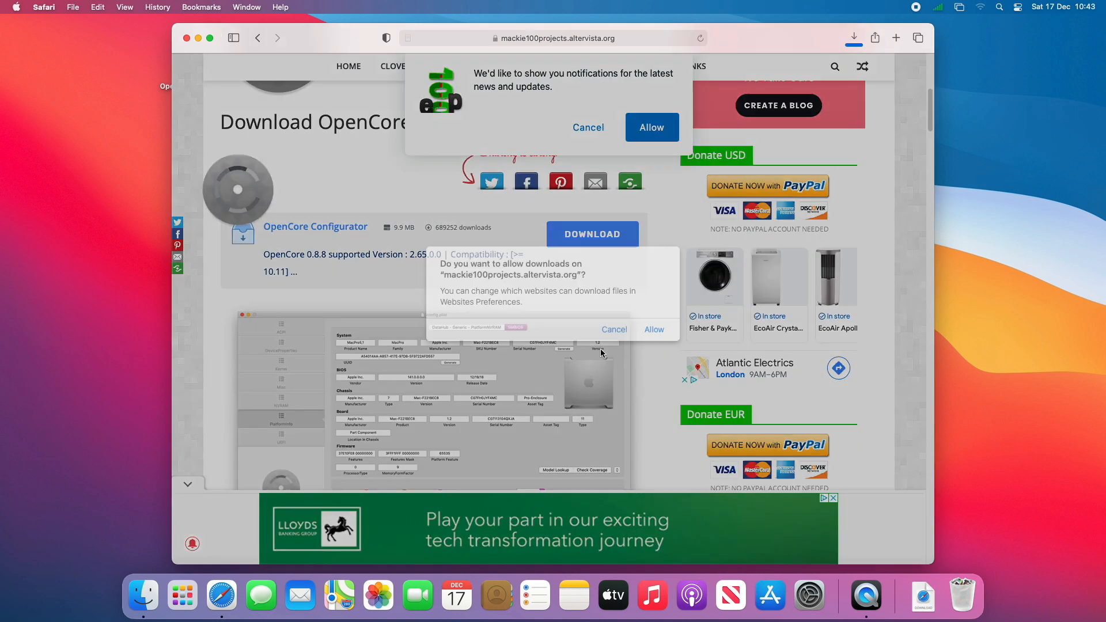
click(613, 330)
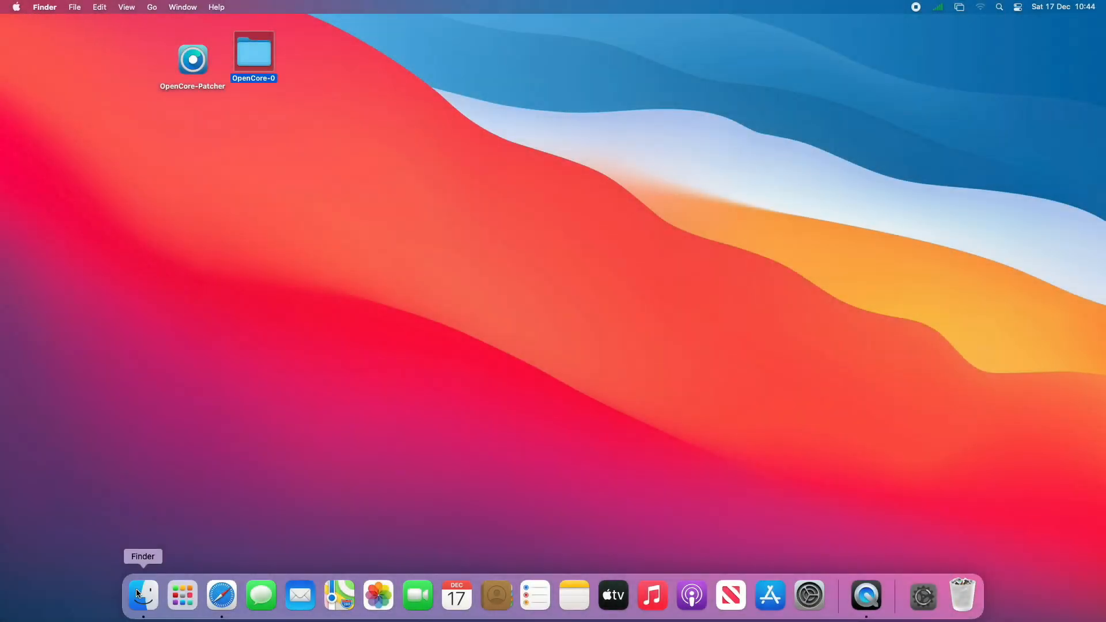
- Launch OpenCore Configurator from the Applications folder in Finder
click(143, 595)
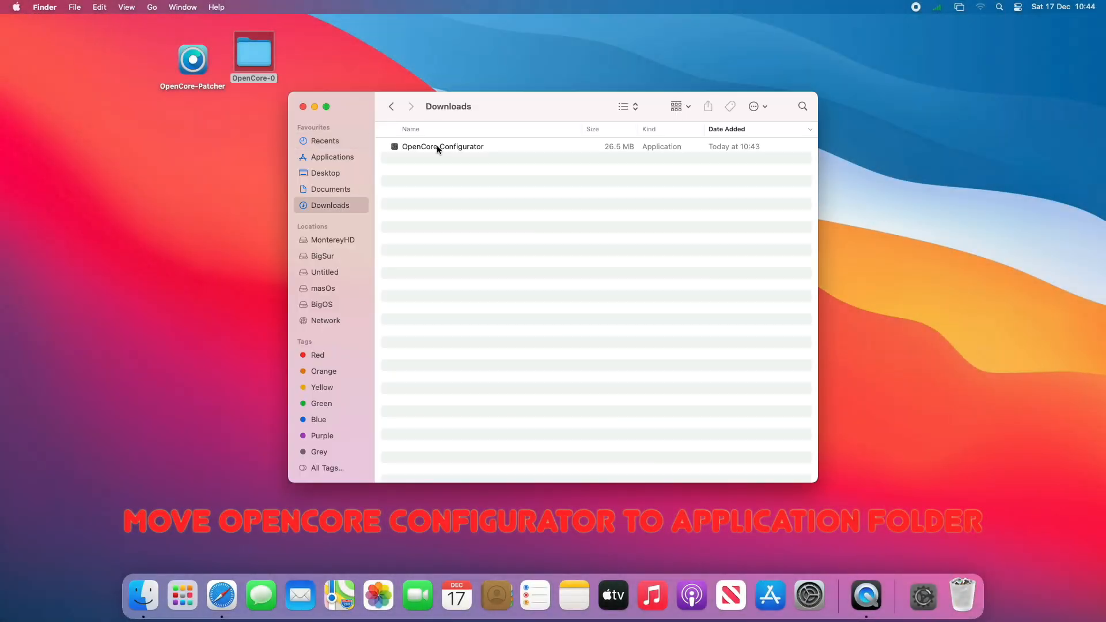
click(330, 157)
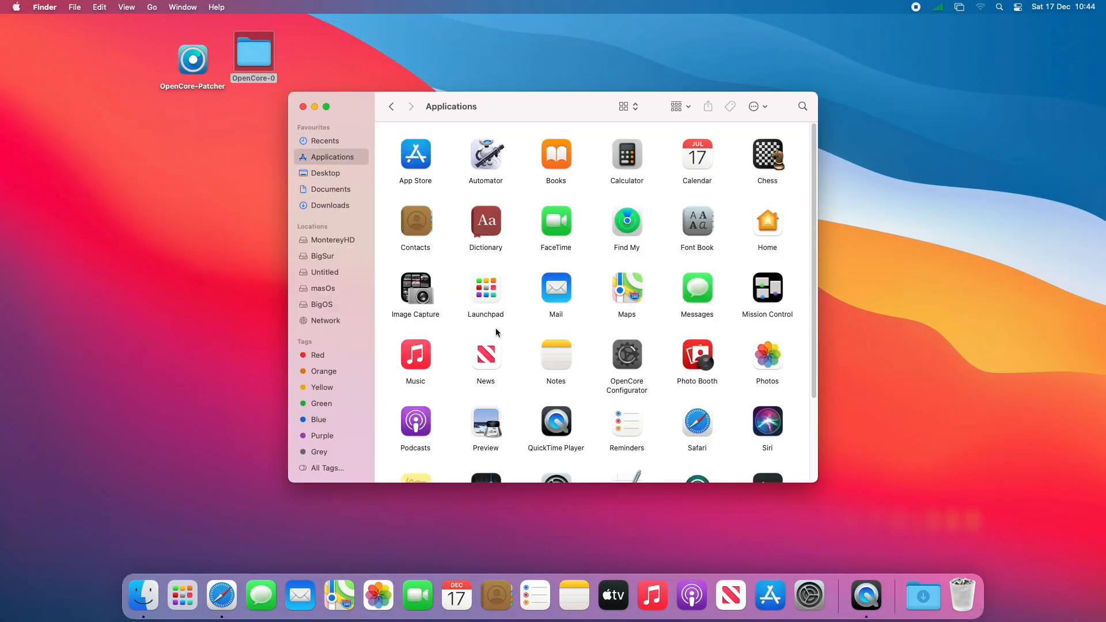
click(625, 352)
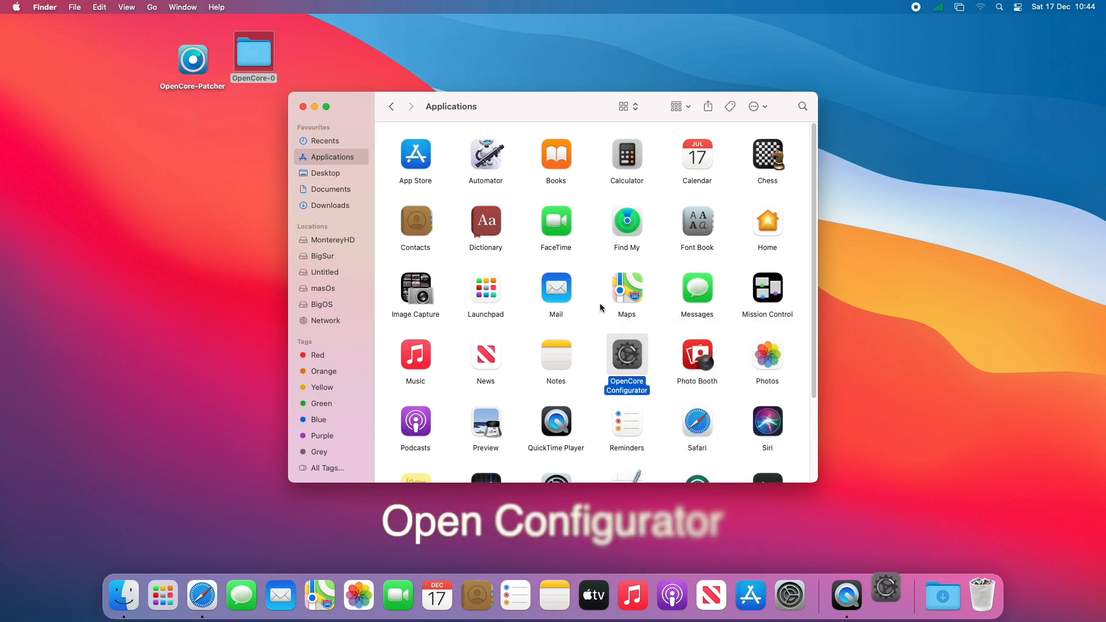
double_click(625, 354)
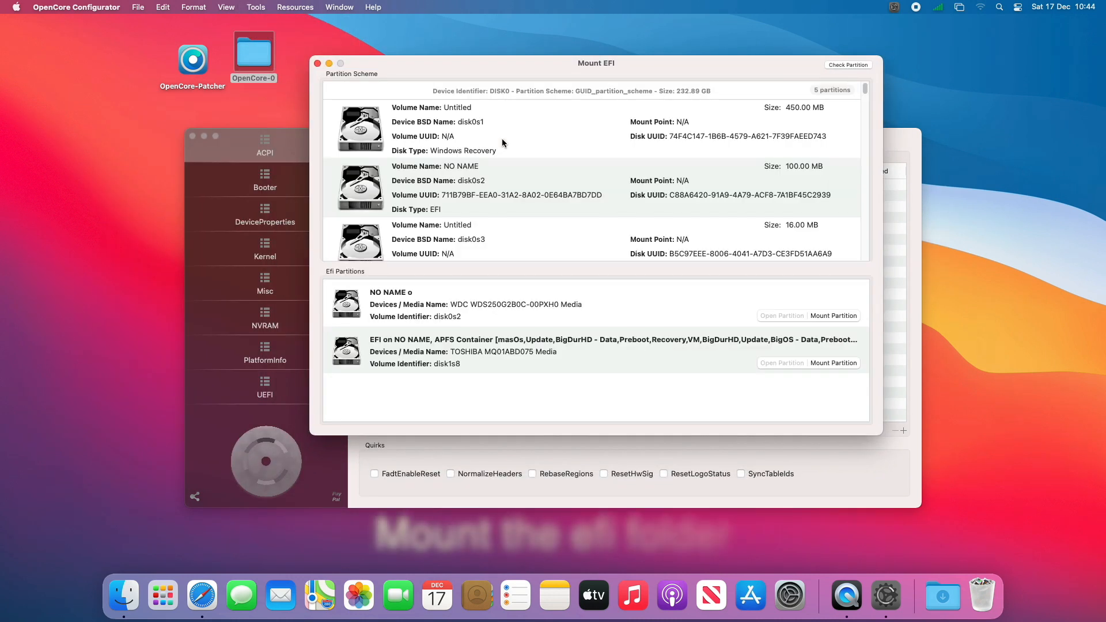
- Mount the disk1s8 EFI partition with the admin password and open it
click(833, 362)
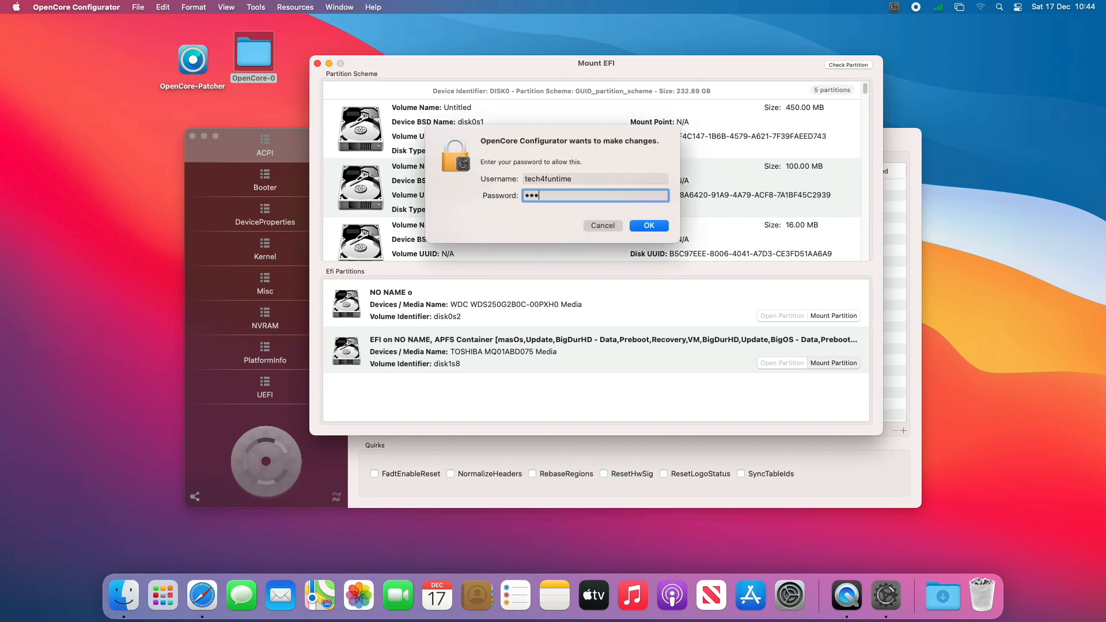
click(648, 225)
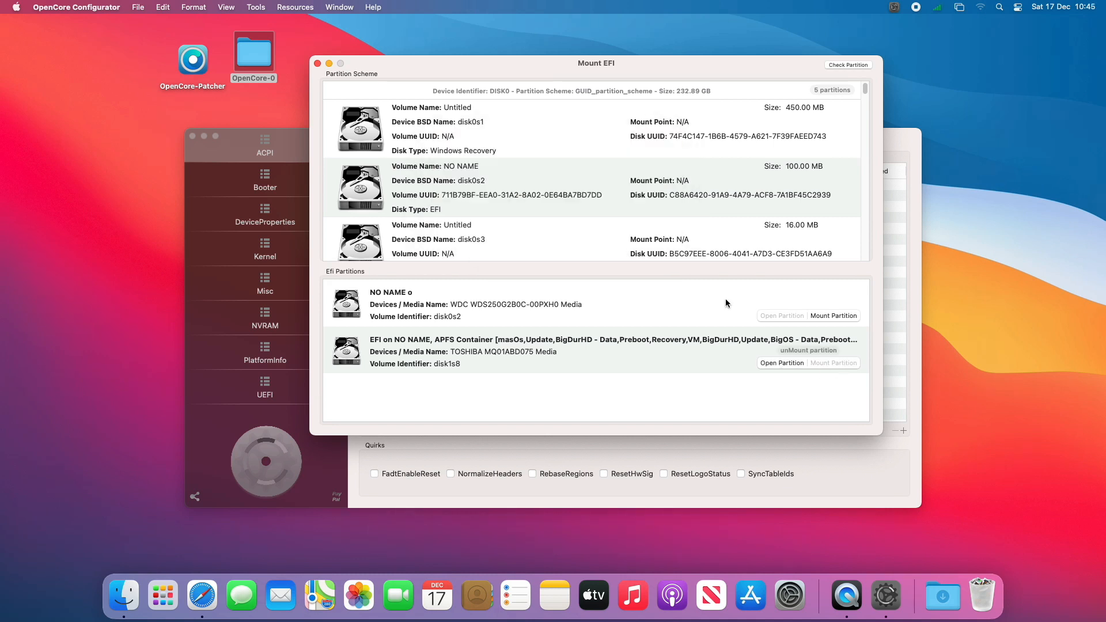
click(781, 363)
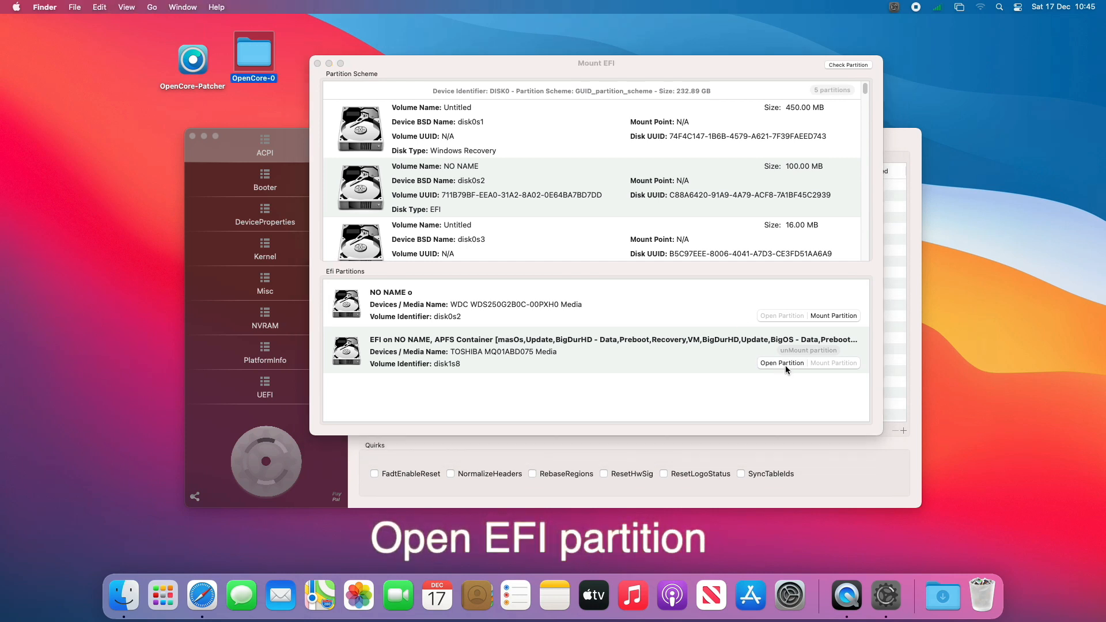
- Navigate into the EFI/BOOT folder on the mounted partition in list view
click(782, 362)
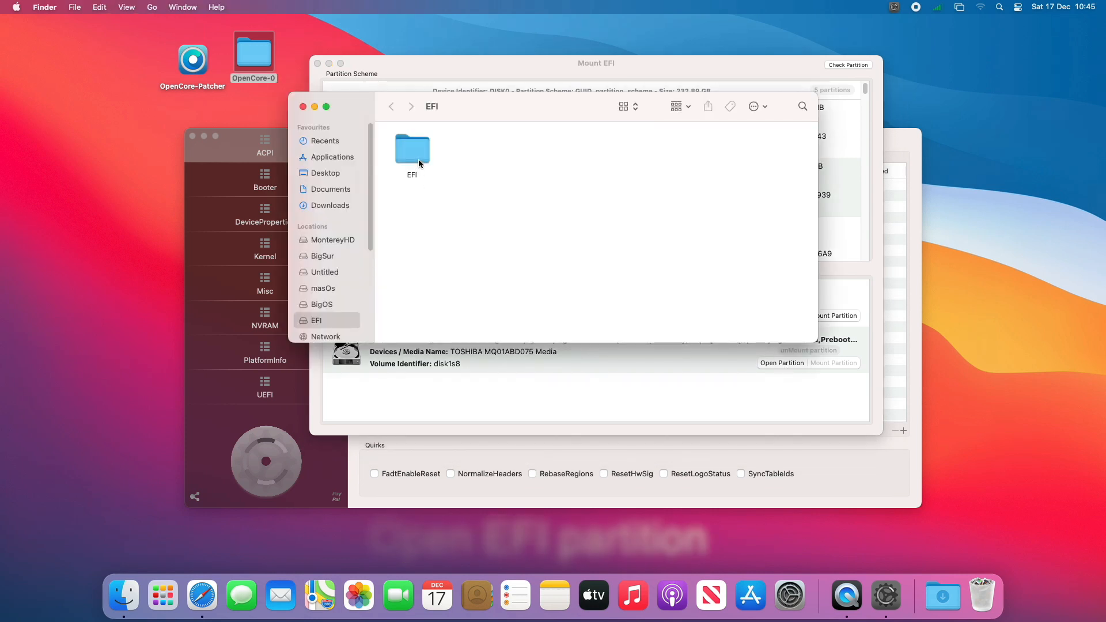
right_click(412, 151)
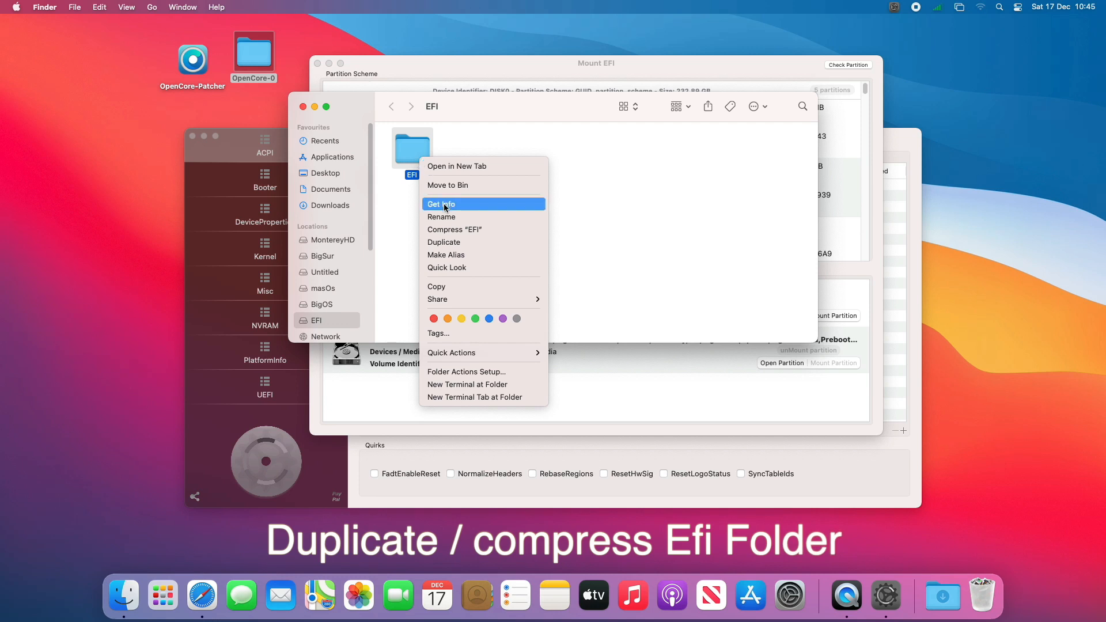
mouse_move(462, 255)
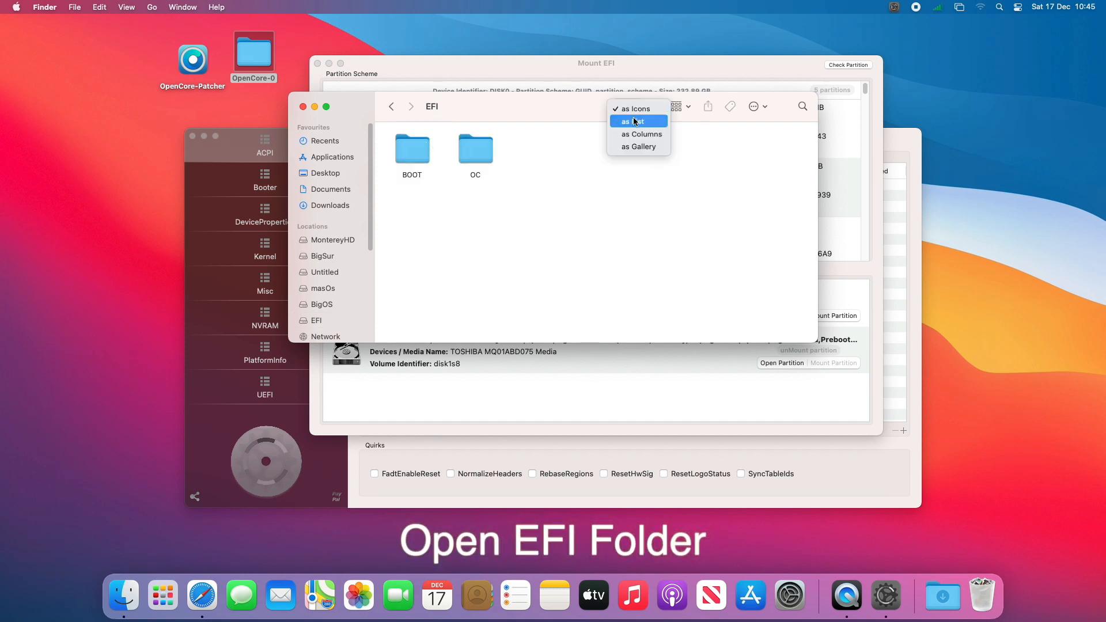
click(633, 120)
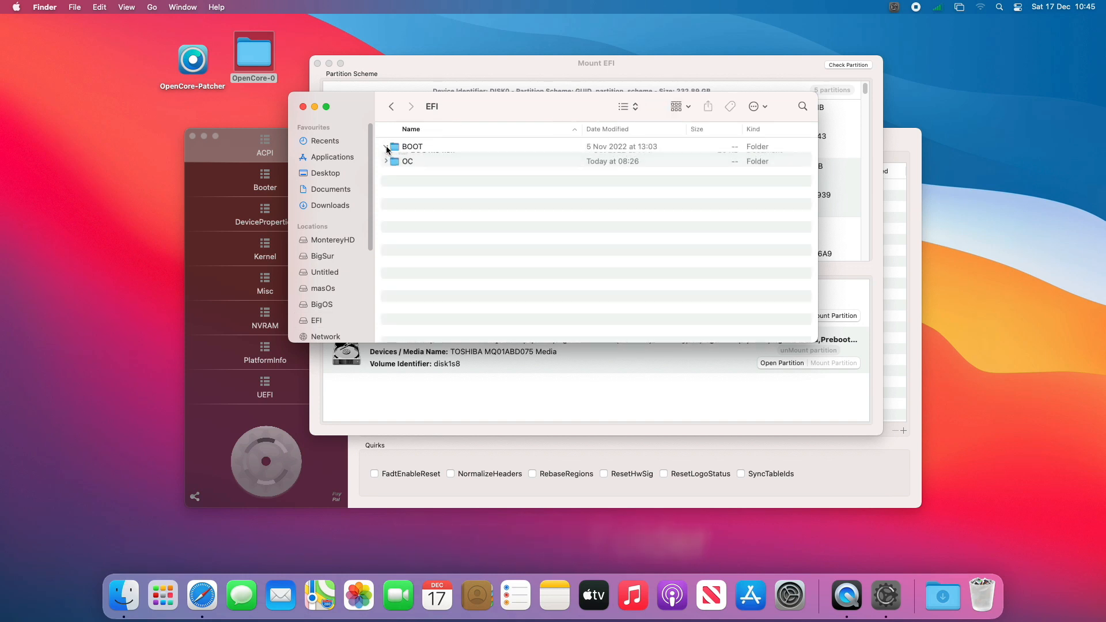
click(386, 147)
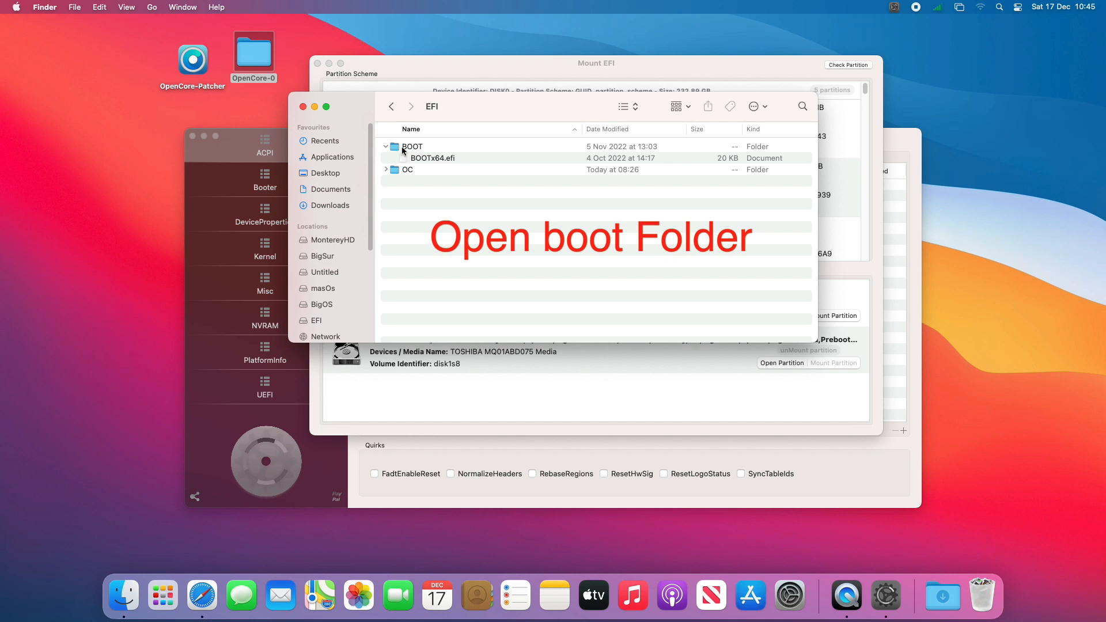
double_click(412, 146)
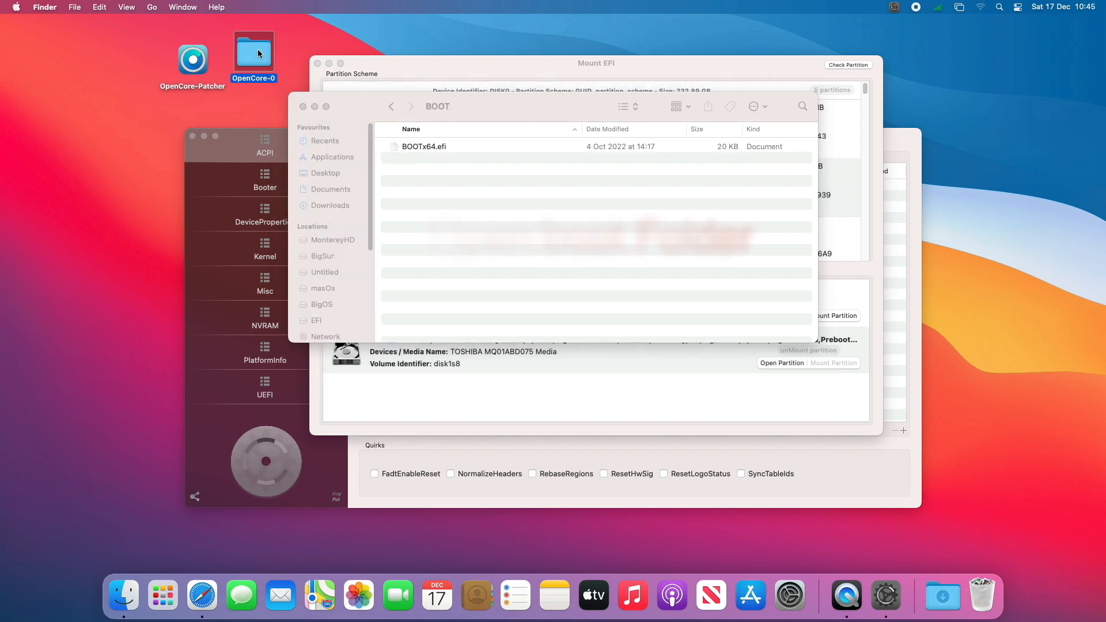
- Replace the partition's BOOTx64.efi with the newer one from the desktop OpenCore-0 EFI/BOOT folder
double_click(254, 50)
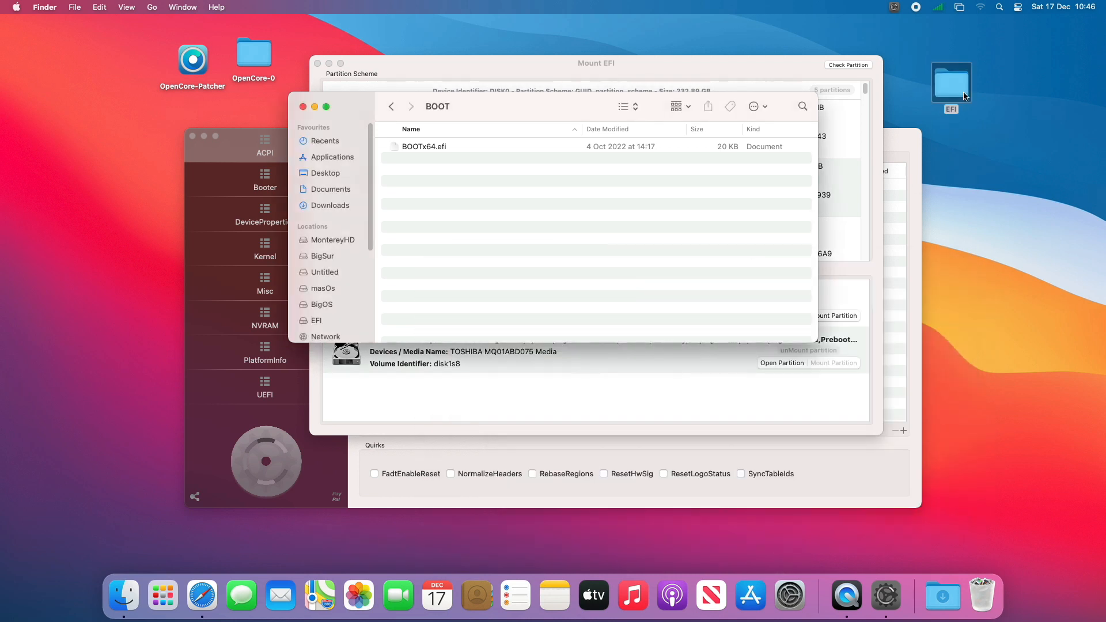
double_click(951, 80)
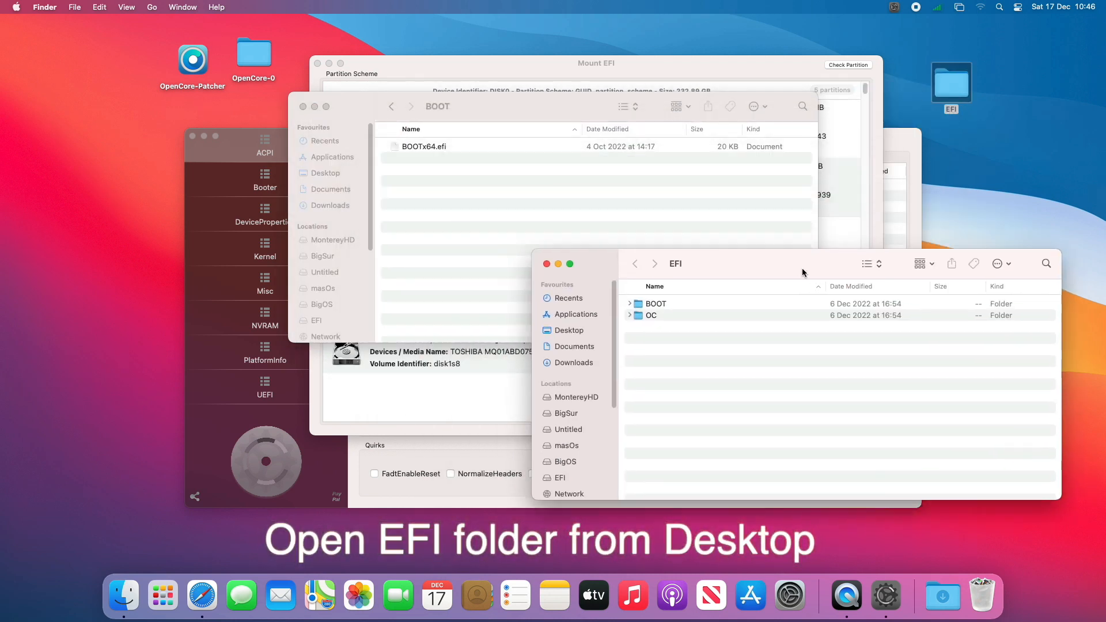
double_click(655, 304)
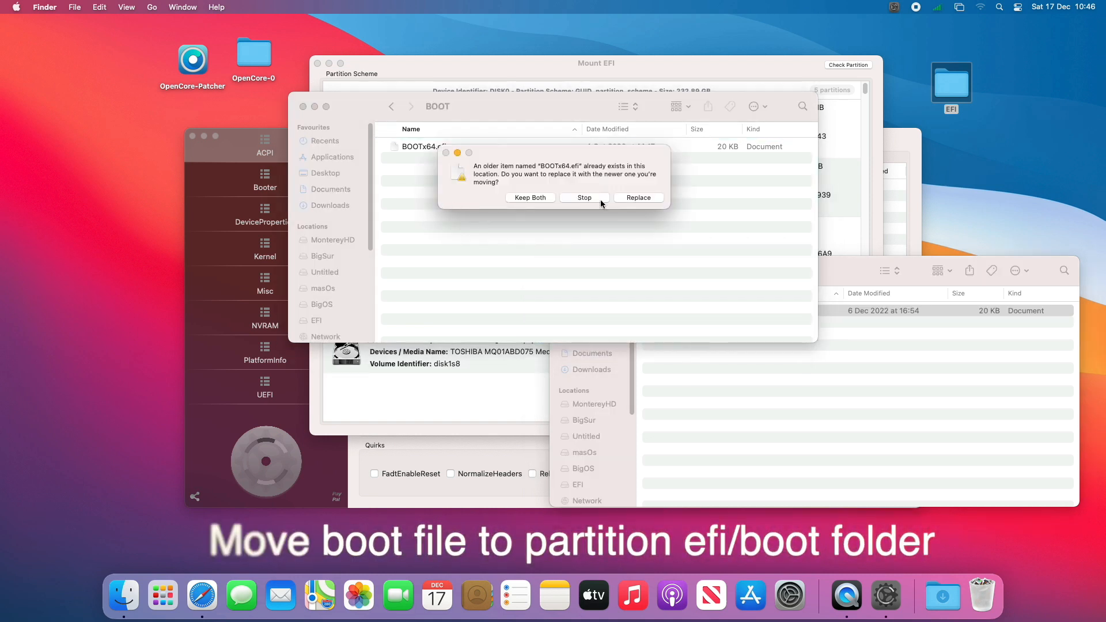
click(637, 197)
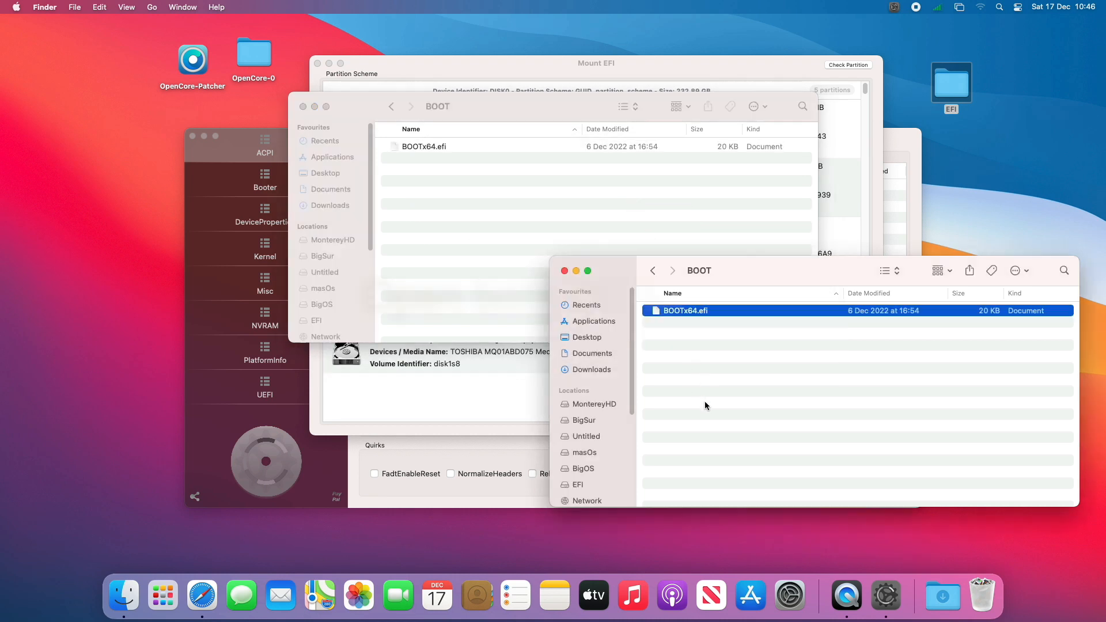
click(653, 270)
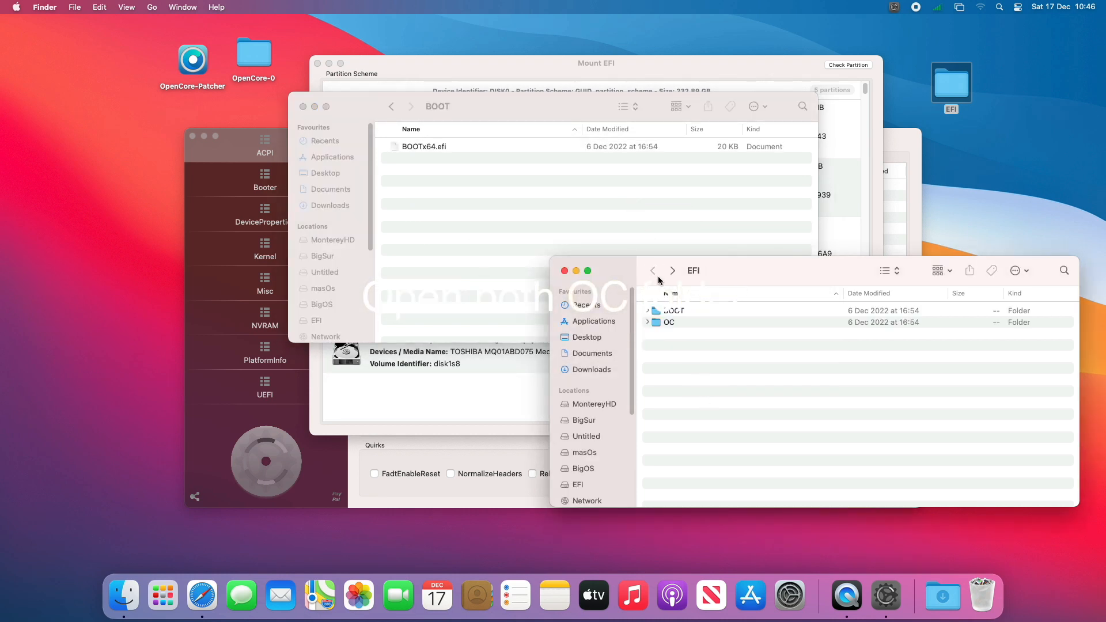
- Replace the partition's OC/OpenCore.efi with the newer copy from the desktop EFI
double_click(669, 321)
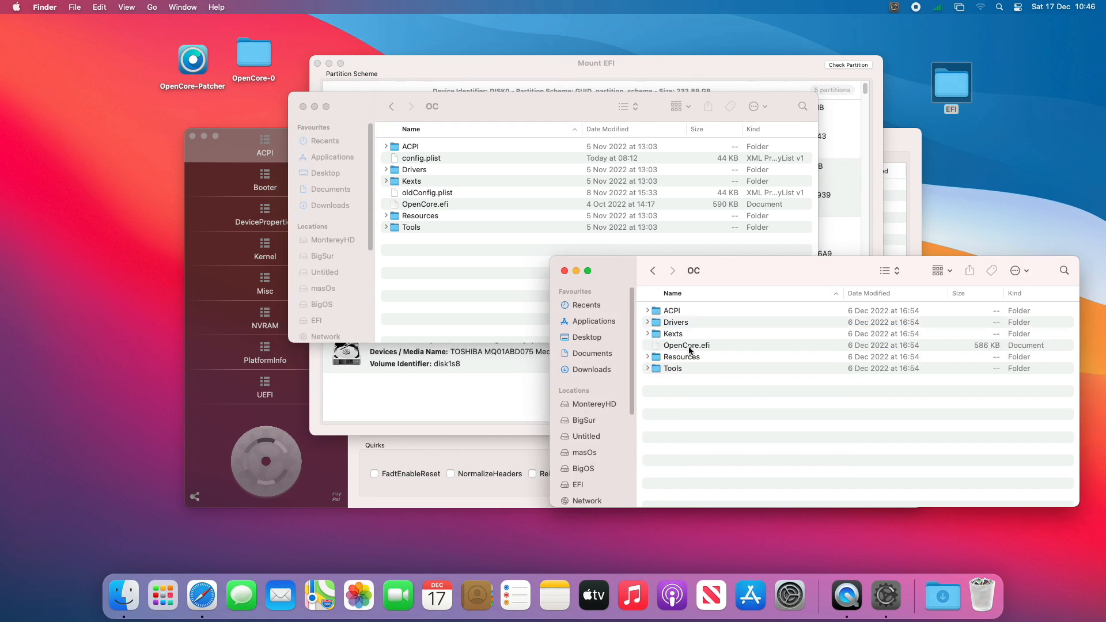
click(685, 346)
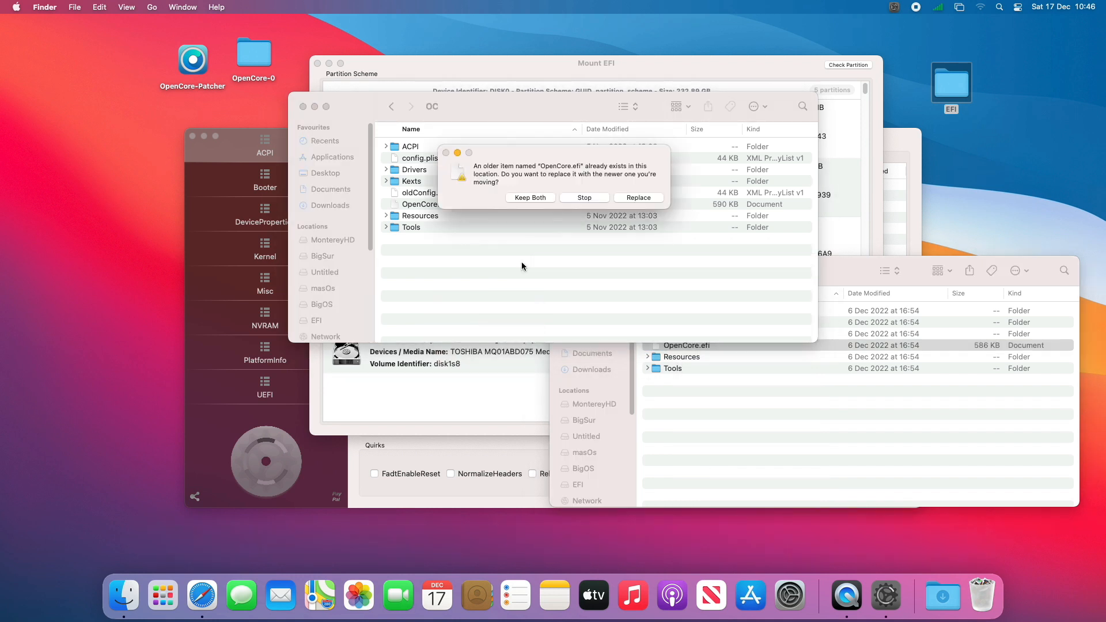
click(637, 198)
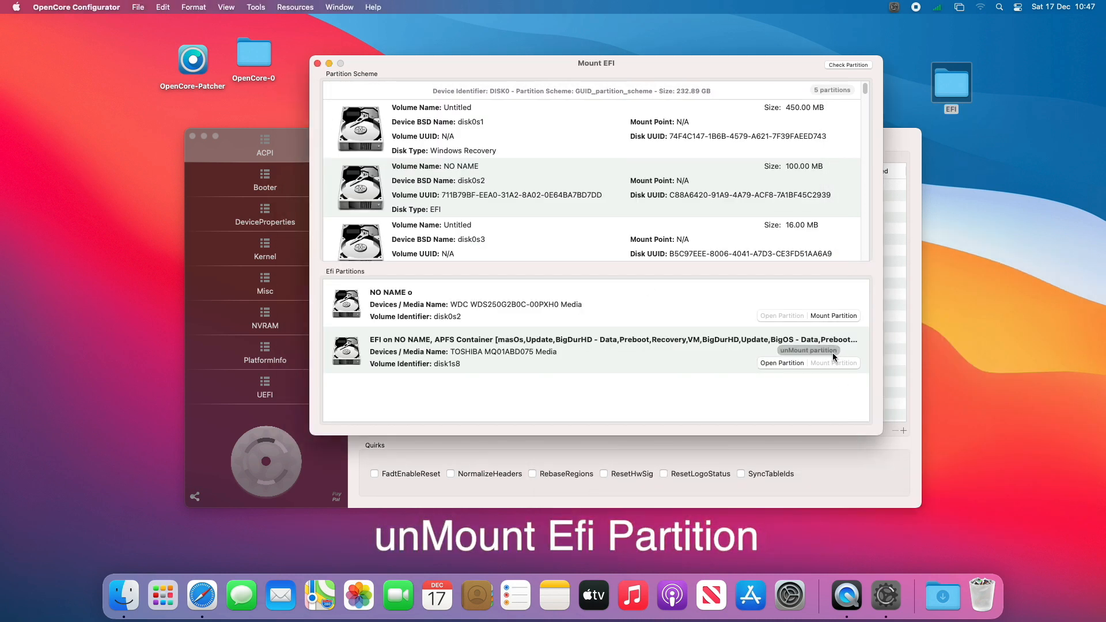
- Unmount the disk1s8 EFI partition and quit OpenCore Configurator
click(807, 351)
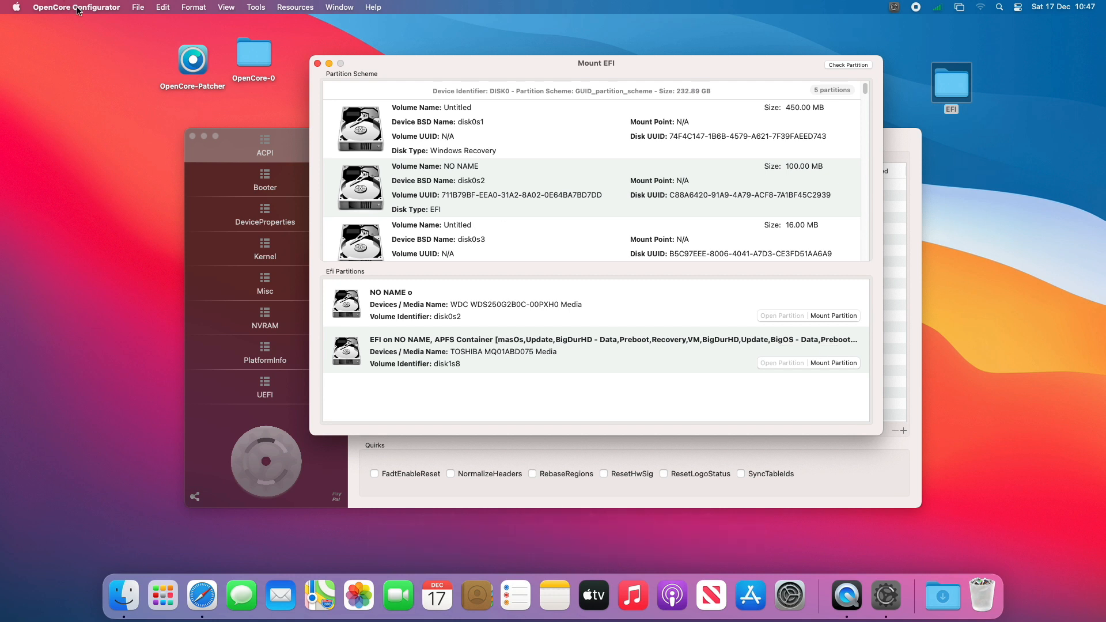
click(76, 7)
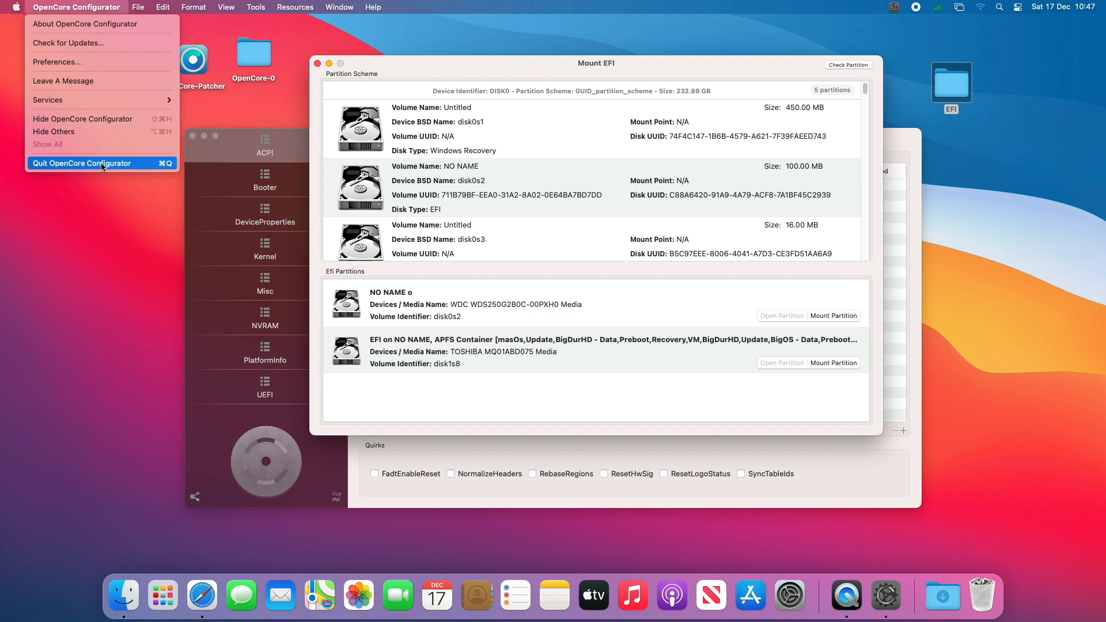
click(82, 163)
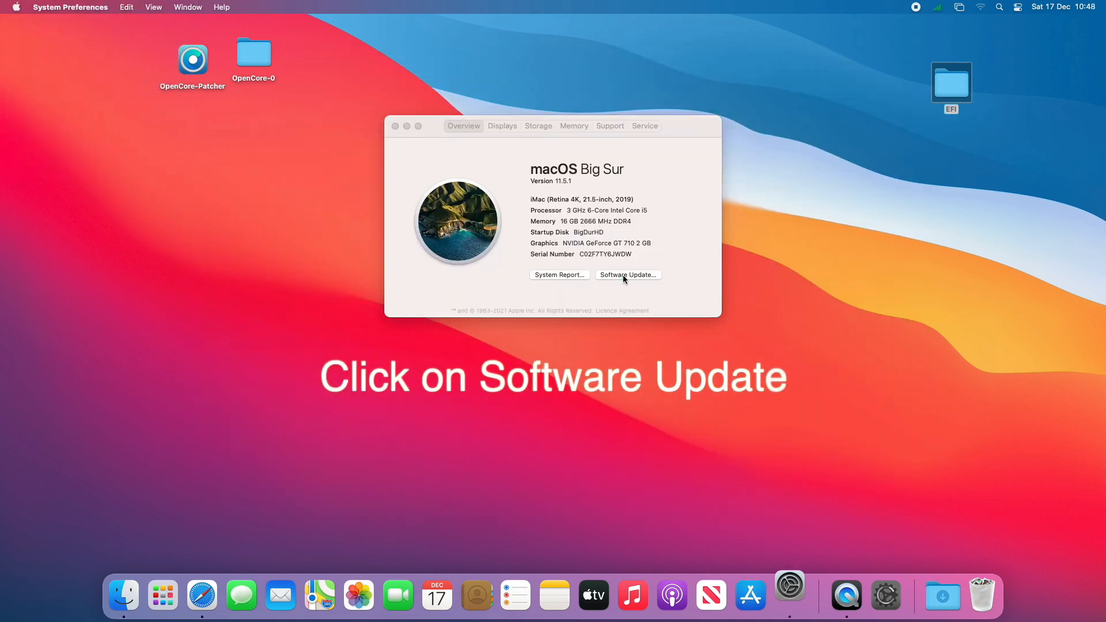
- Start the macOS Ventura 13.1 upgrade from Software Update
click(627, 274)
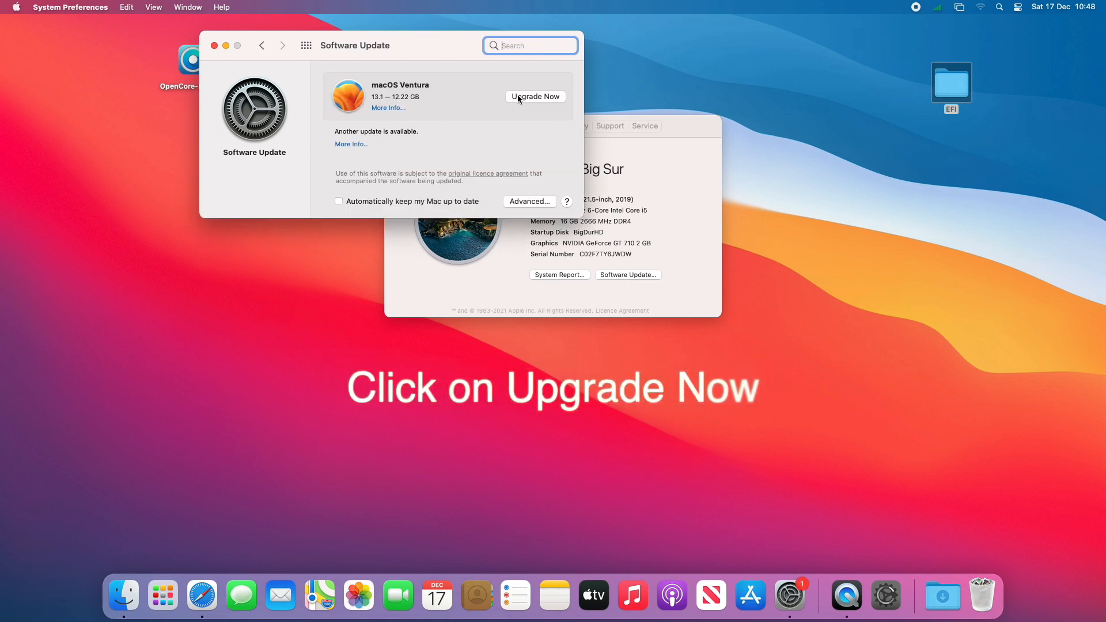
click(534, 97)
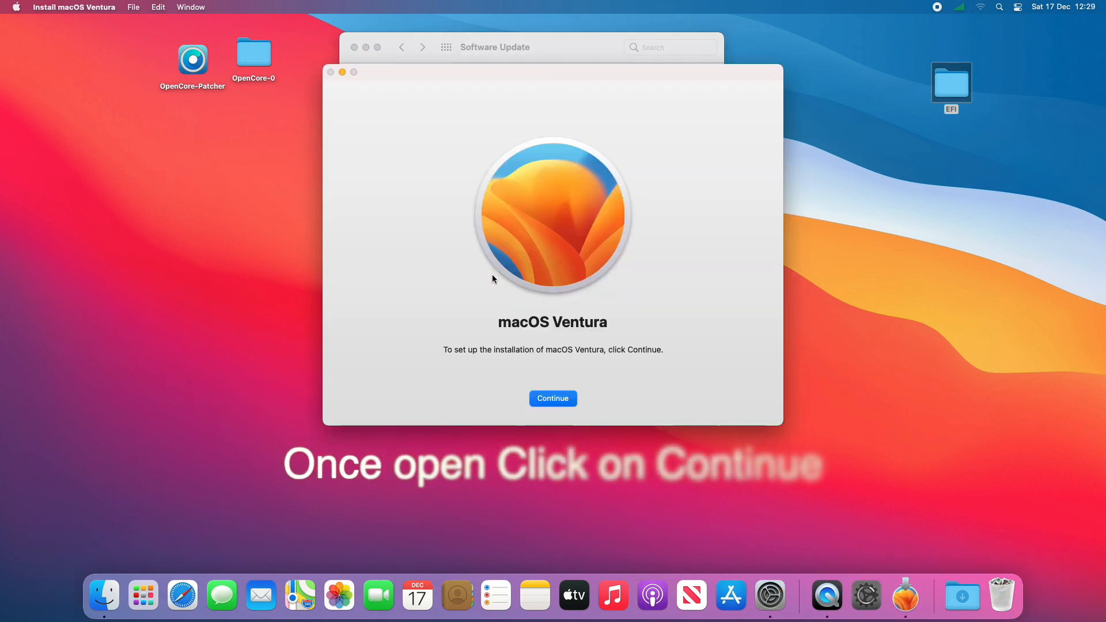
- Accept the Ventura licence agreement and authorize the installation as administrator
click(553, 398)
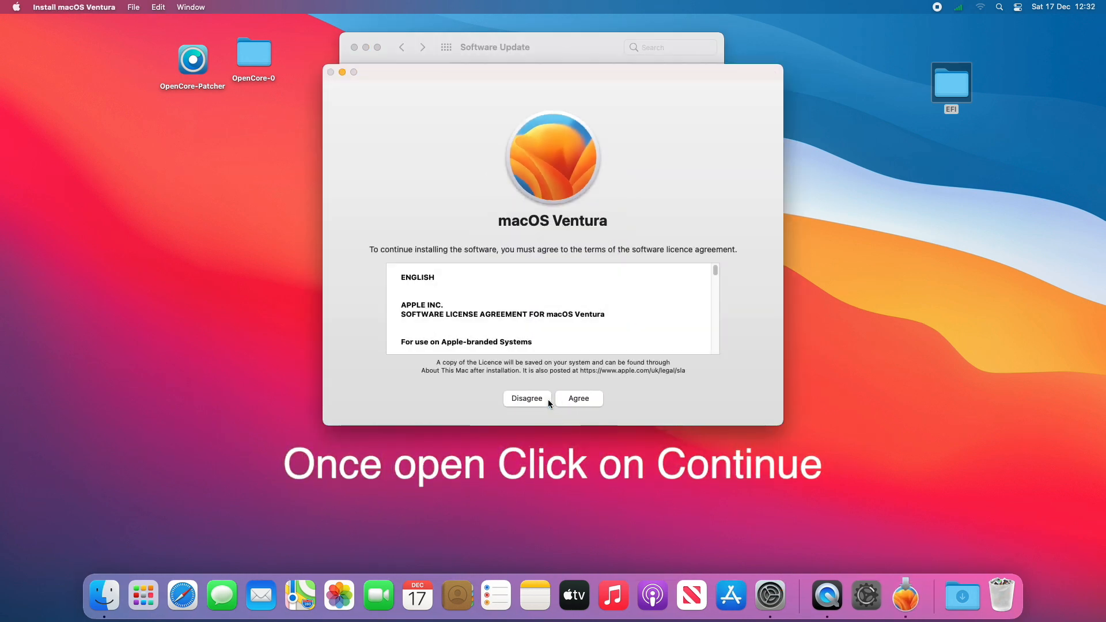
click(577, 399)
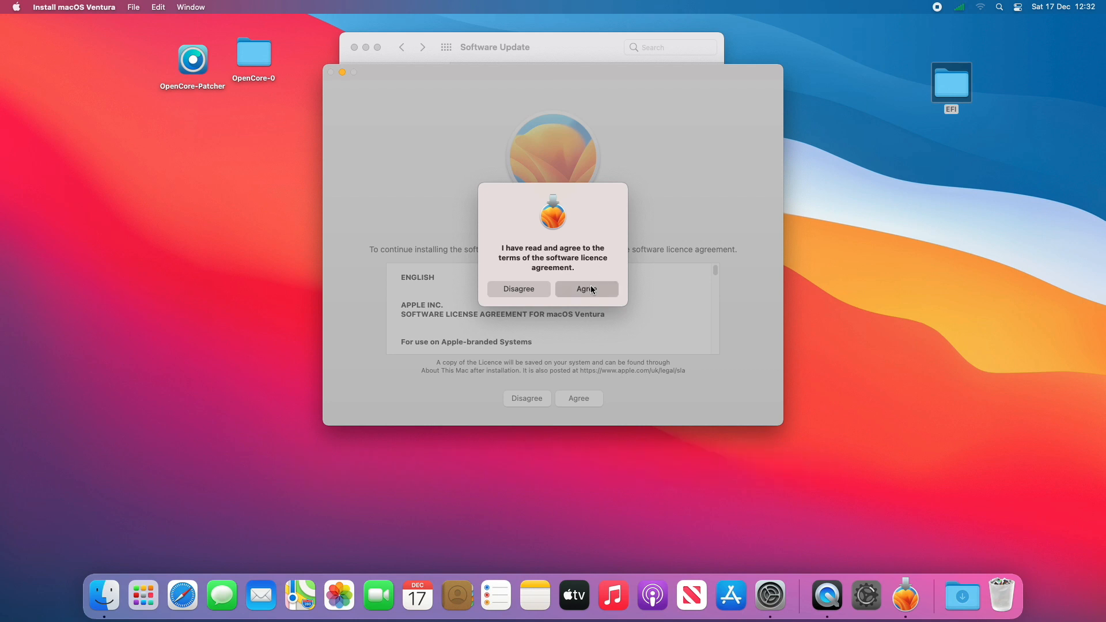
click(585, 289)
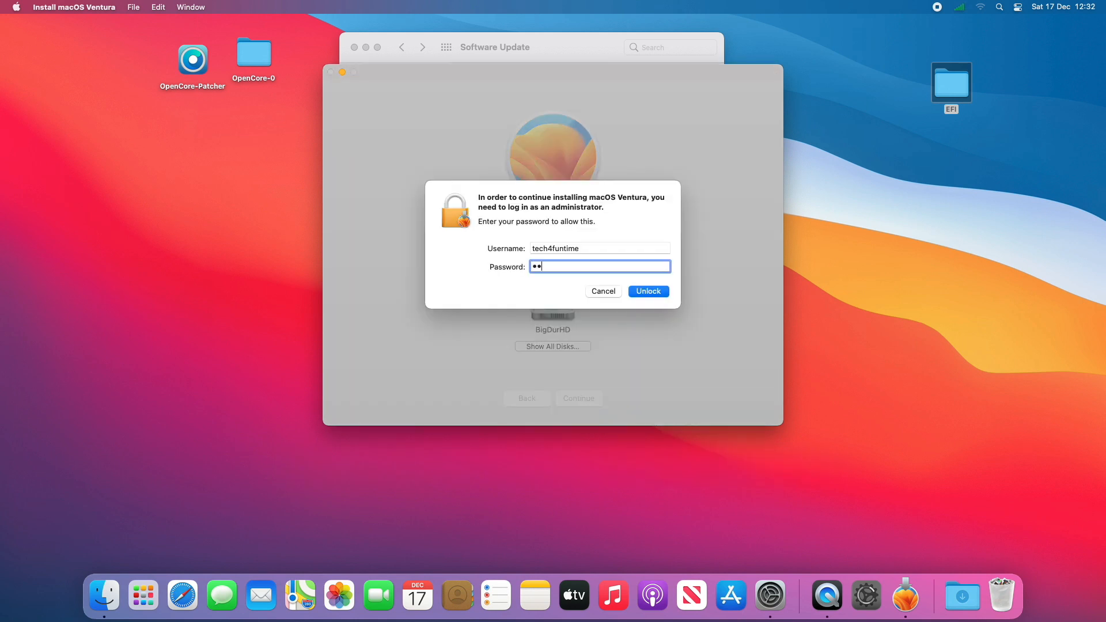
click(647, 291)
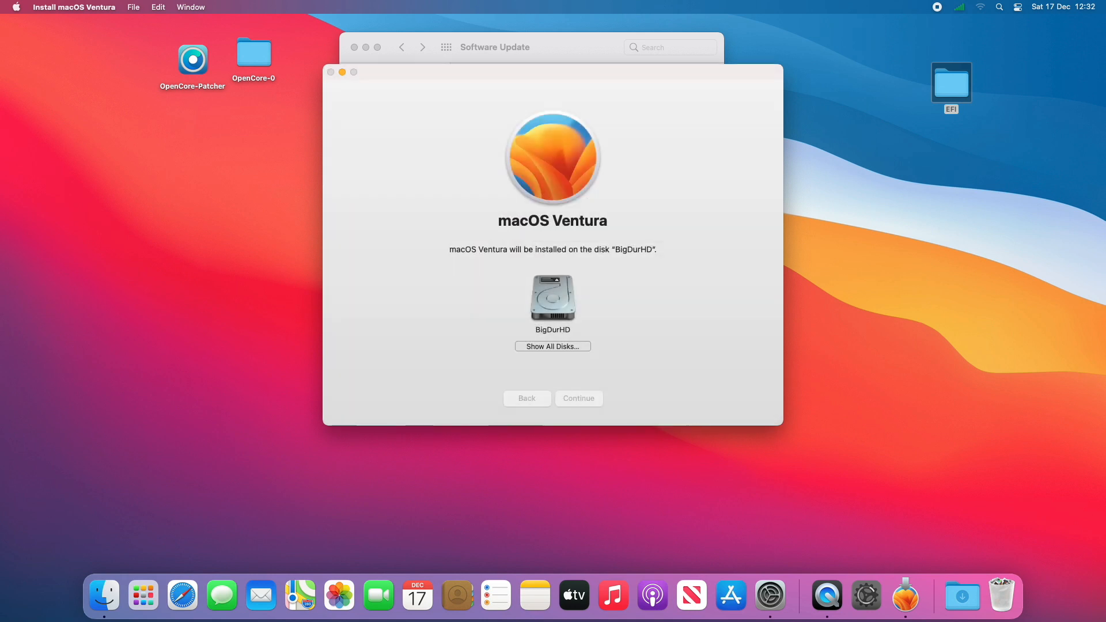
- Install Ventura onto BigDurHD and restart the Mac to begin installation
click(578, 398)
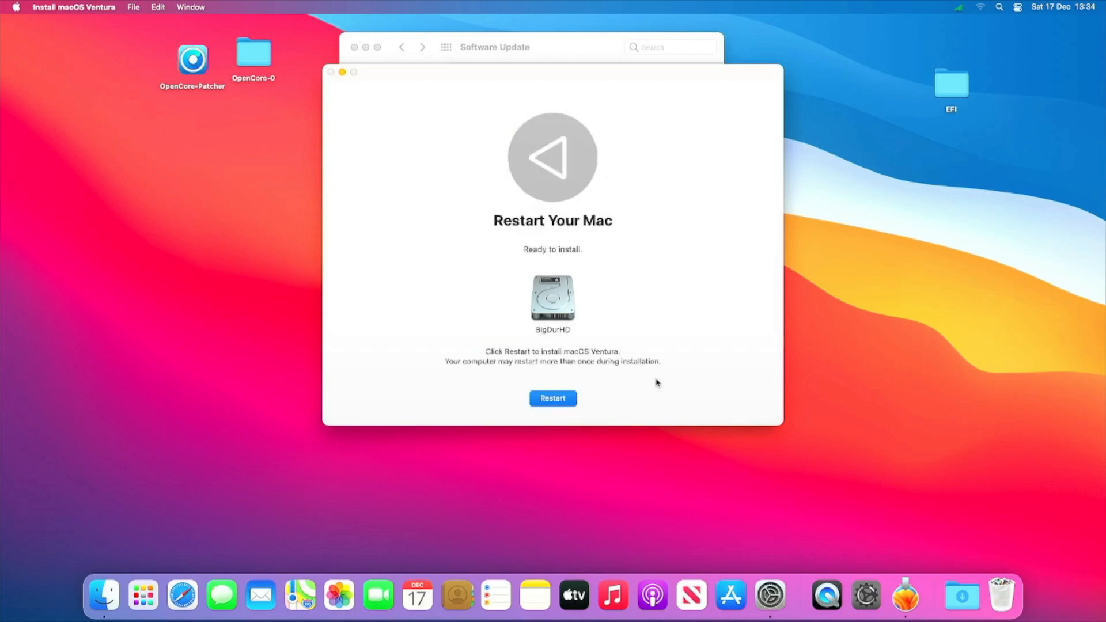
click(552, 399)
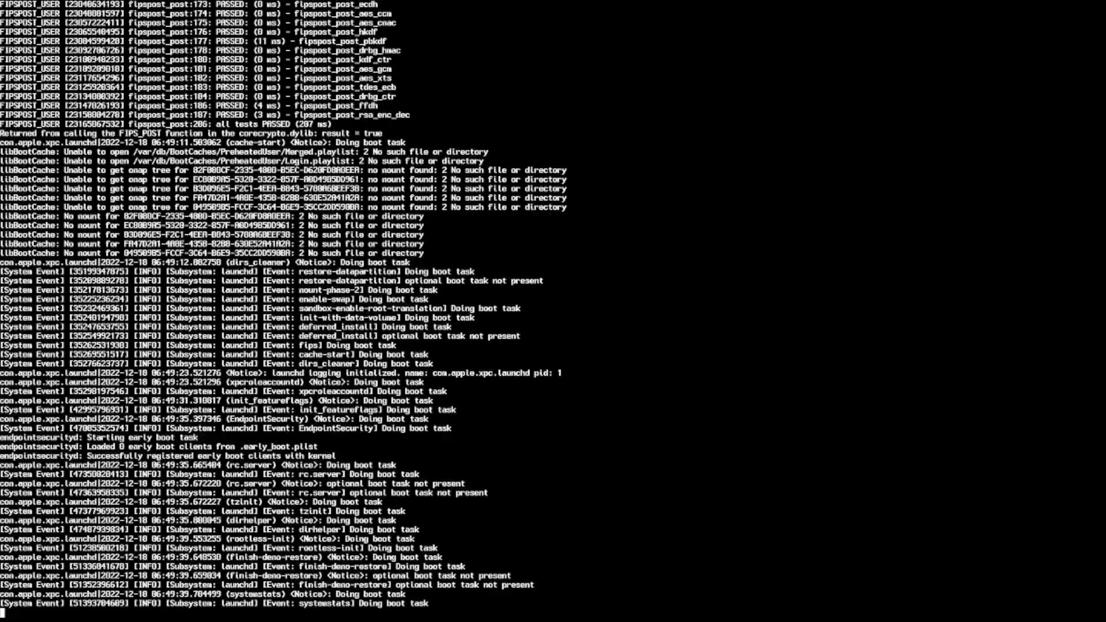
- Watch the verbose OpenCore boot log scroll by until Ventura finishes loading
scroll(down, 3)
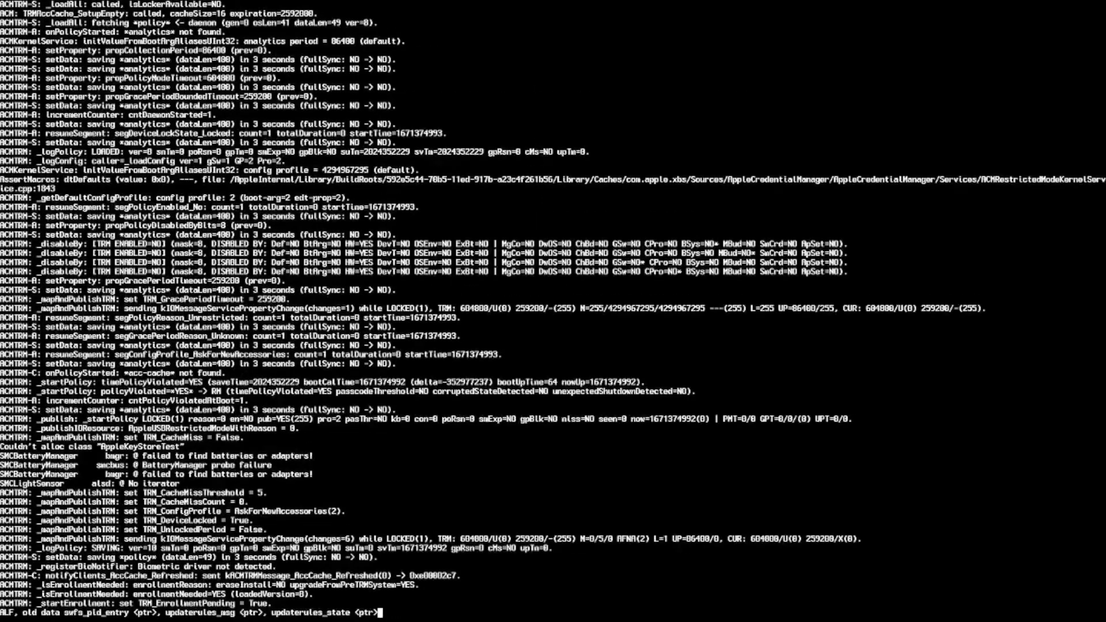
scroll(down, 3)
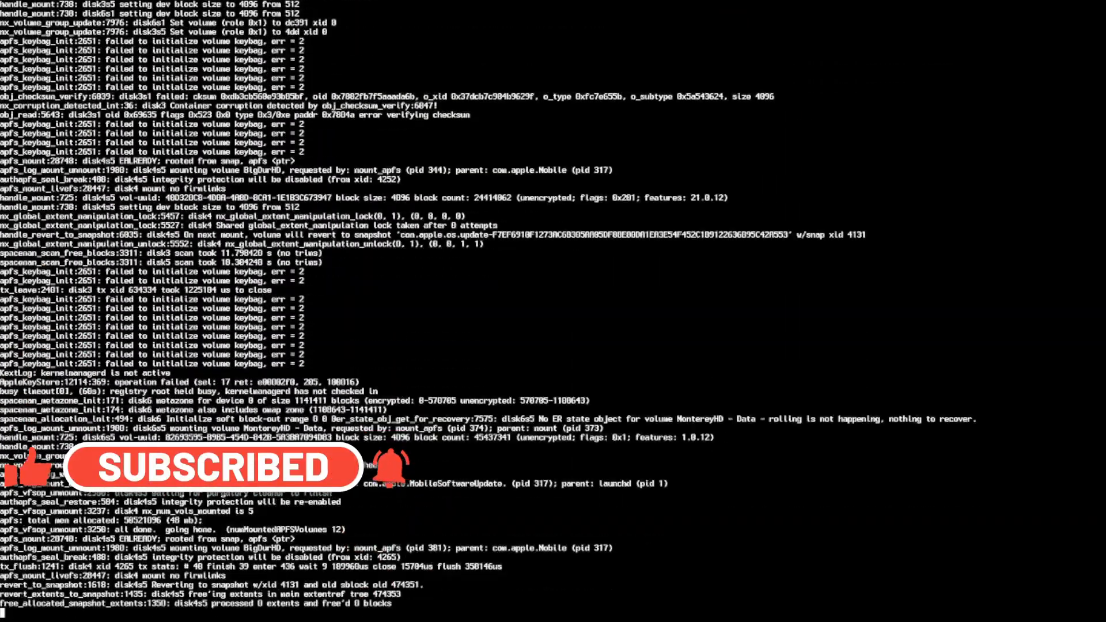
scroll(down, 3)
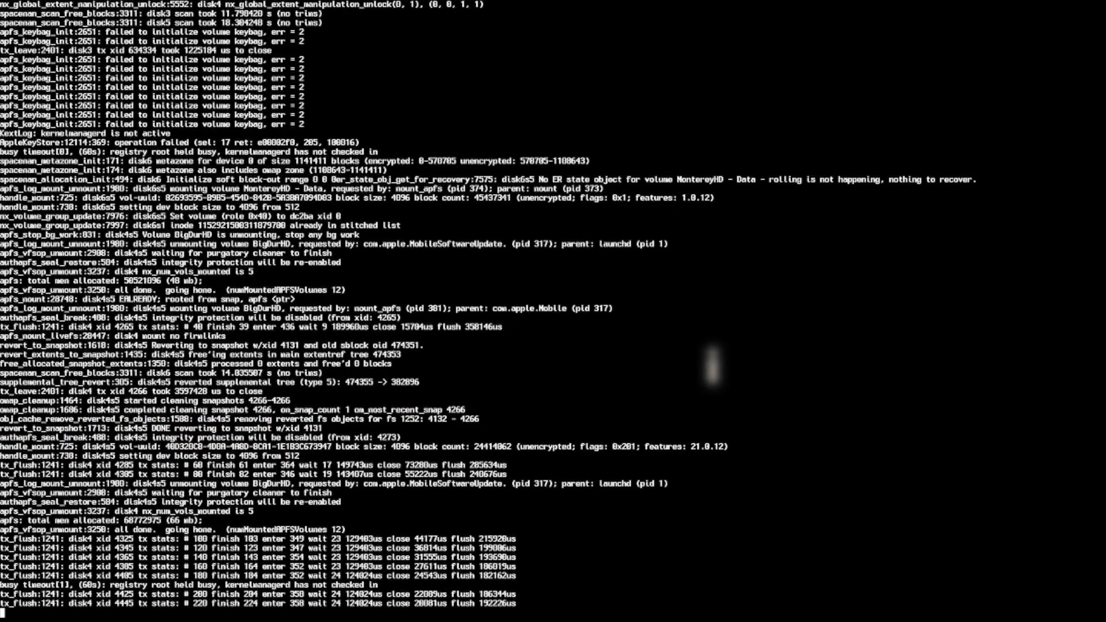
scroll(down, 3)
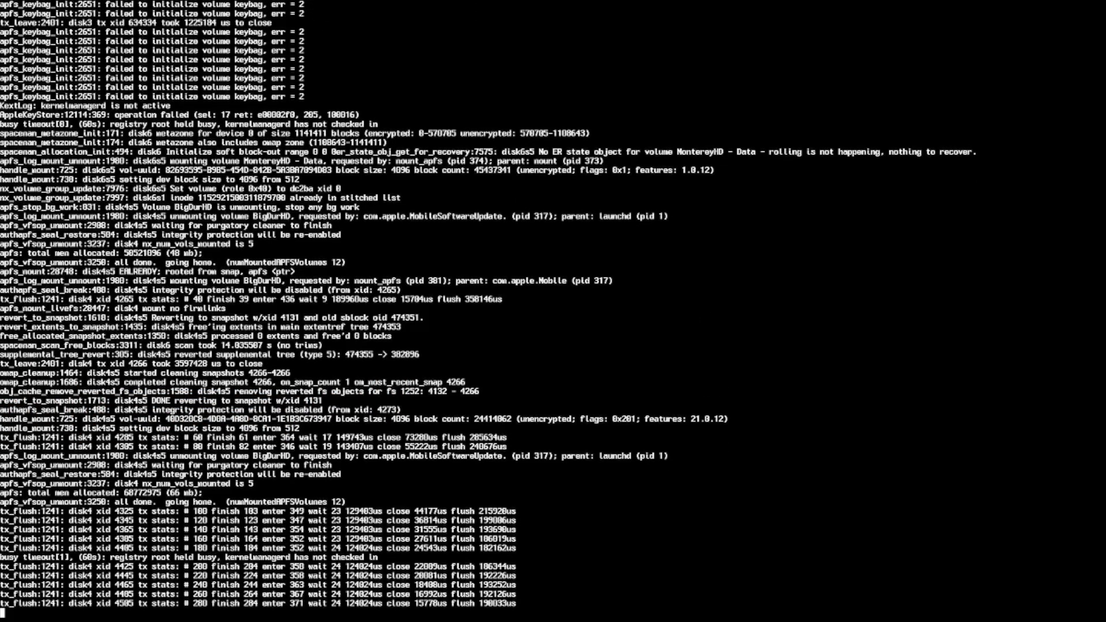
scroll(down, 3)
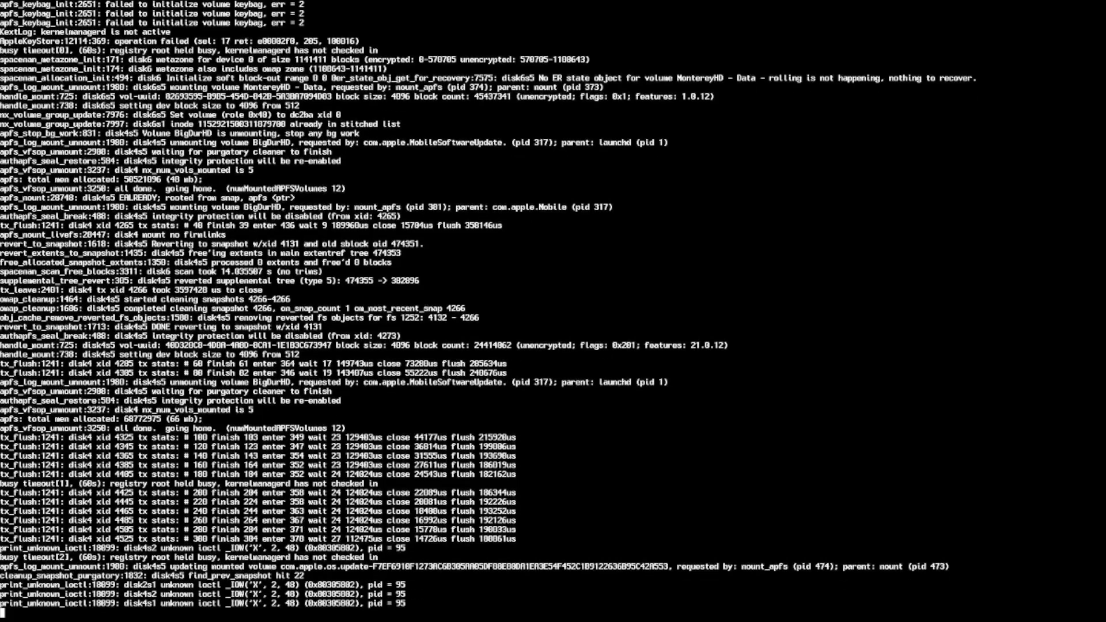
scroll(down, 3)
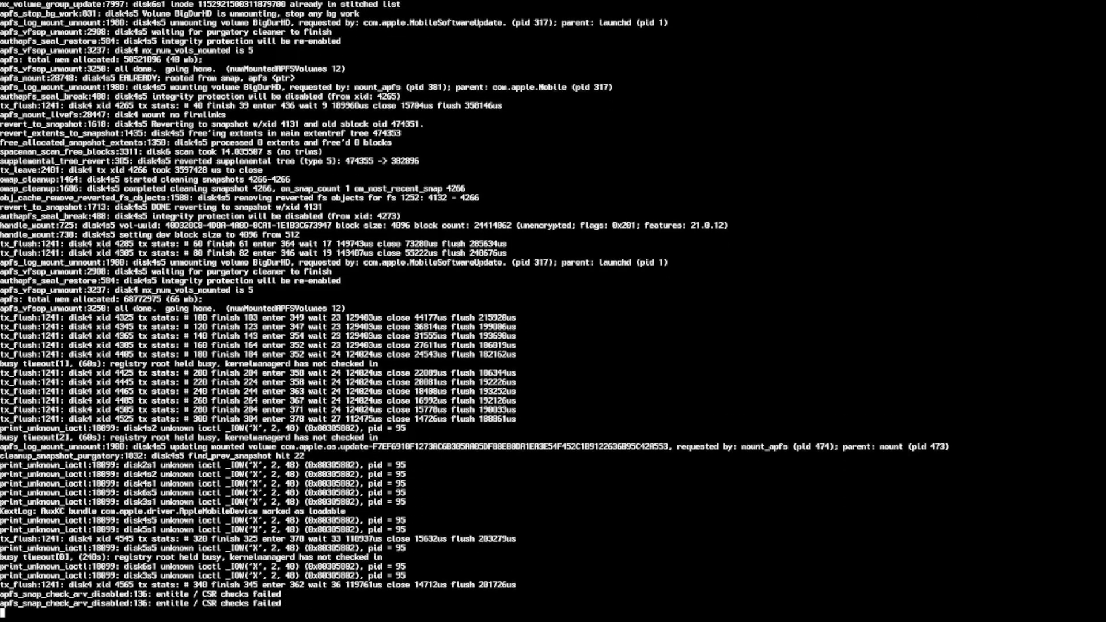
scroll(down, 3)
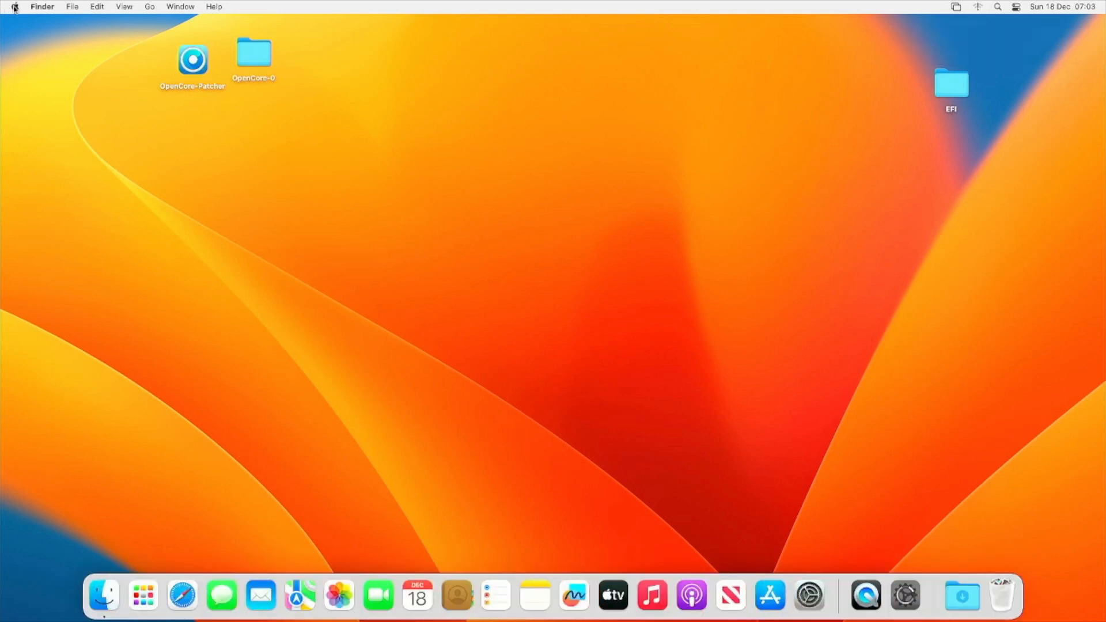
- Show About This Mac reporting Ventura 13.1 with NVIDIA graphics at only 7 MB
click(14, 6)
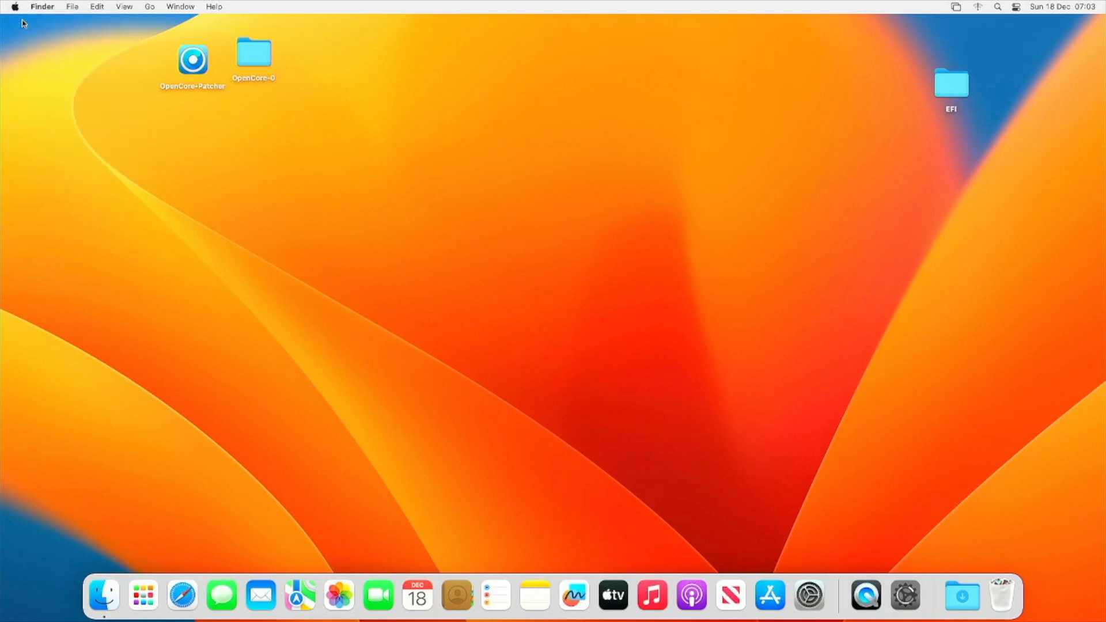
click(14, 6)
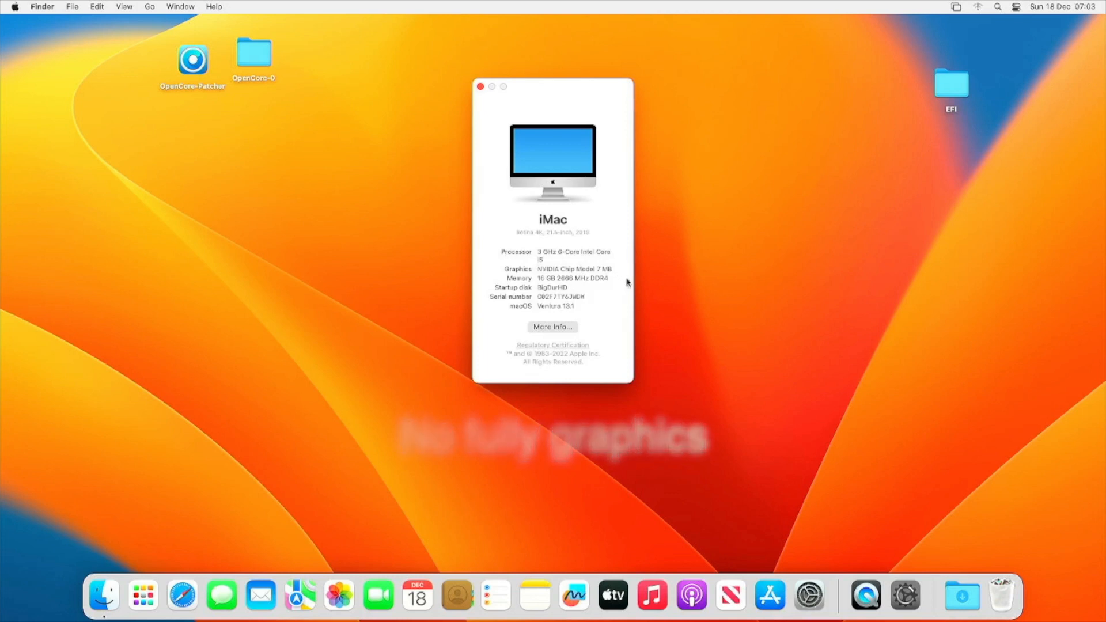
mouse_move(380, 202)
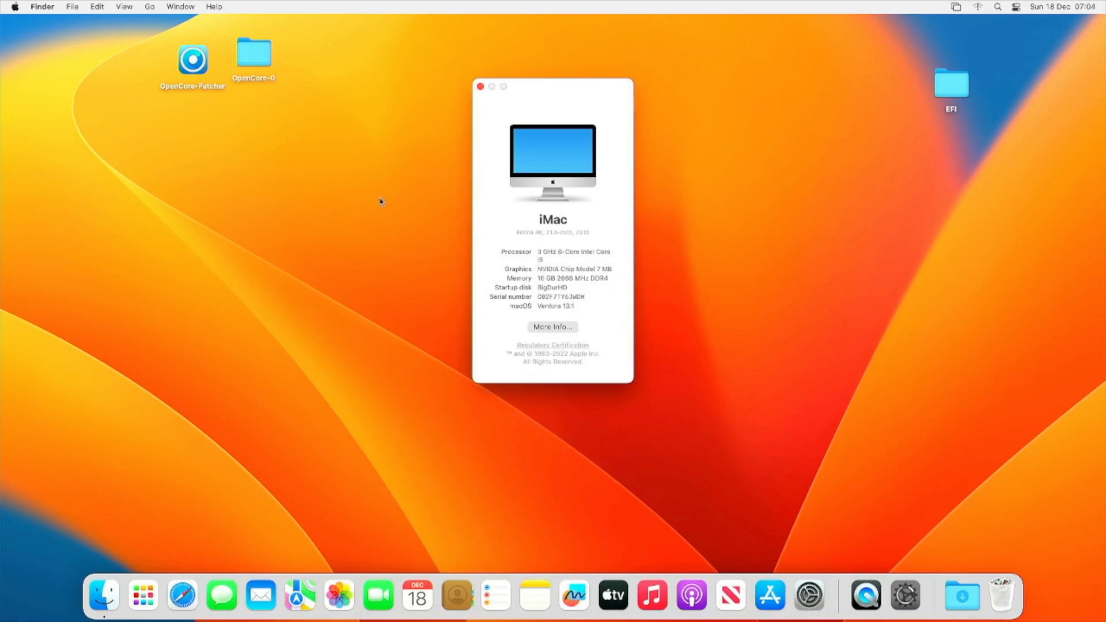
- Launch OpenCore-Patcher from the desktop, allowing the unverified app to run anyway
right_click(192, 59)
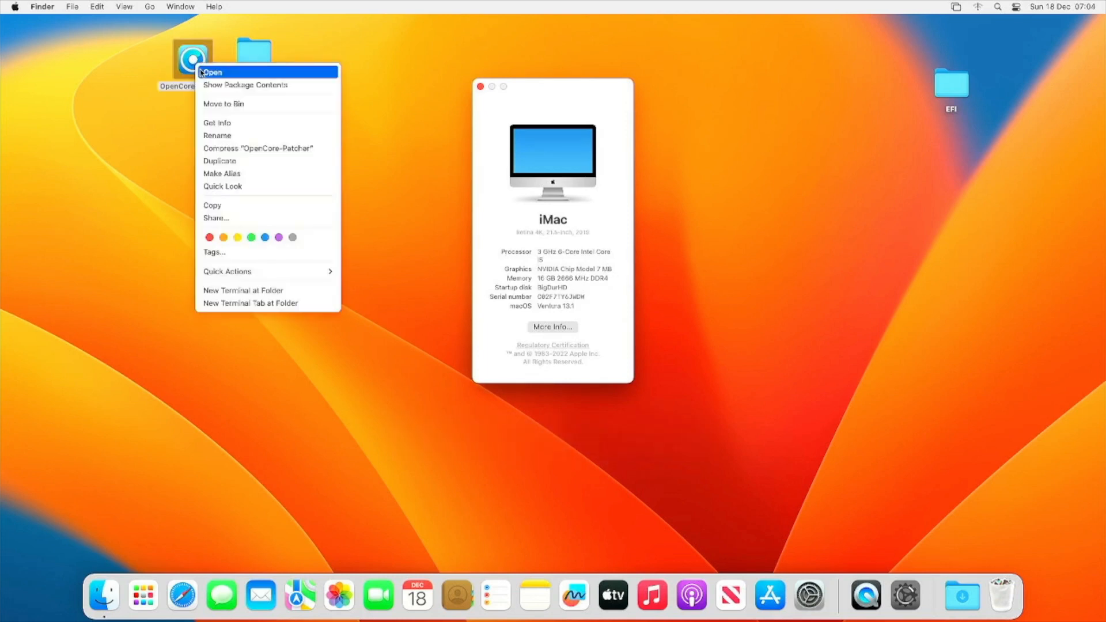
click(213, 72)
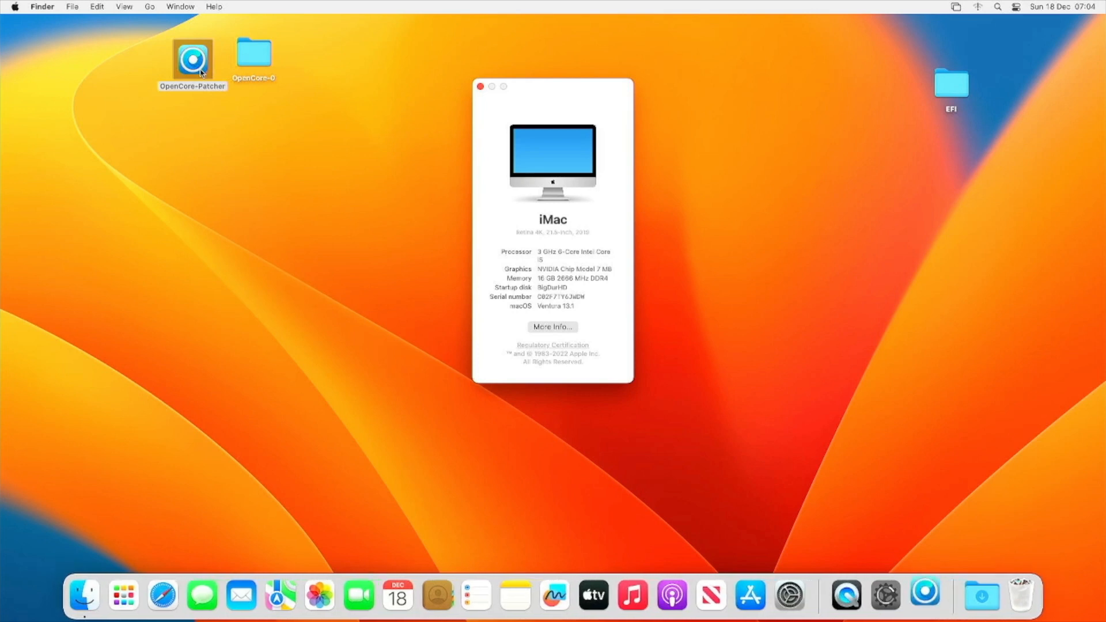
double_click(193, 59)
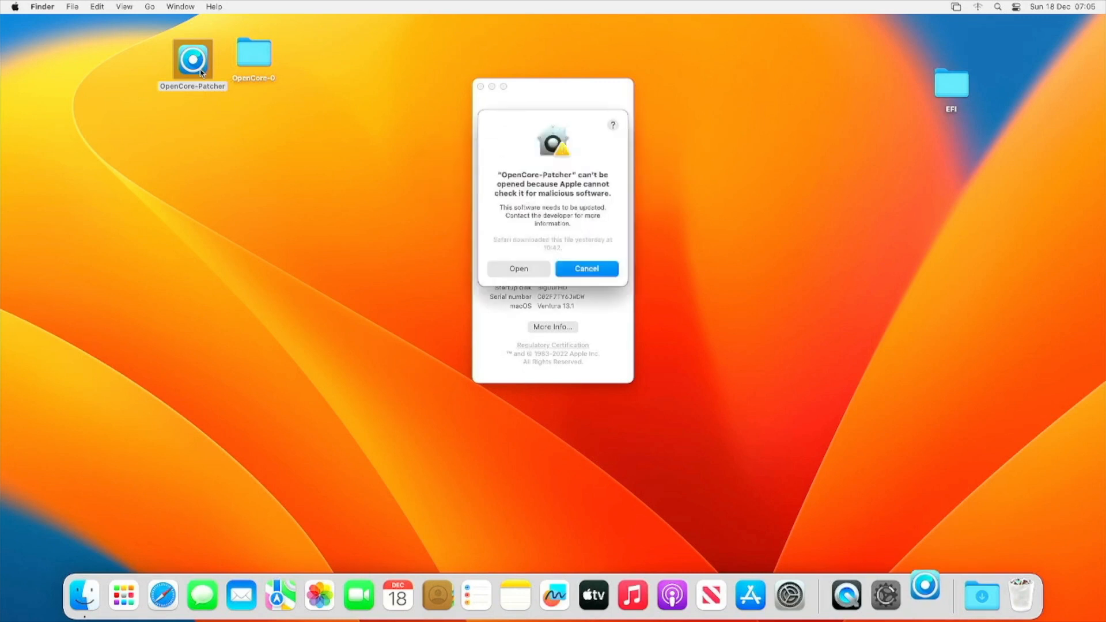
mouse_move(538, 269)
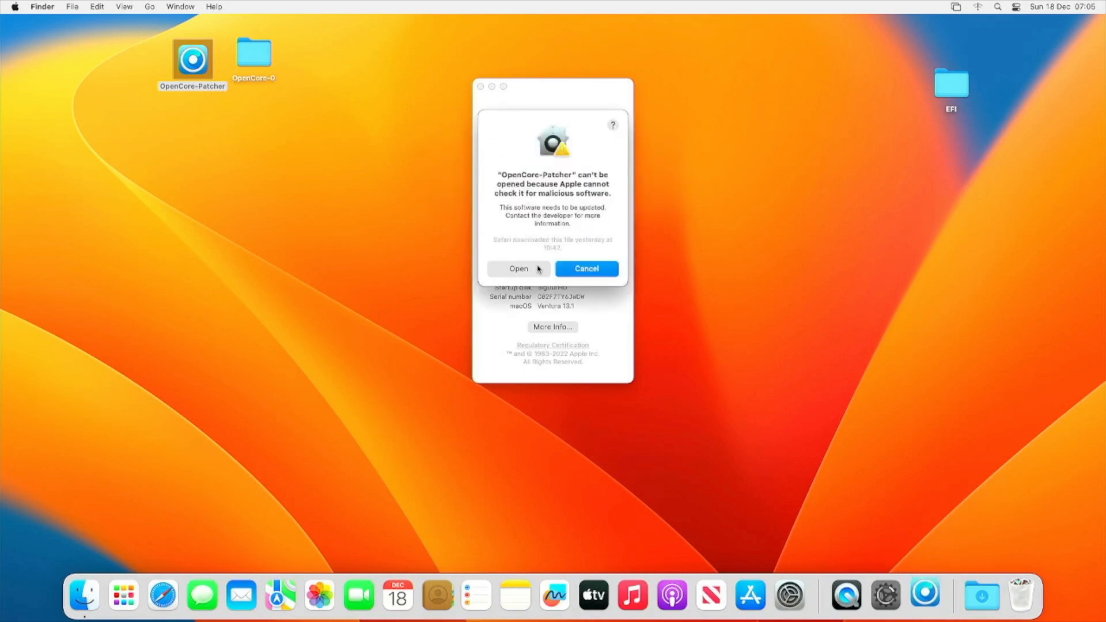
click(518, 269)
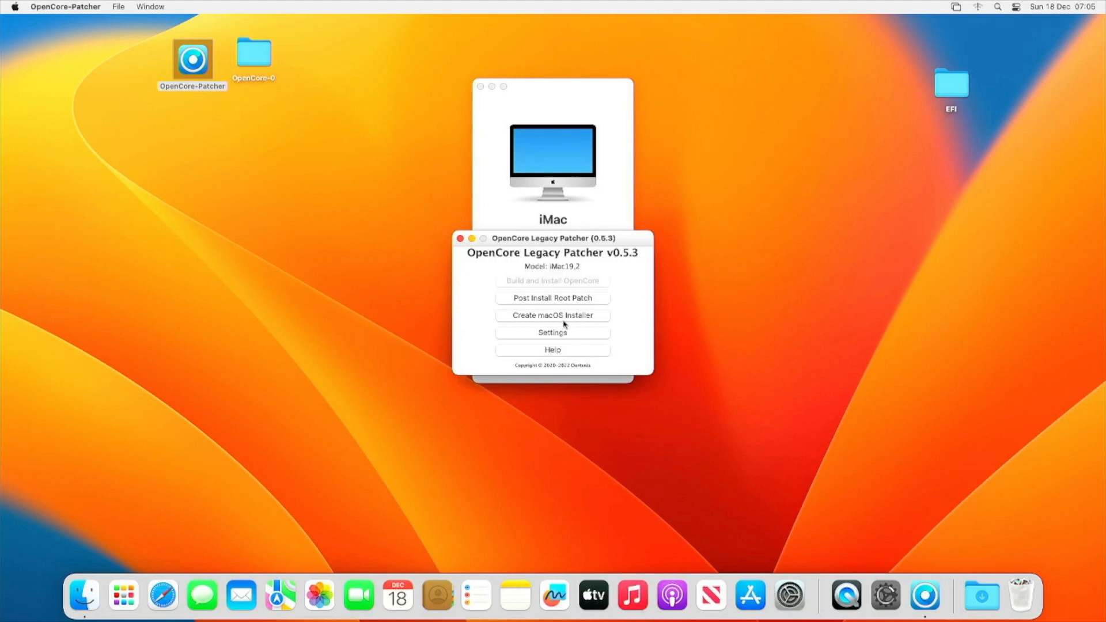
- Review the patcher's Misc and Non-Metal settings pages and return to the main menu
click(553, 333)
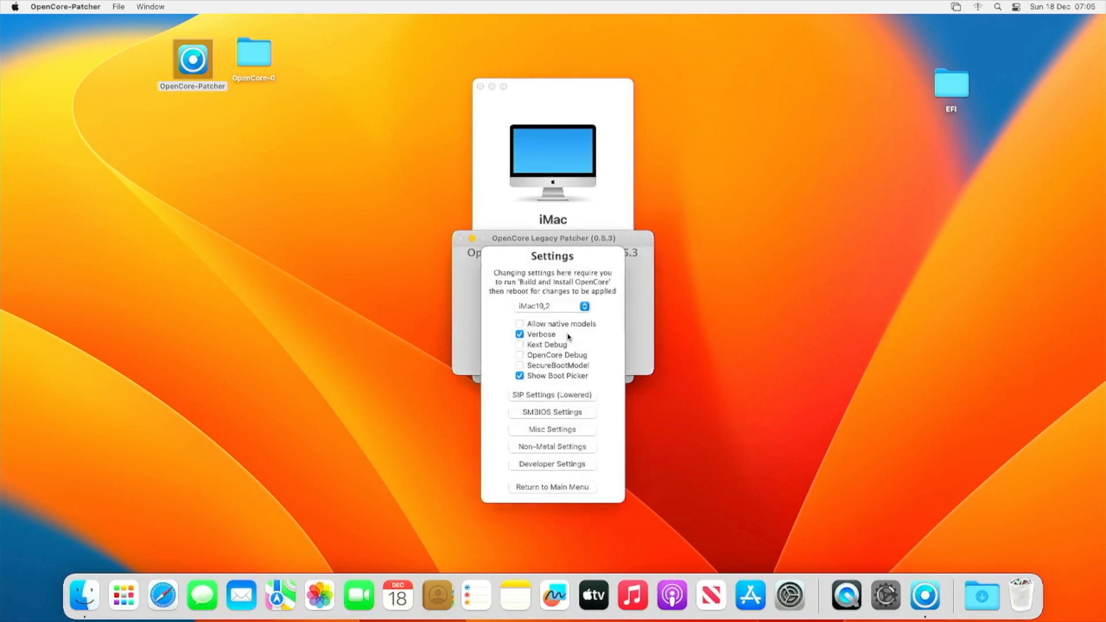
click(551, 487)
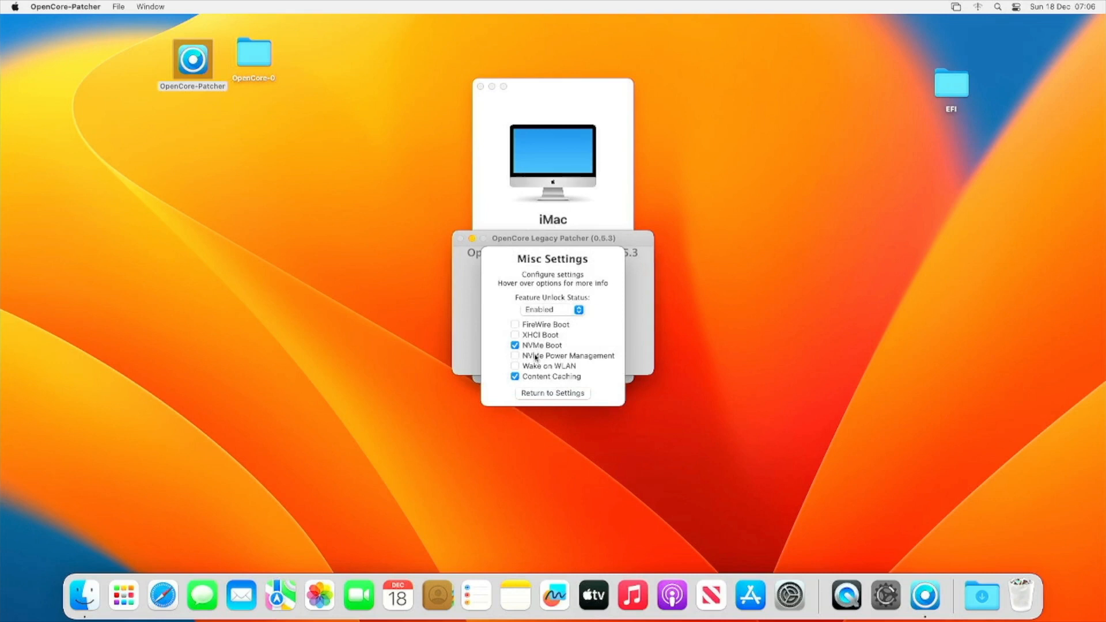
click(552, 393)
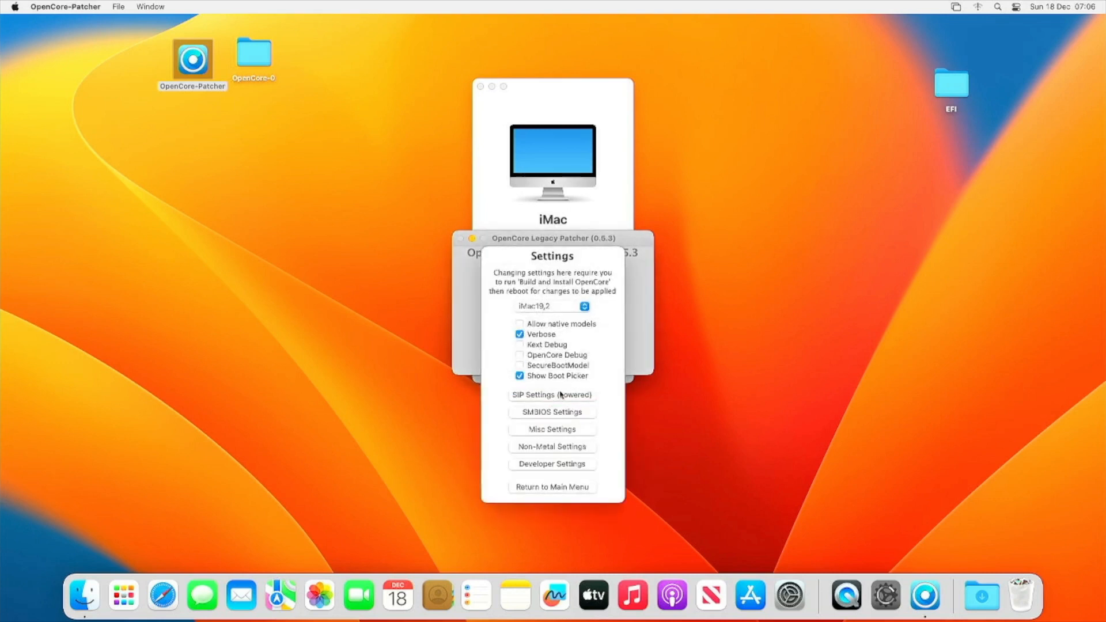
click(552, 446)
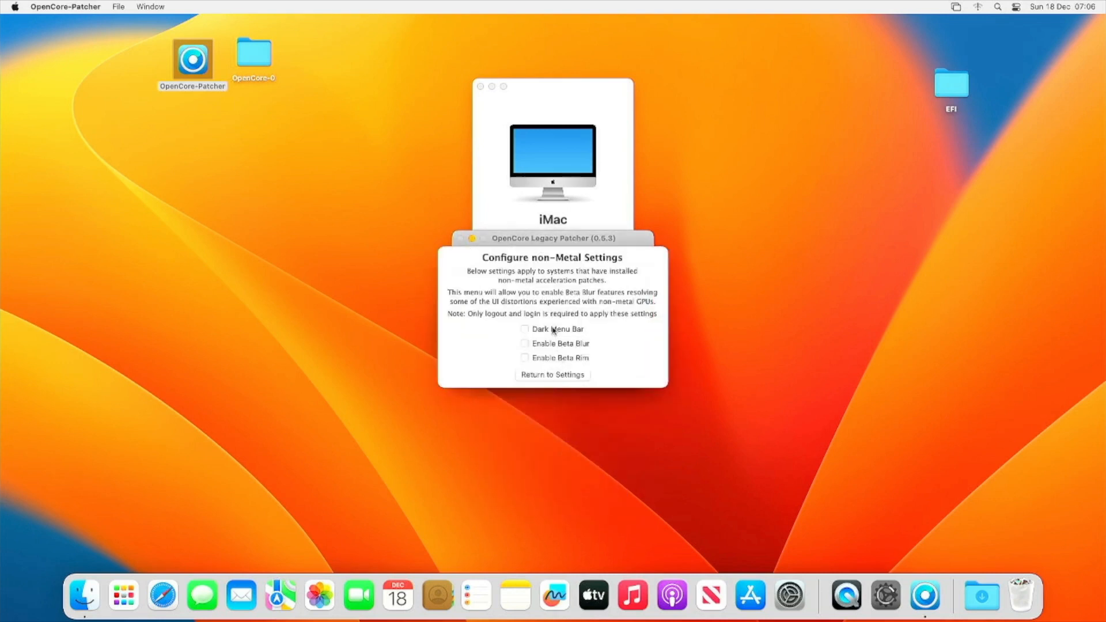
click(553, 374)
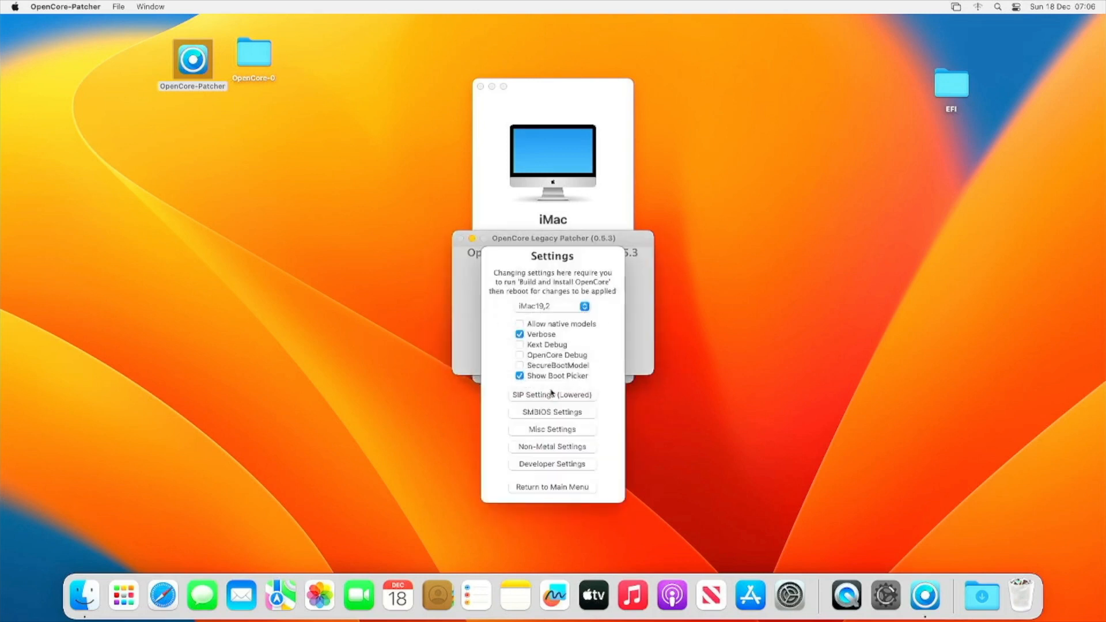
click(552, 487)
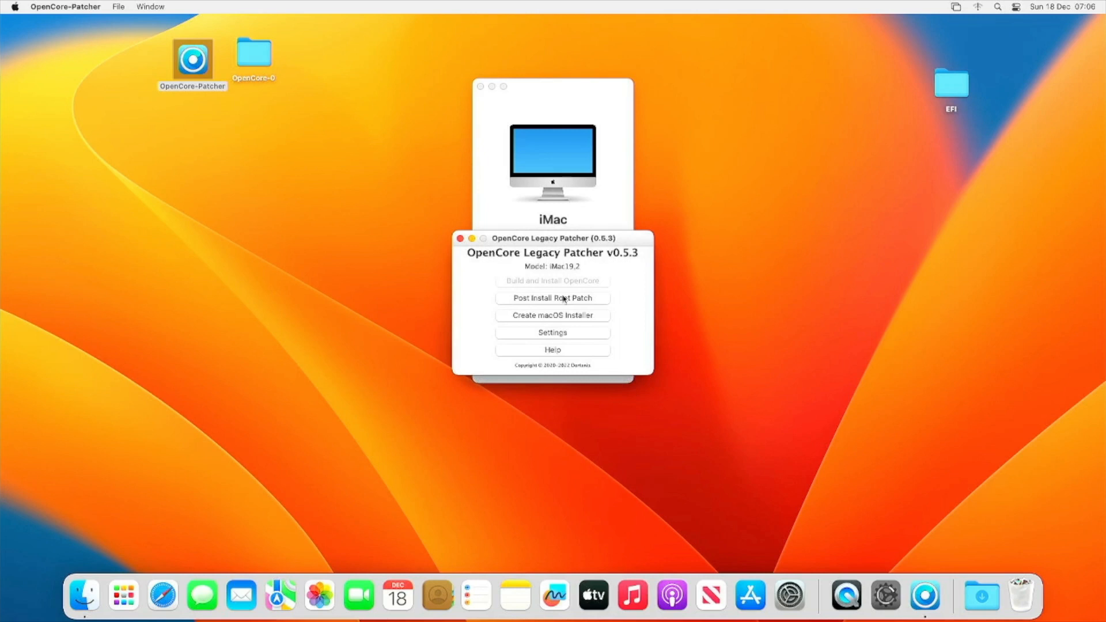
- Check Post Install Root Patch, which lists Nvidia Kepler patches blocked by enabled SIP
click(553, 297)
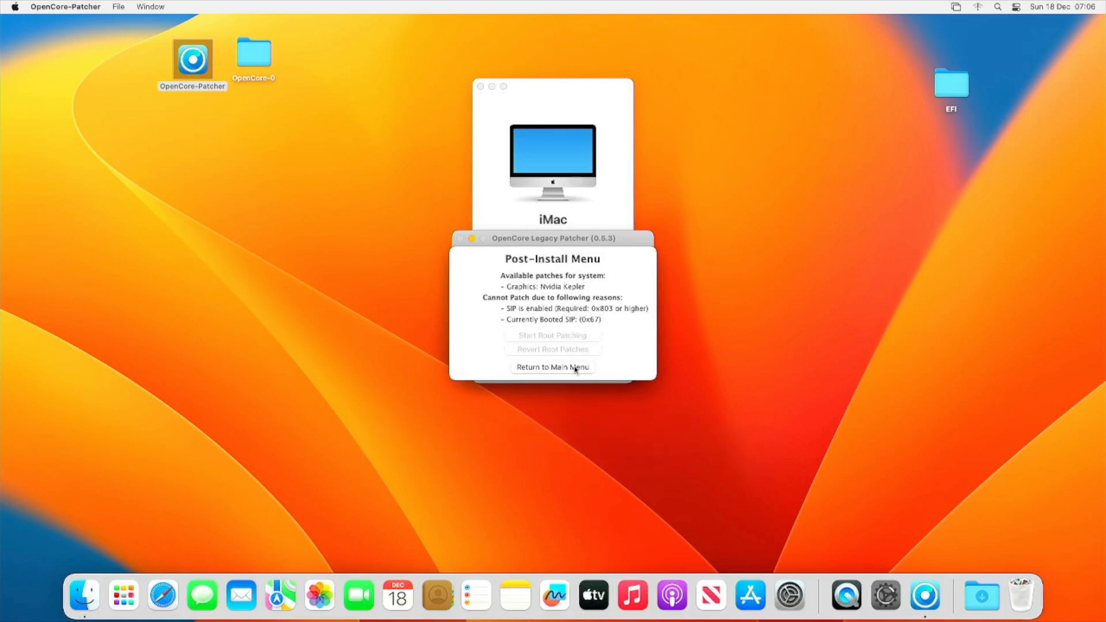
- Quit OpenCore Legacy Patcher and restart the Mac from the Apple menu
click(552, 367)
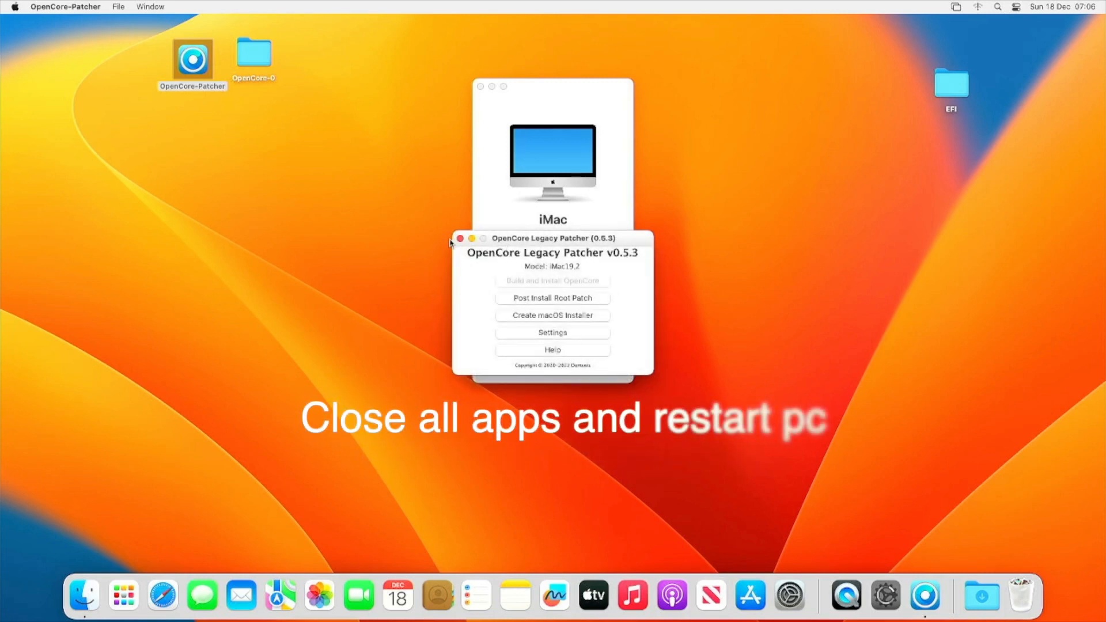
click(460, 238)
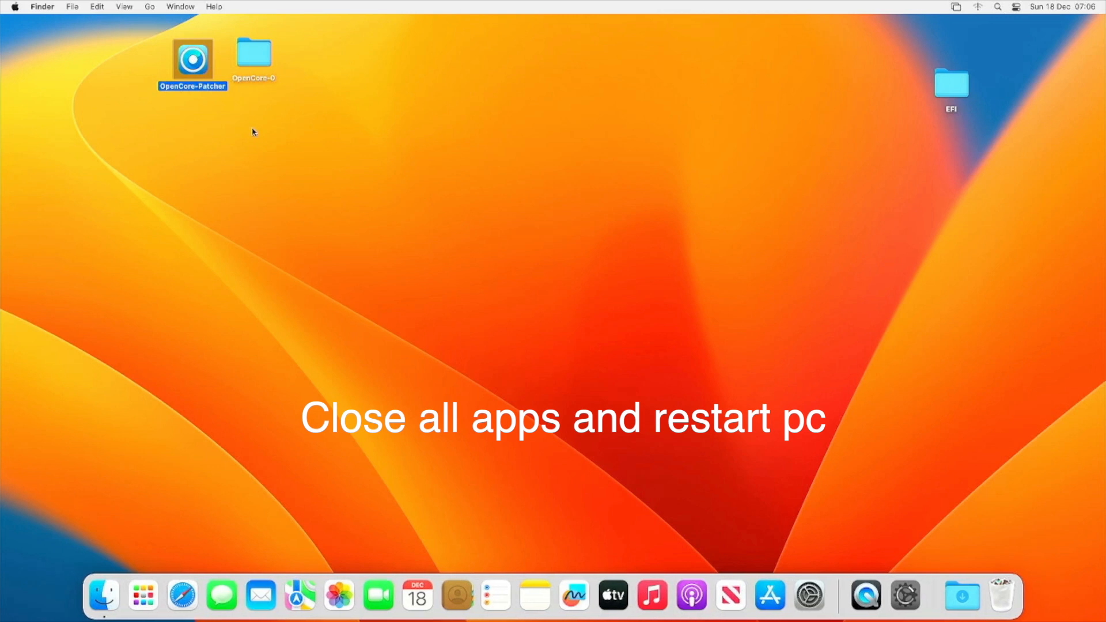
click(14, 6)
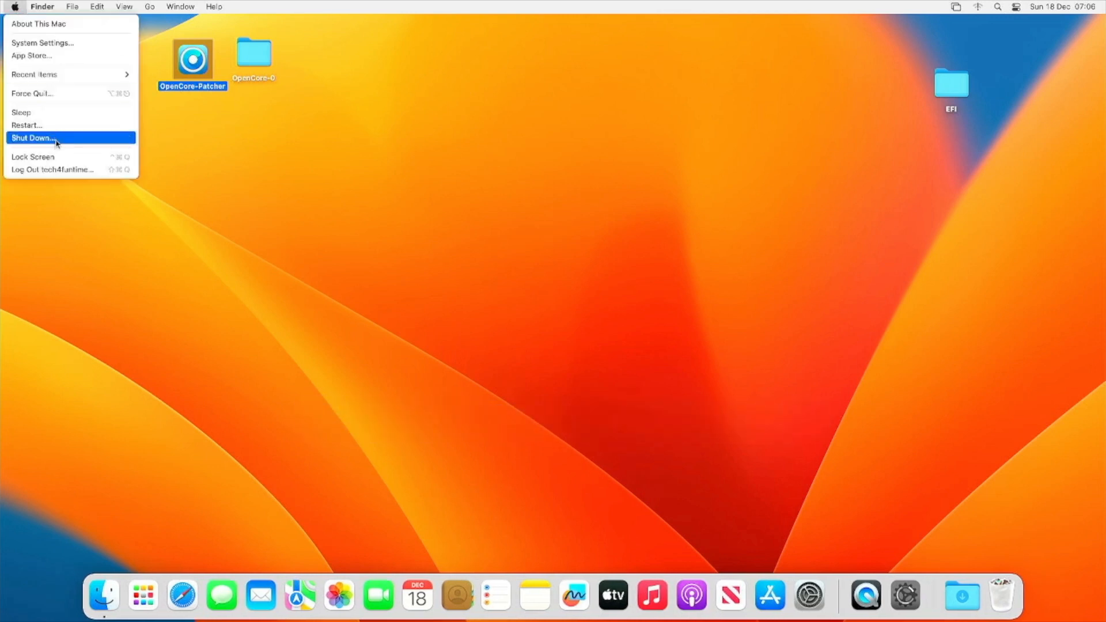
click(26, 125)
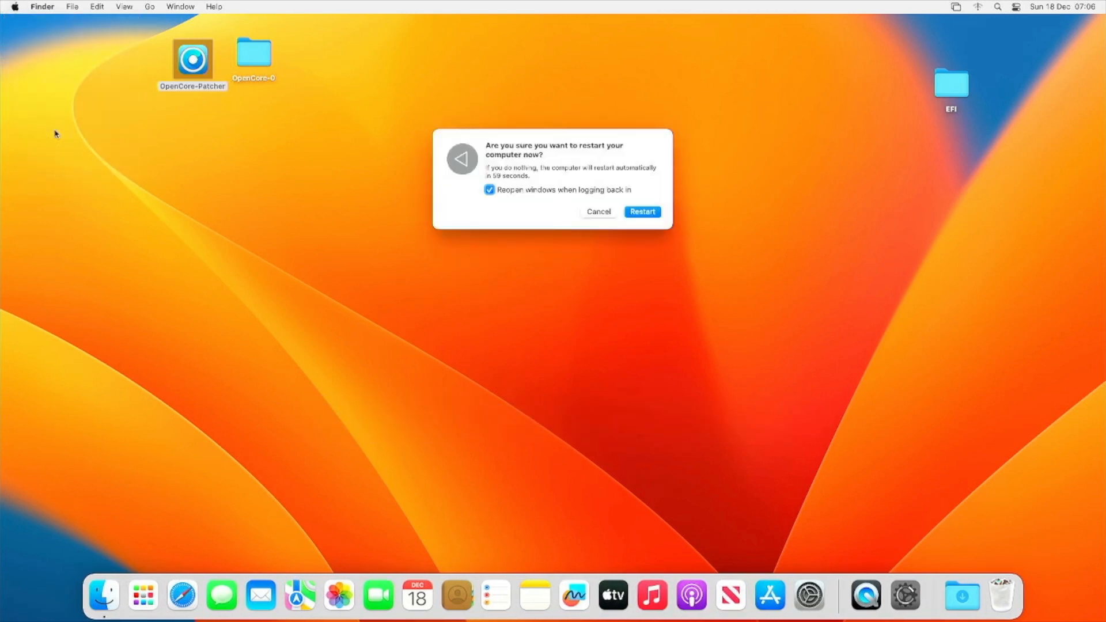
click(642, 212)
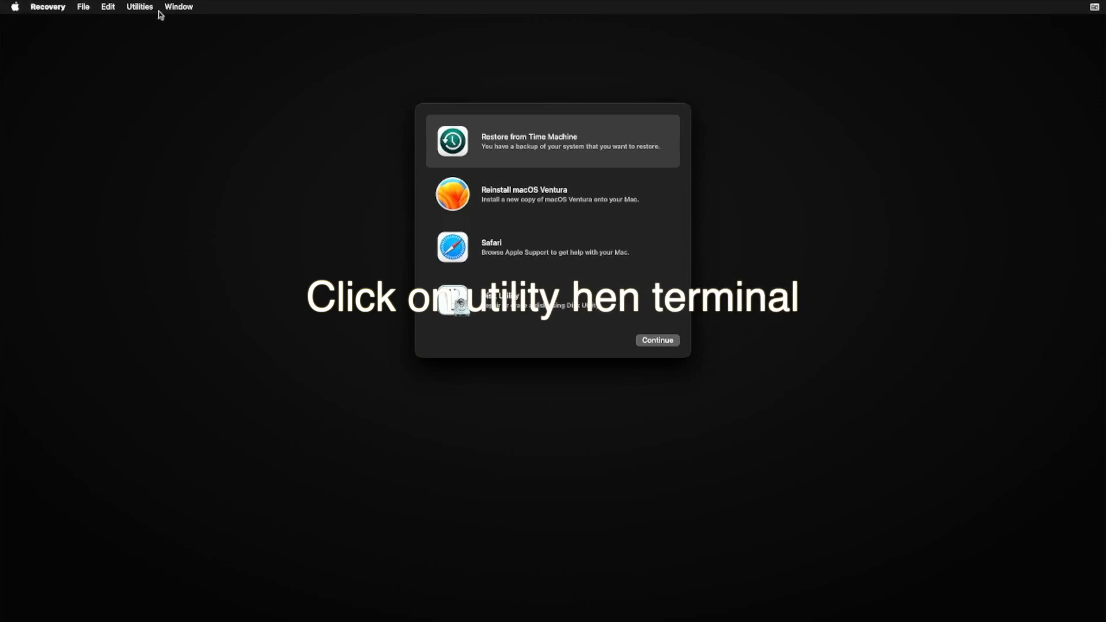
- In Recovery, launch Terminal from the Utilities menu
click(139, 6)
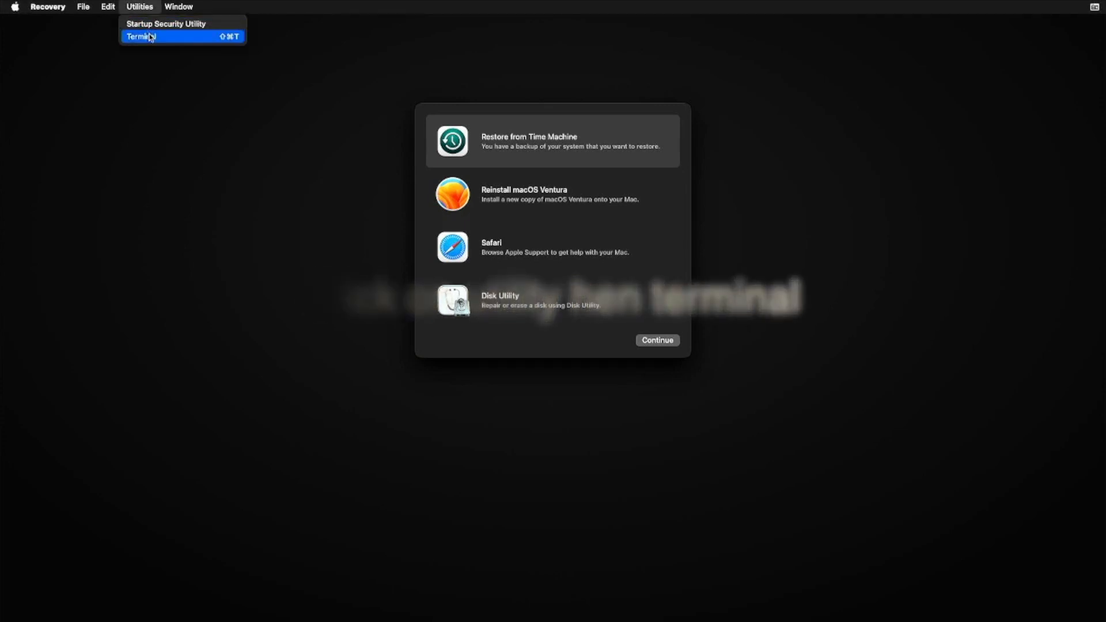
click(141, 36)
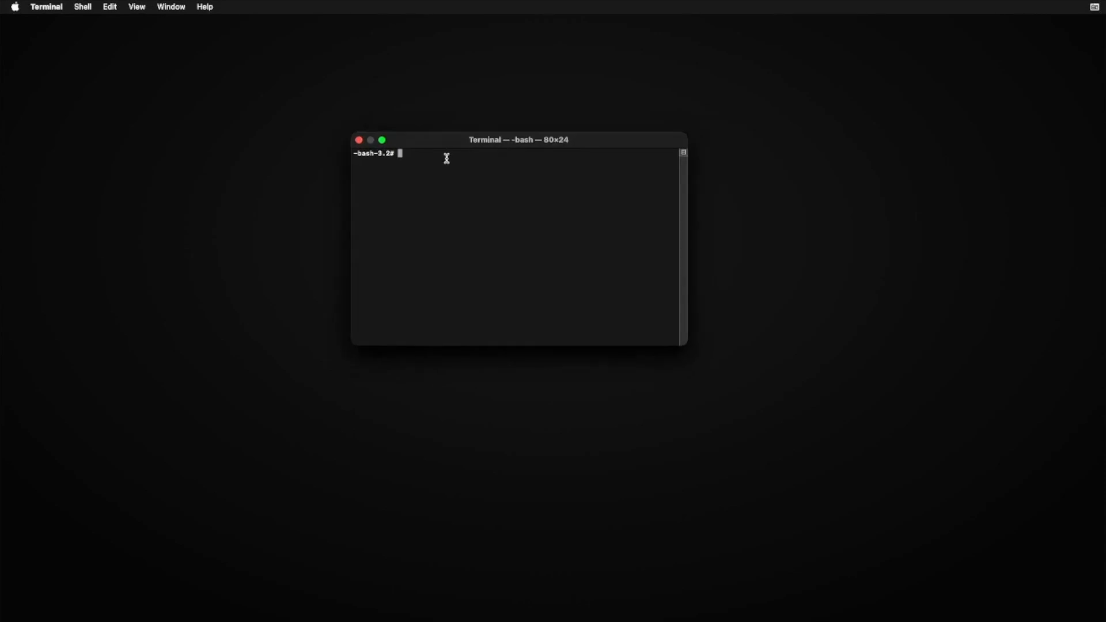
- Run csrutil disable to turn off System Integrity Protection
text(csrutil d)
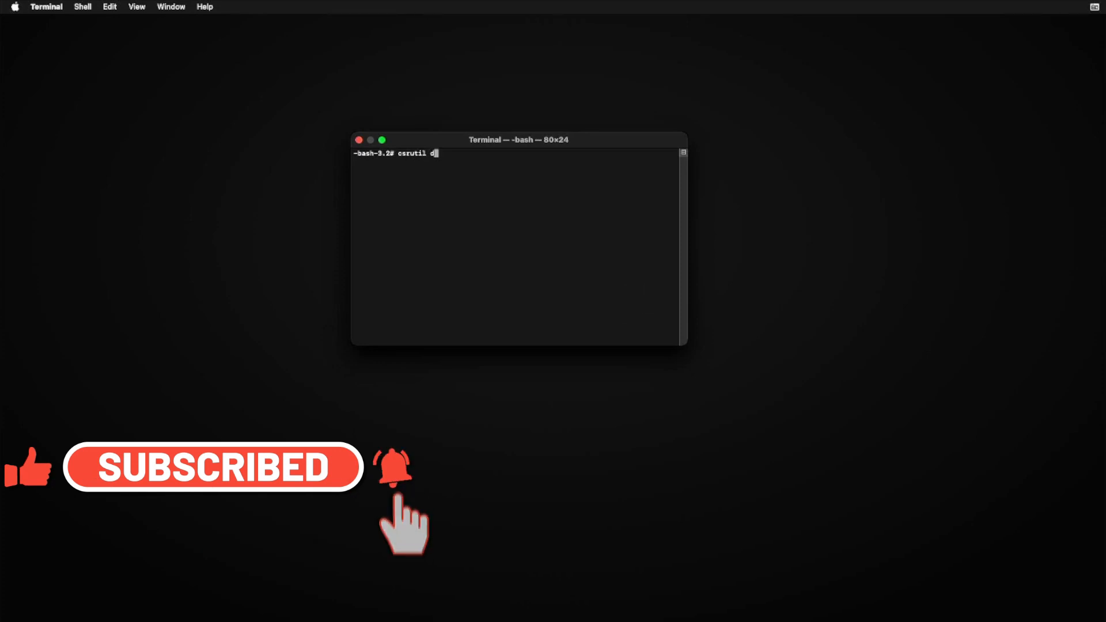
text(isabl)
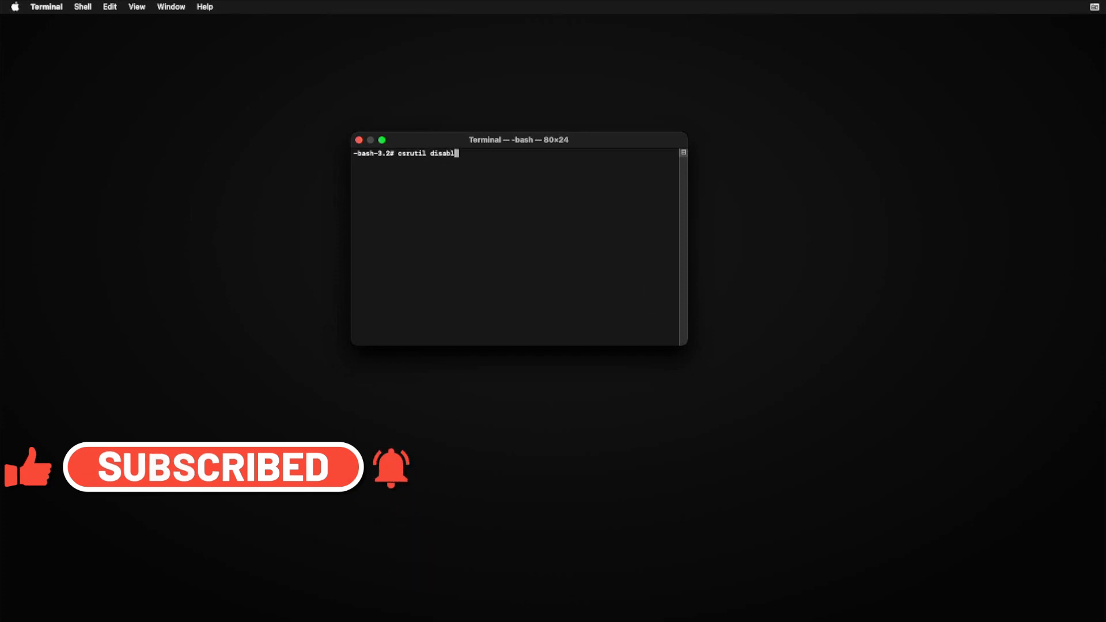
key(Return)
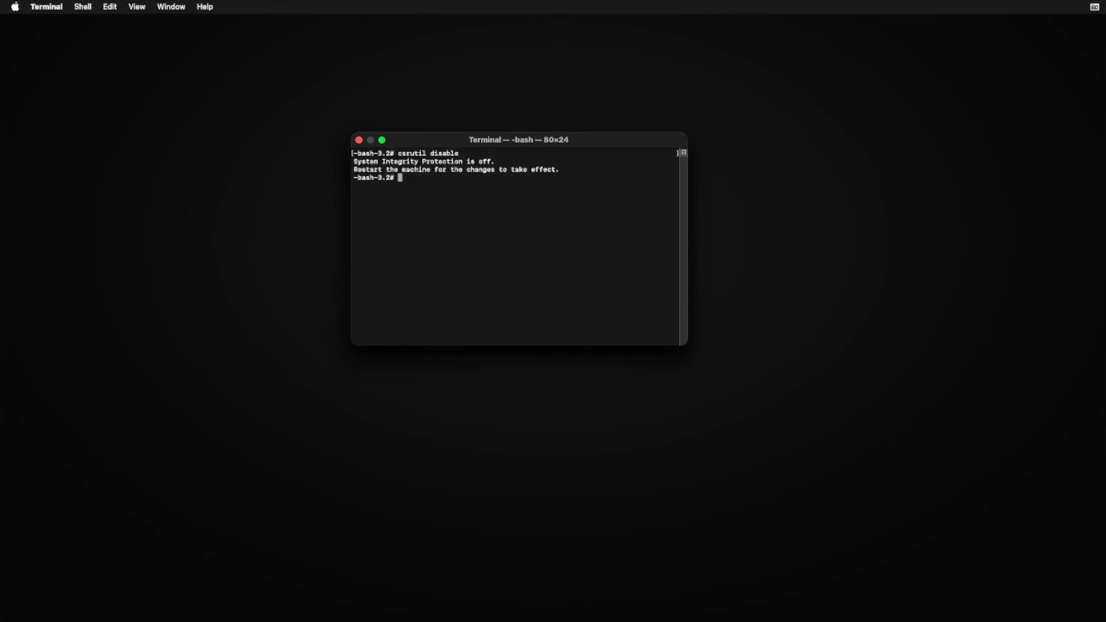
- Run csrutil authenticated-root disable to turn off authenticated root
text(csrutil disable)
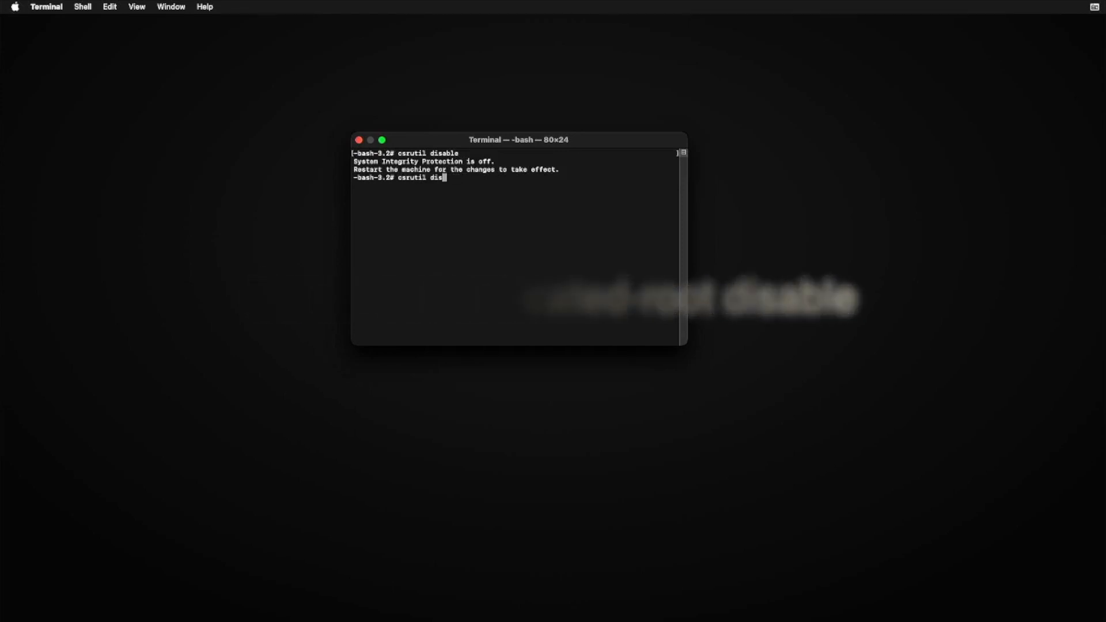
key(Backspace)
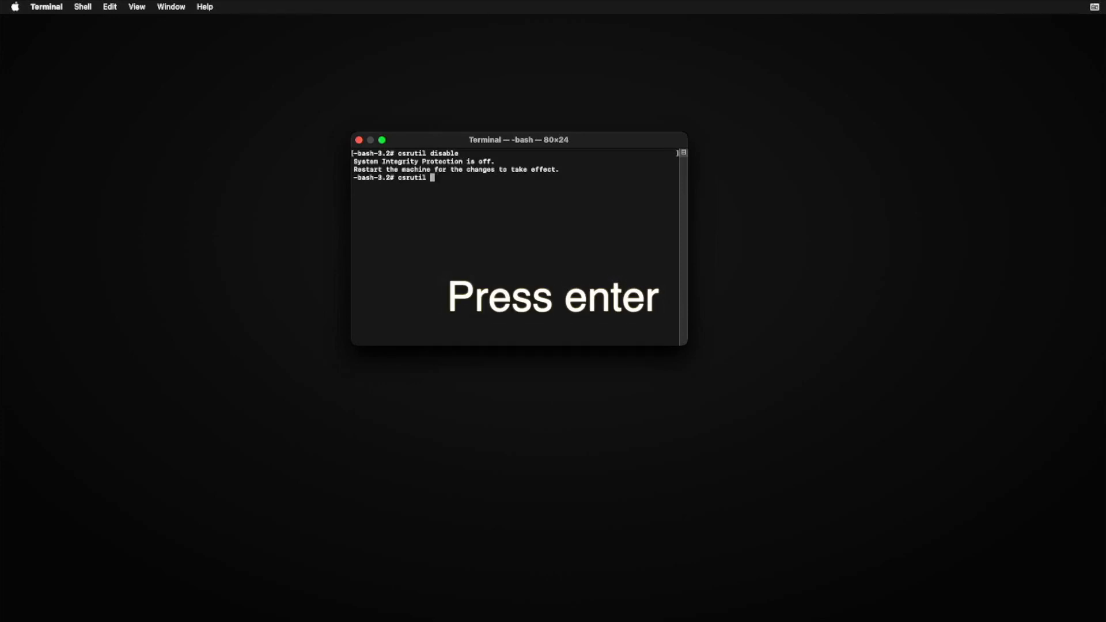
text(authenticated)
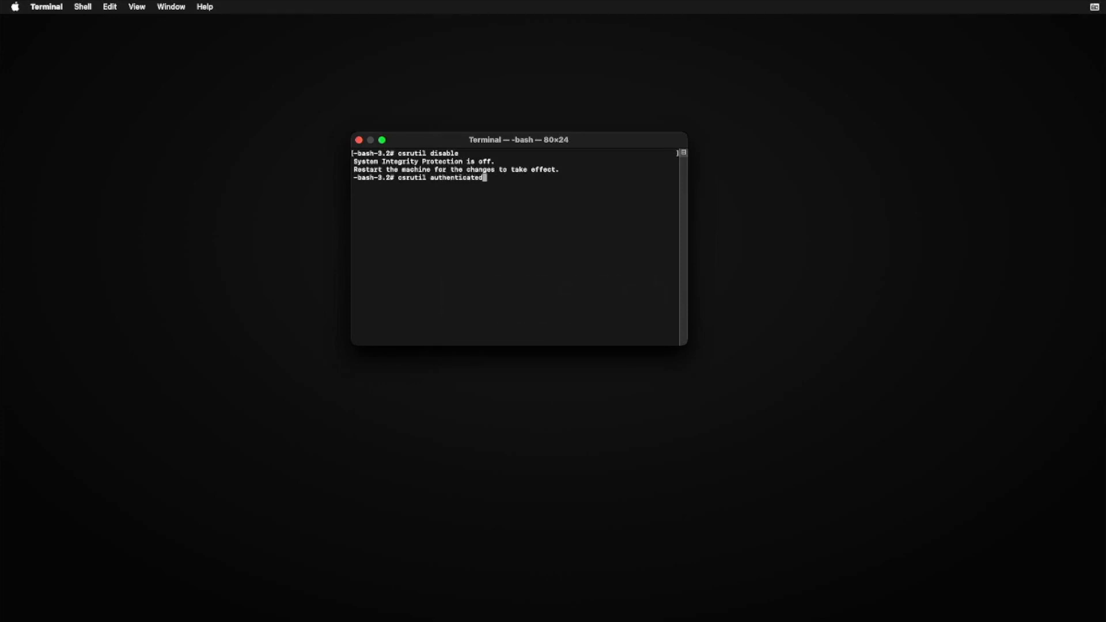
text(-root disabl)
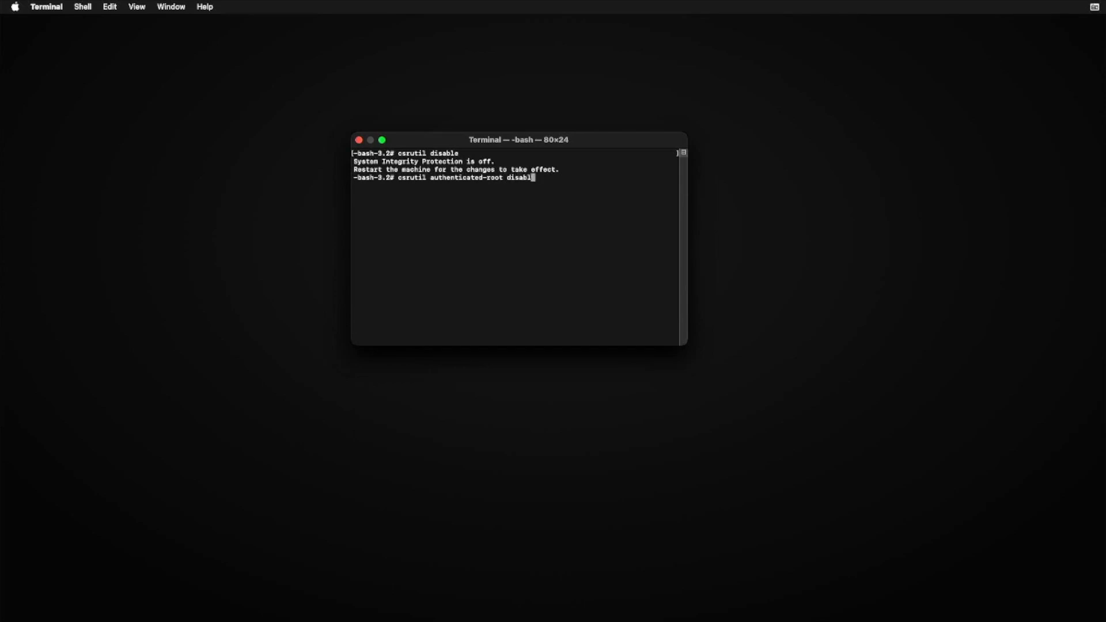
key(Return)
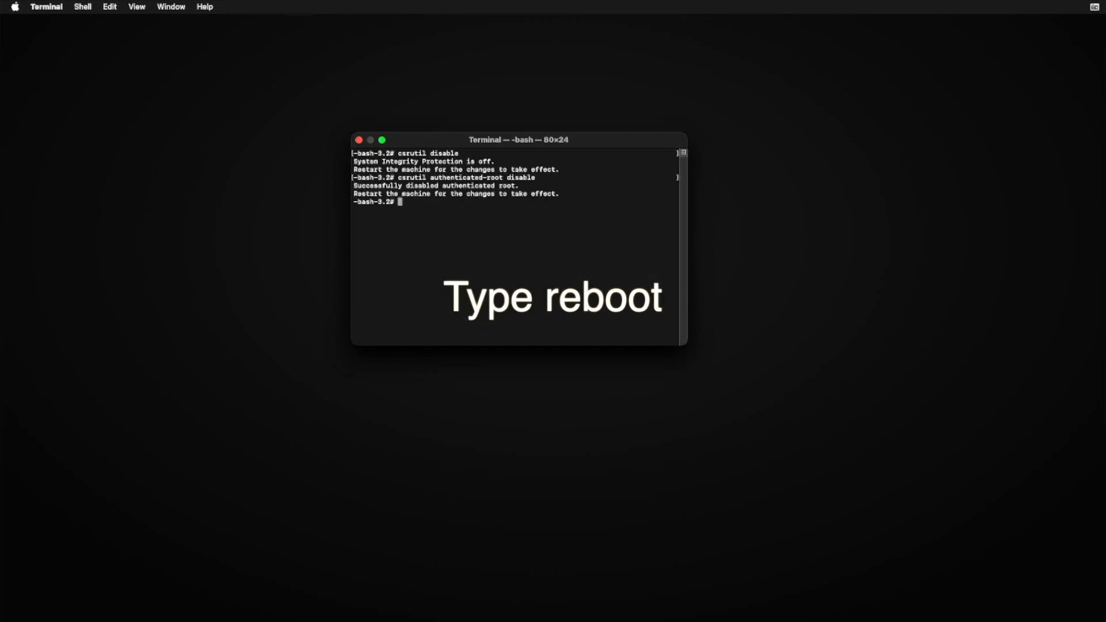
- Reboot the Mac from the Recovery Terminal
text(reboot)
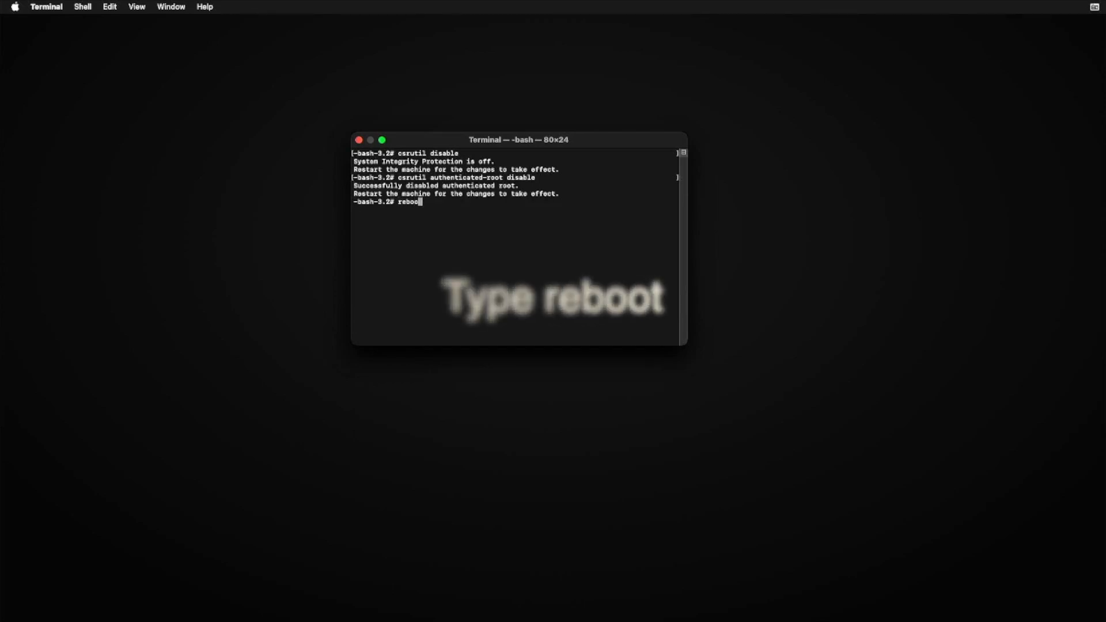
key(Return)
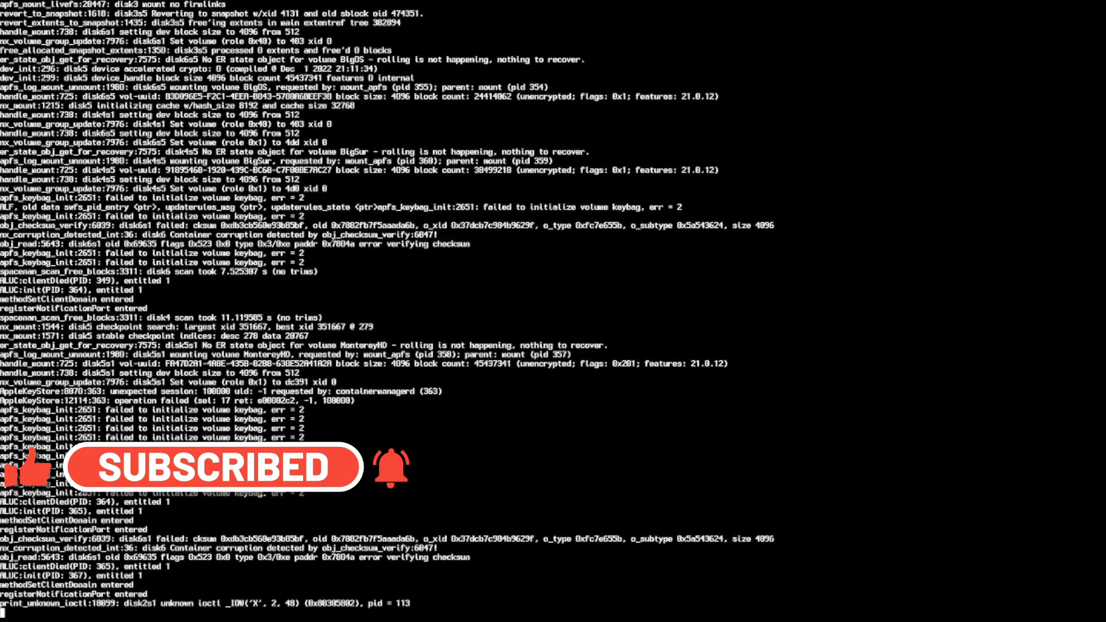
- Wait through the verbose boot messages until the Ventura desktop returns
scroll(down, 3)
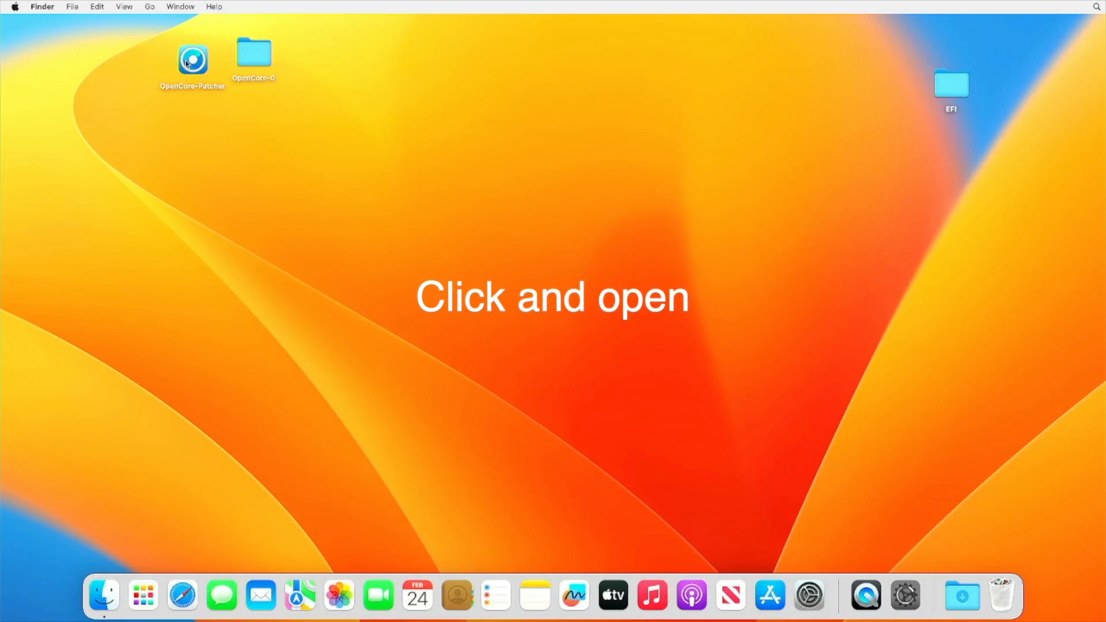
- Relaunch OpenCore-Patcher, review Misc and Non-Metal settings, and return to the main menu
right_click(192, 59)
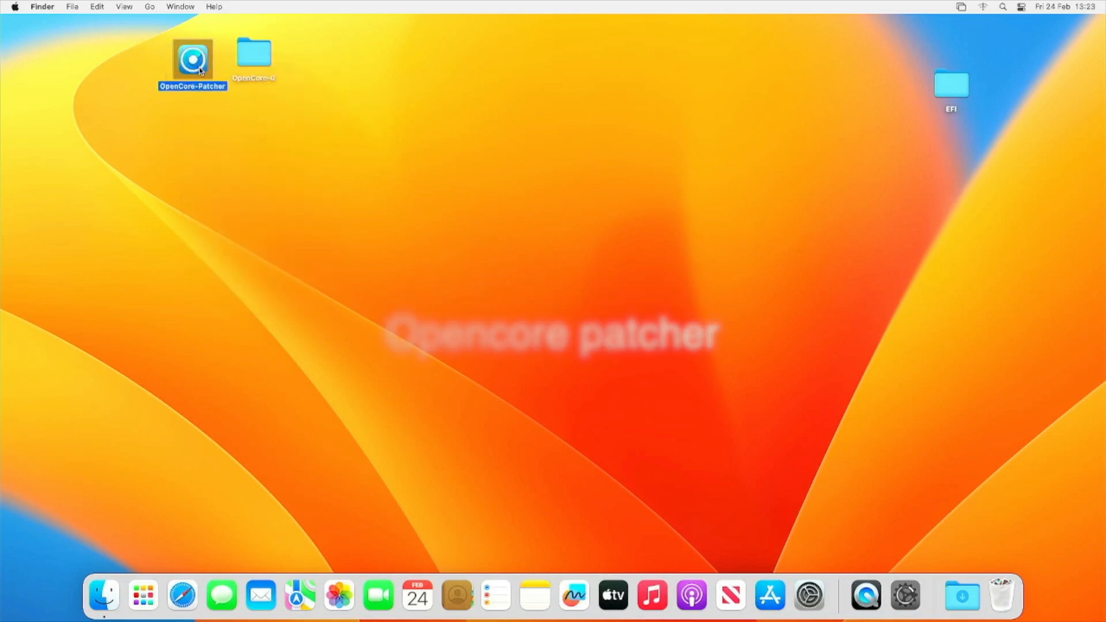
double_click(192, 60)
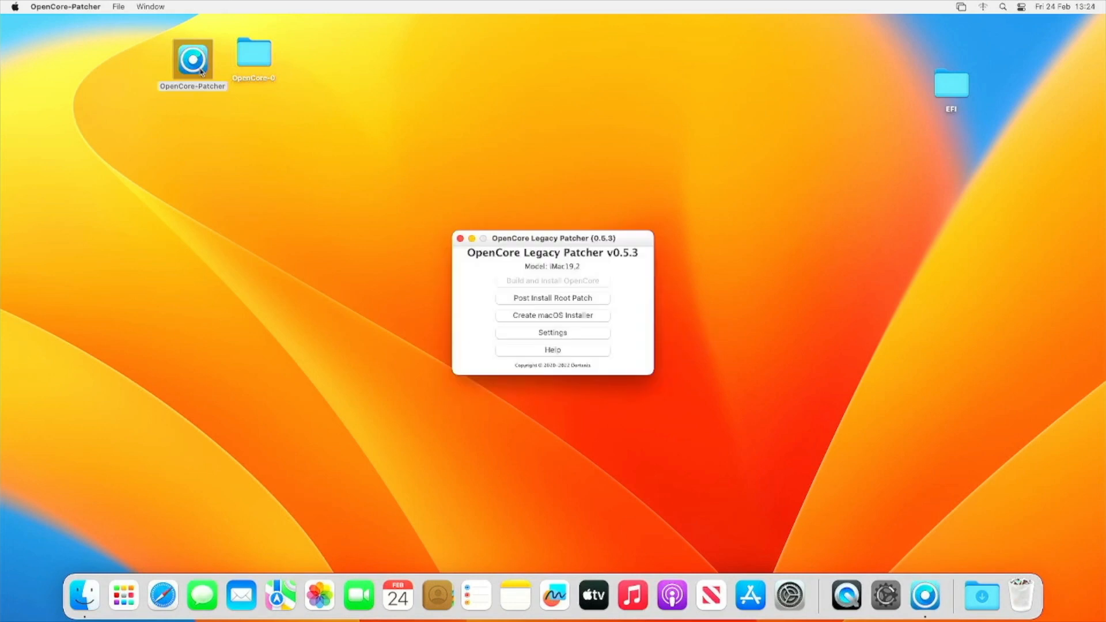
click(552, 332)
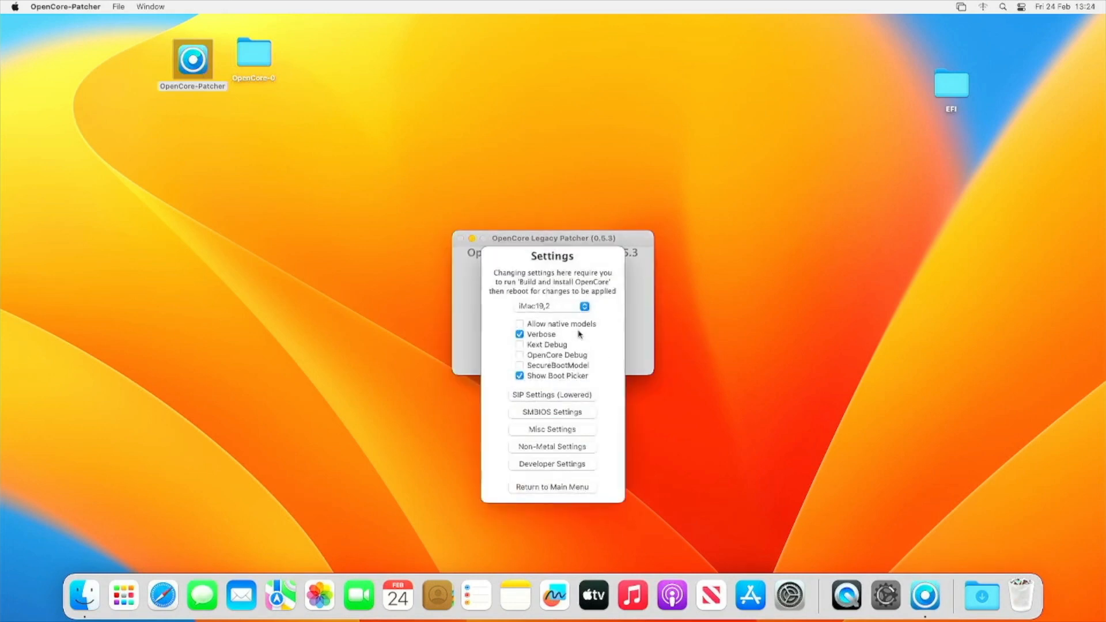
click(552, 429)
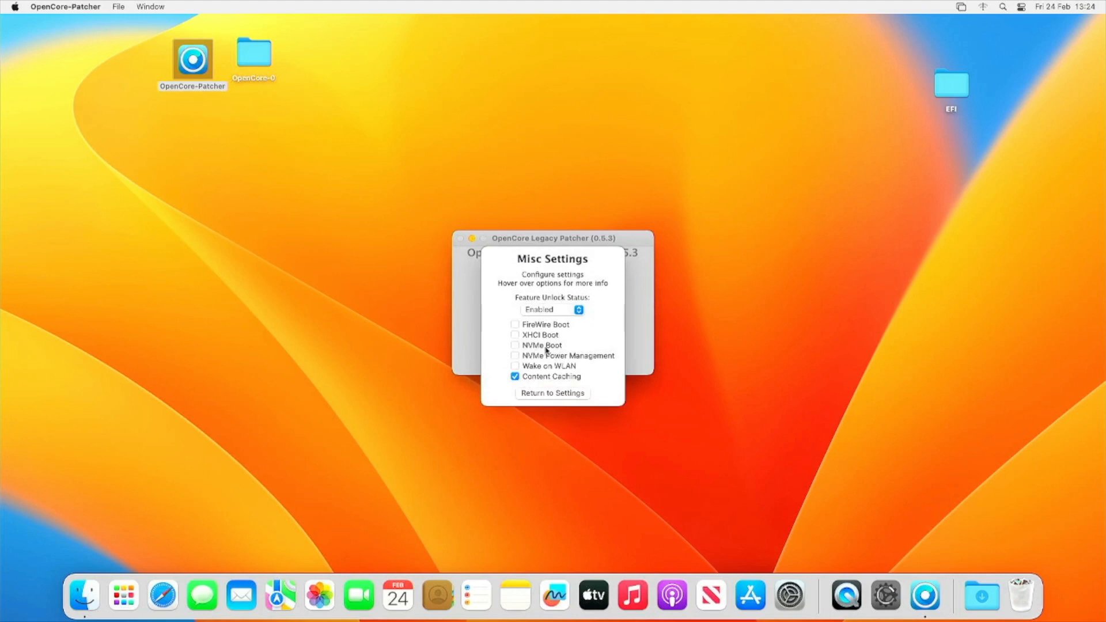
click(552, 392)
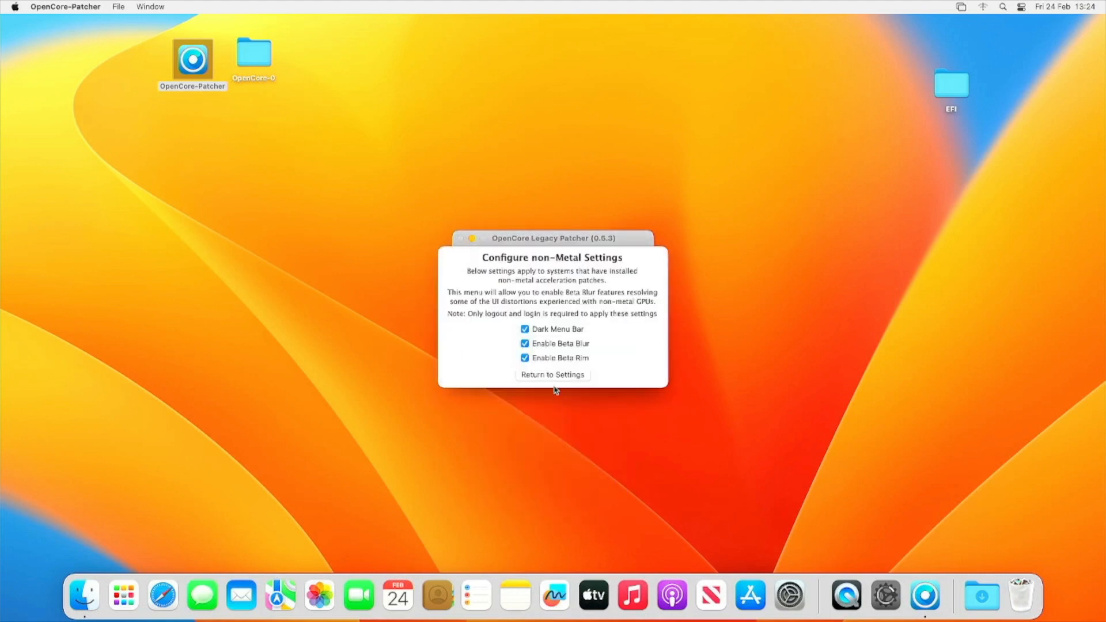
click(552, 375)
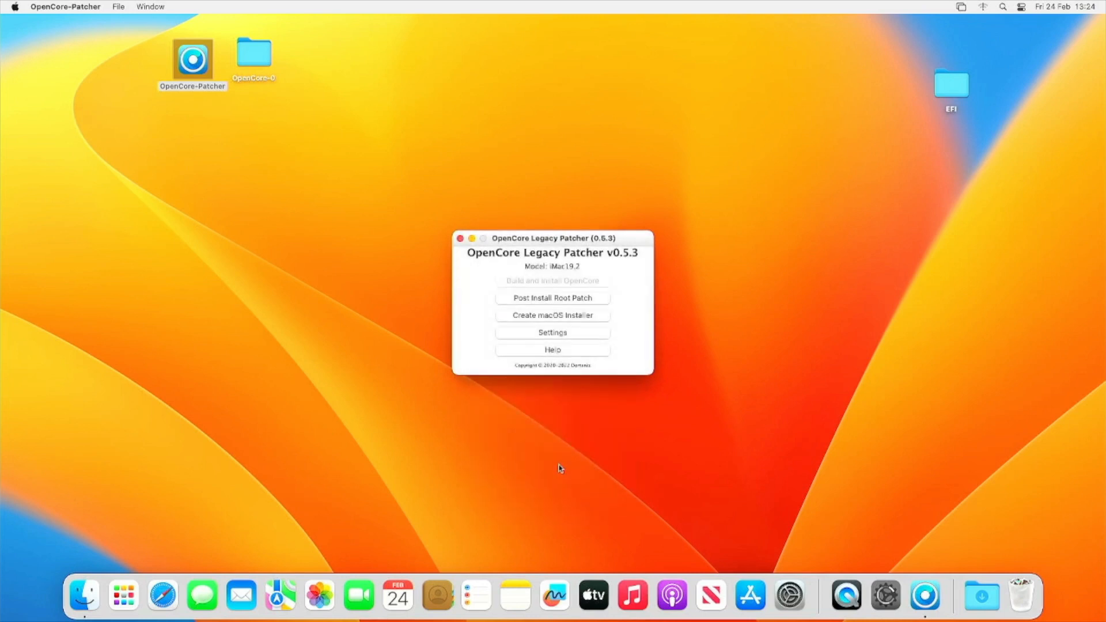
- Start Post Install Root Patching, relaunching as root and dismissing the extension notice
click(553, 297)
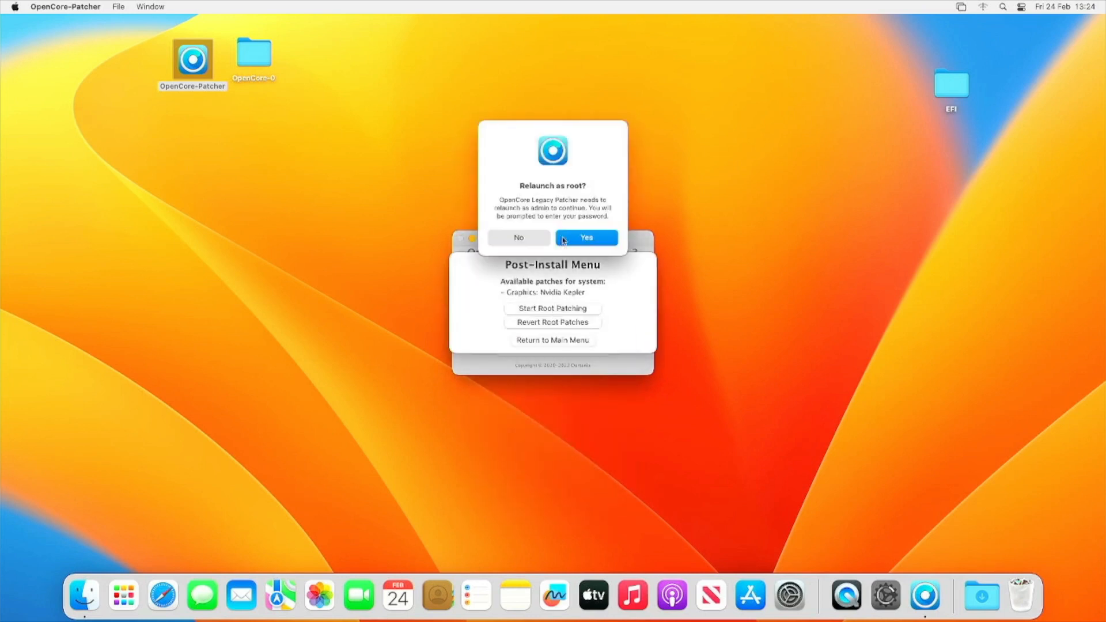
click(585, 237)
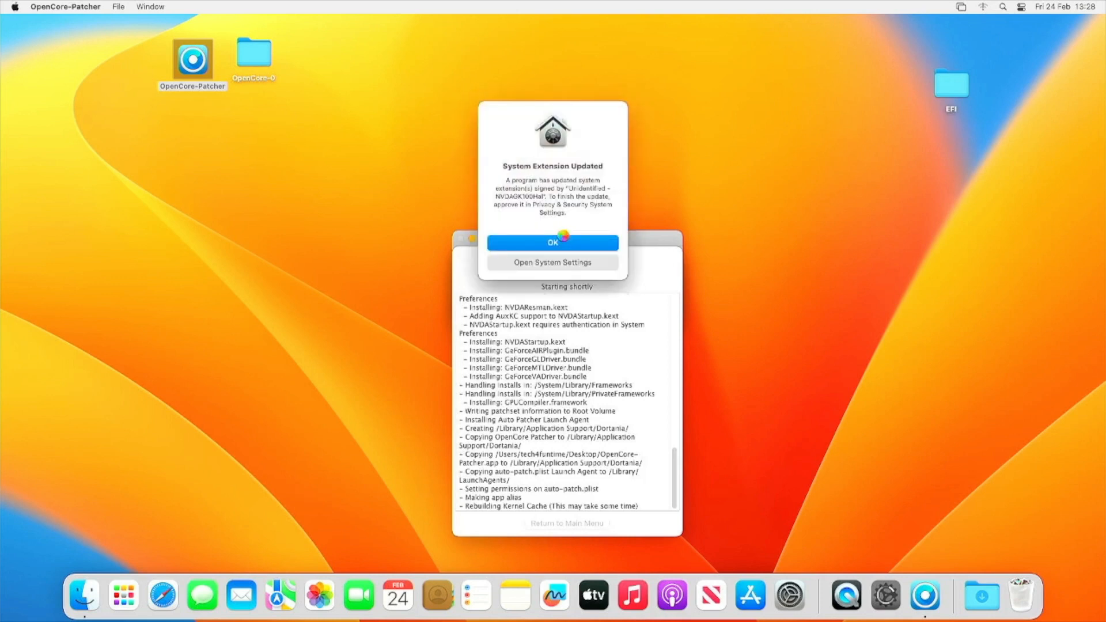
click(552, 242)
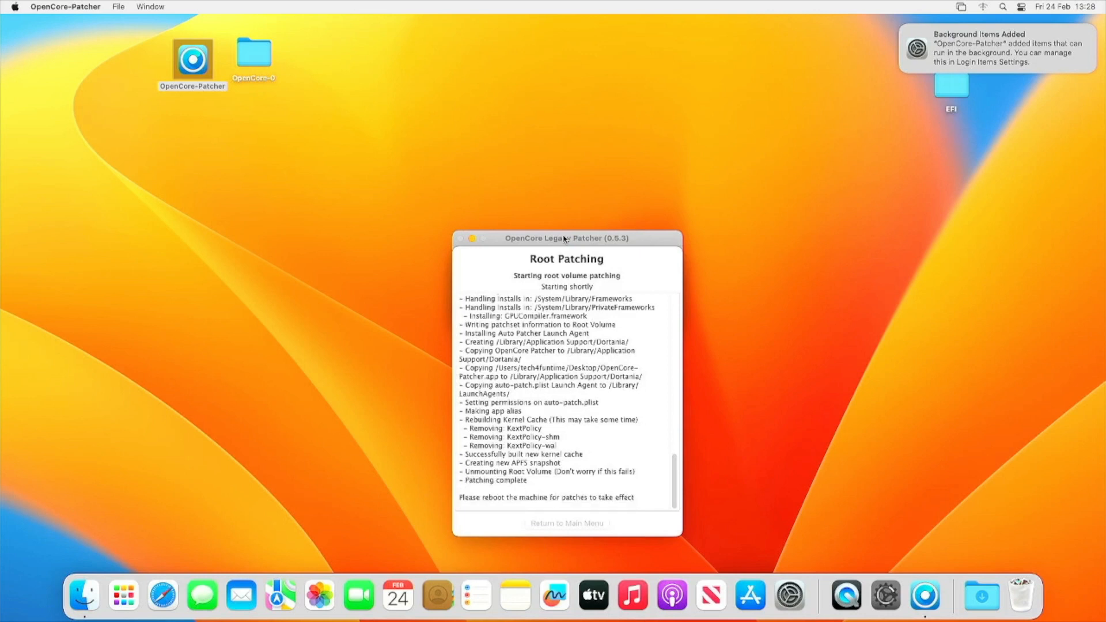
- Reboot the Mac to apply the installed Nvidia Kepler root patches
click(568, 523)
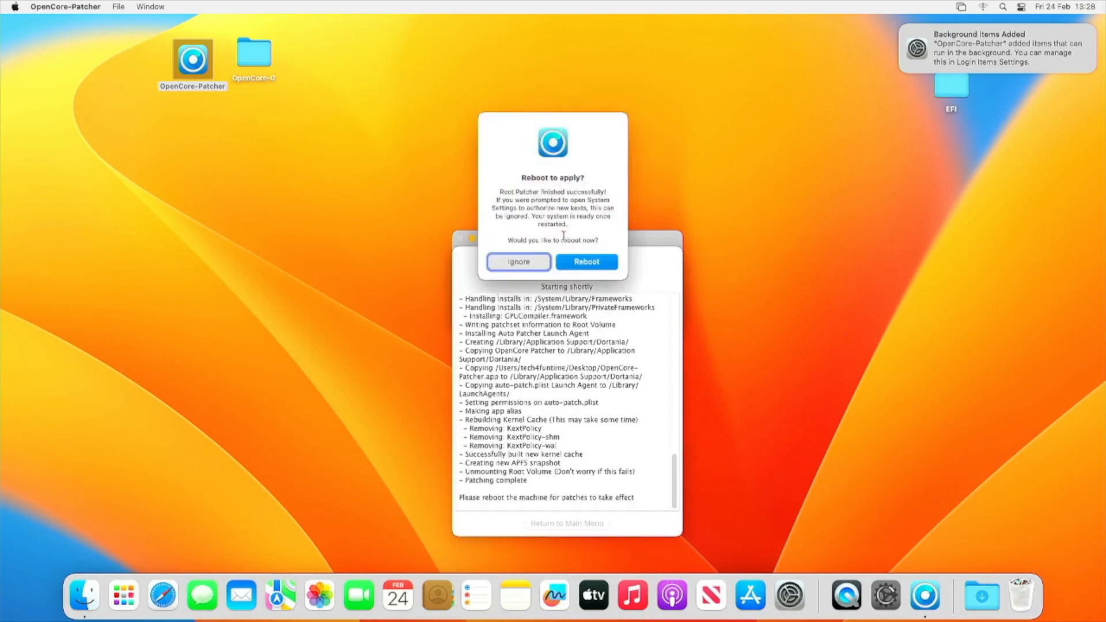
click(585, 261)
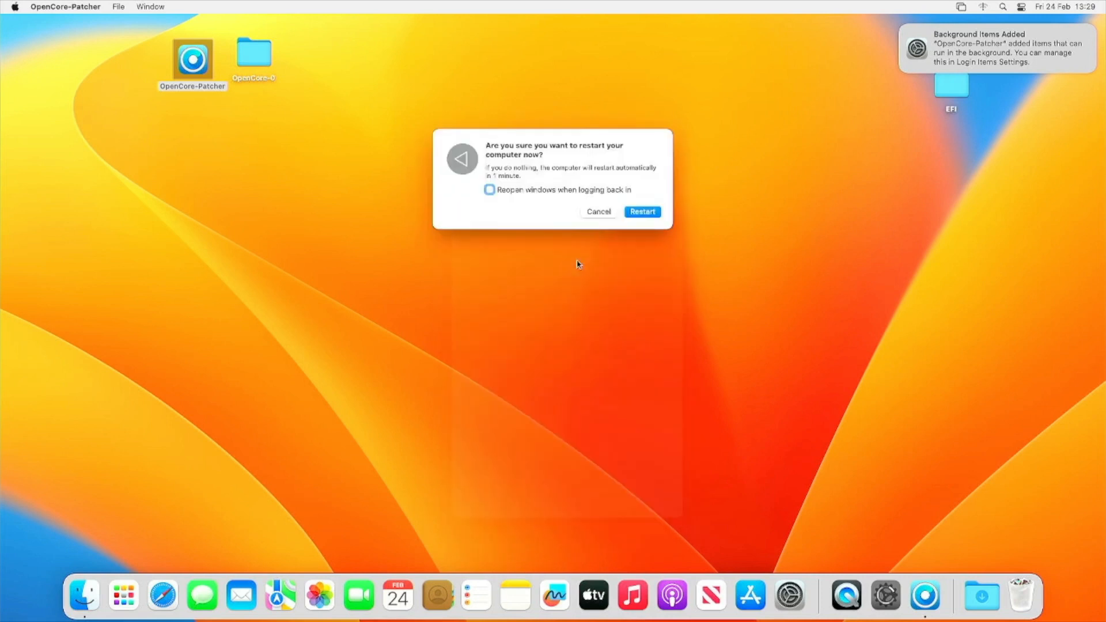
click(642, 212)
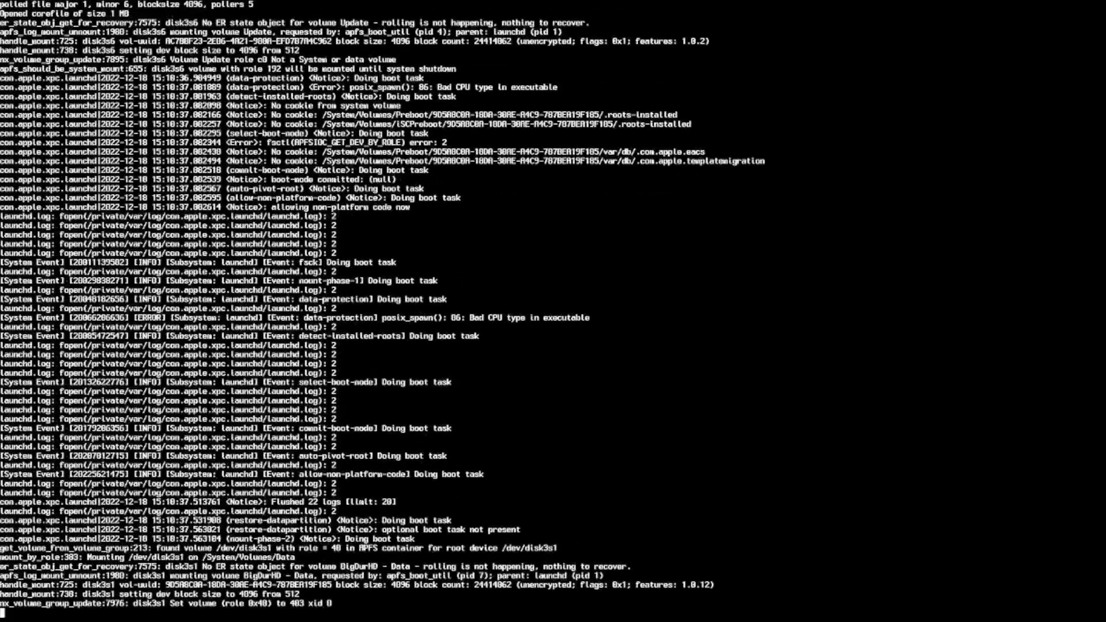
- Let the patched Mac boot to Ventura and show About This Mac to verify NVIDIA graphics
scroll(down, 3)
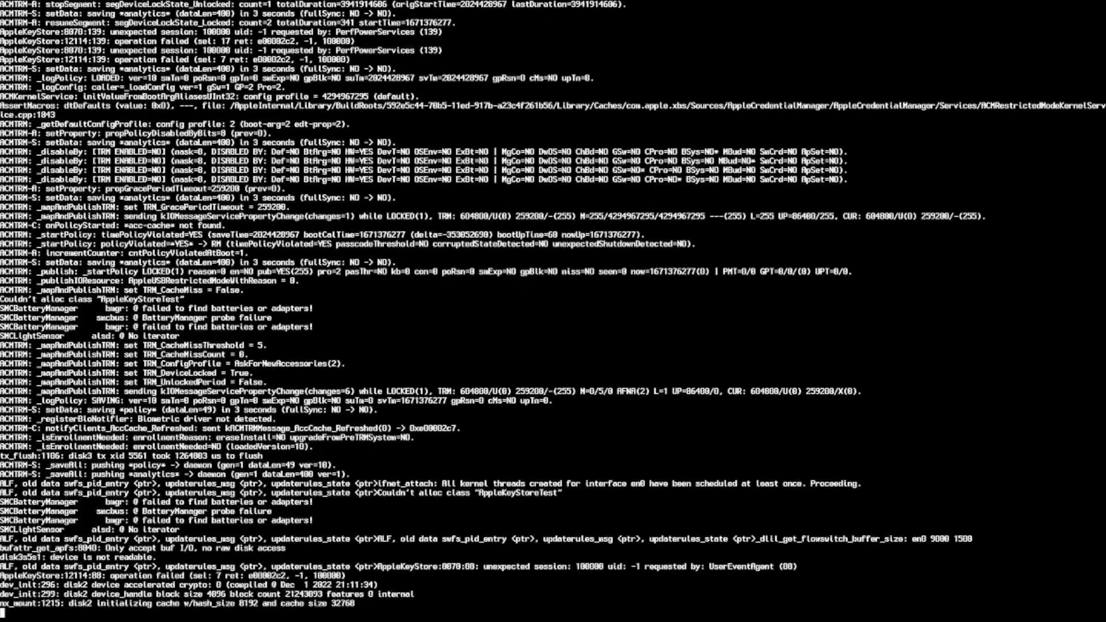
scroll(down, 3)
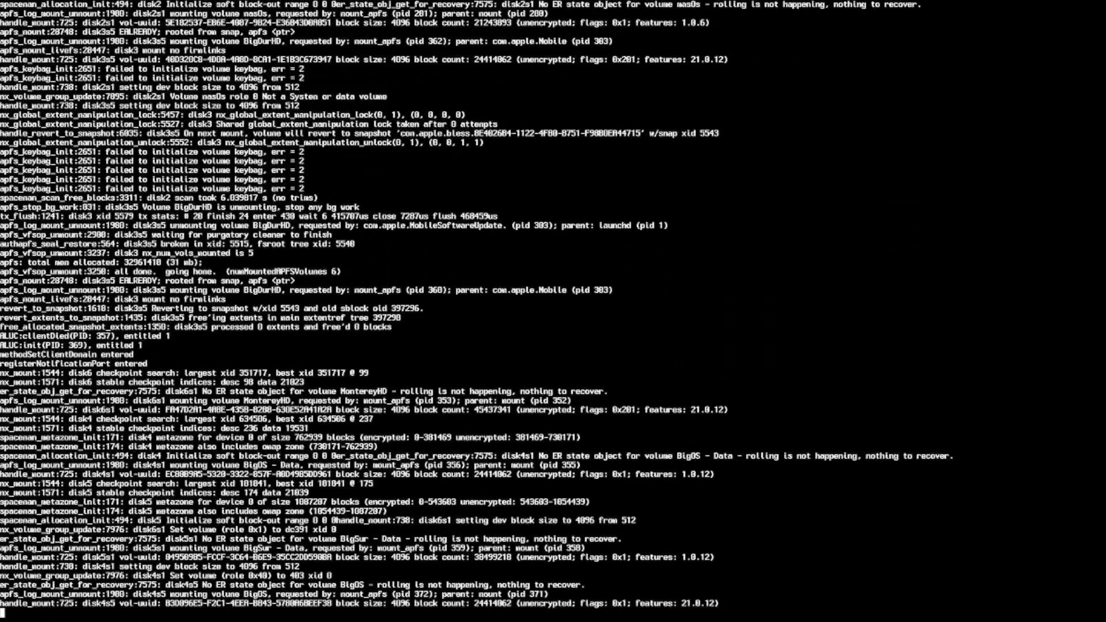
scroll(down, 3)
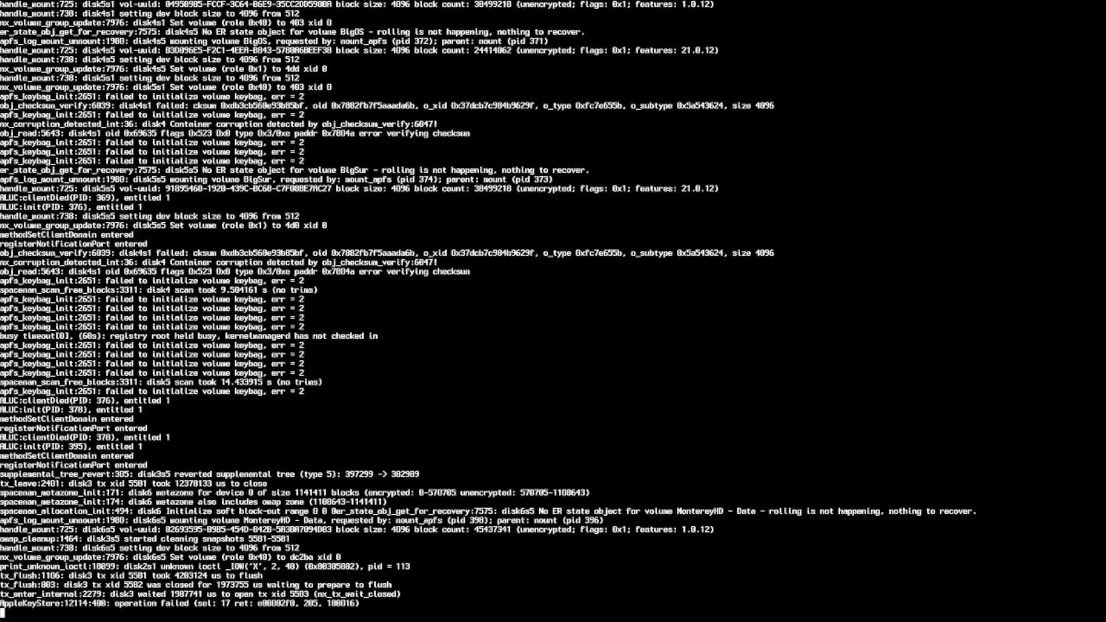
scroll(down, 3)
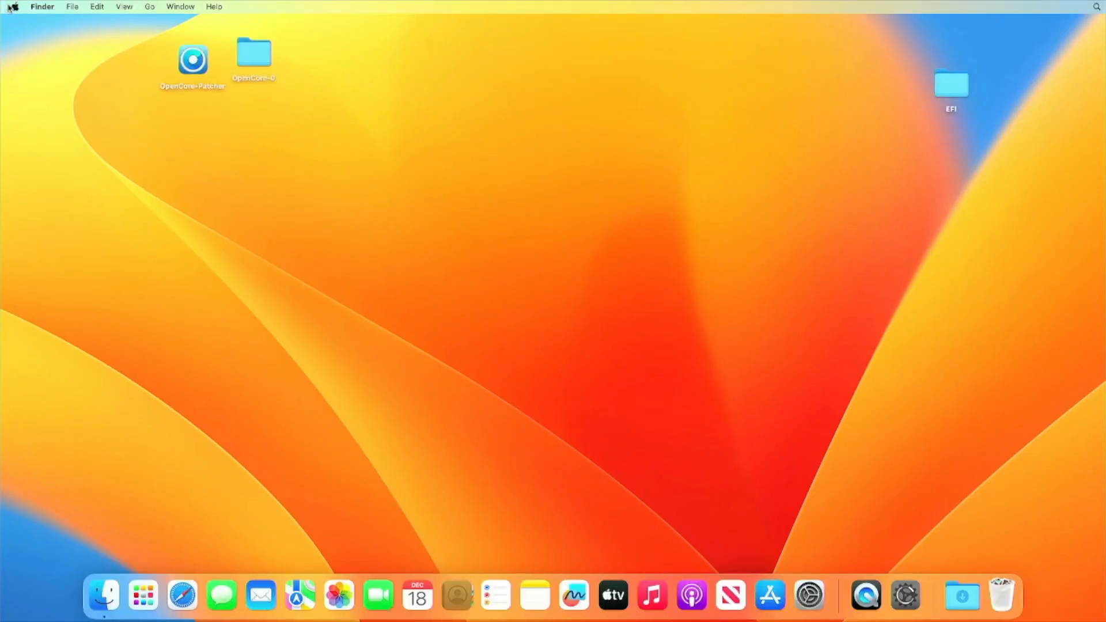
click(12, 7)
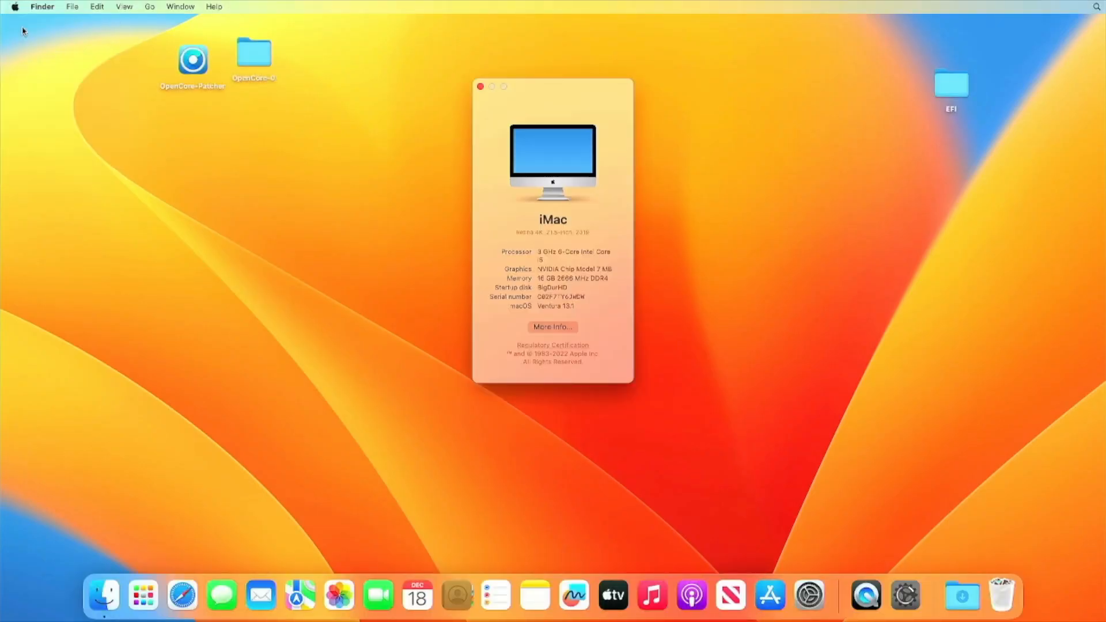